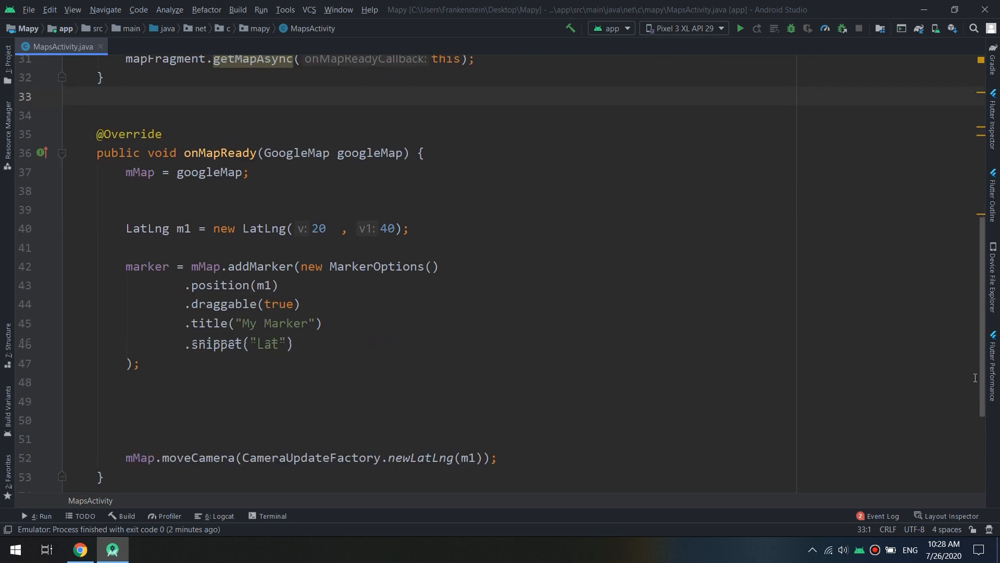
Step: Write a '// Polyline' comment and declare PolylineOptions rectOption = new PolylineOptions() via autocomplete
scroll(down, 3)
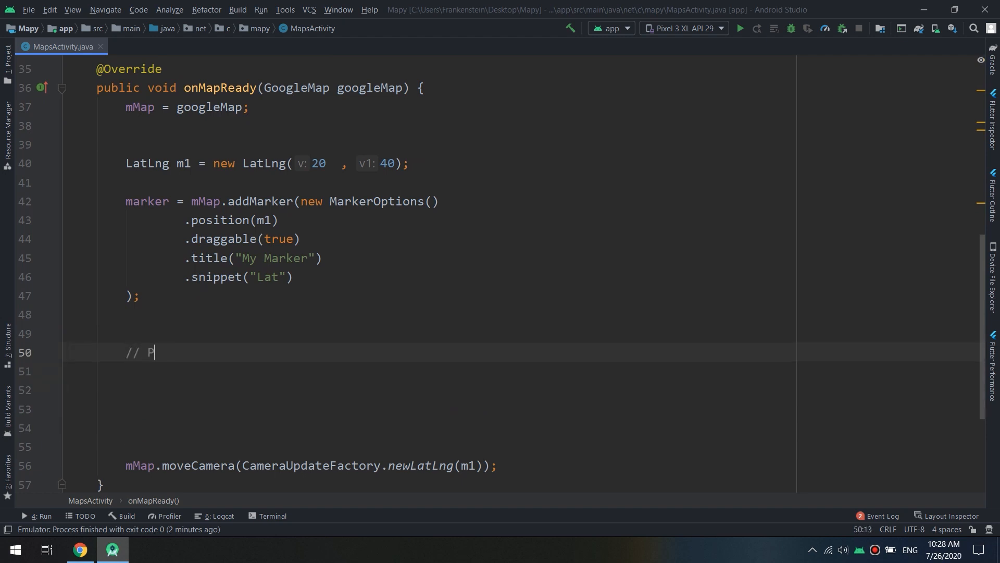
text(olyline)
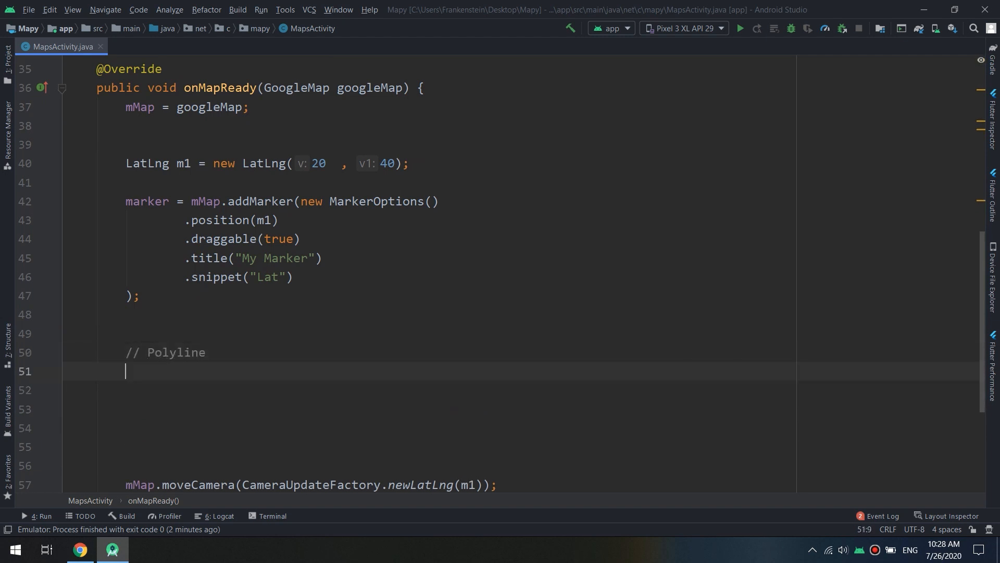
text(Pol)
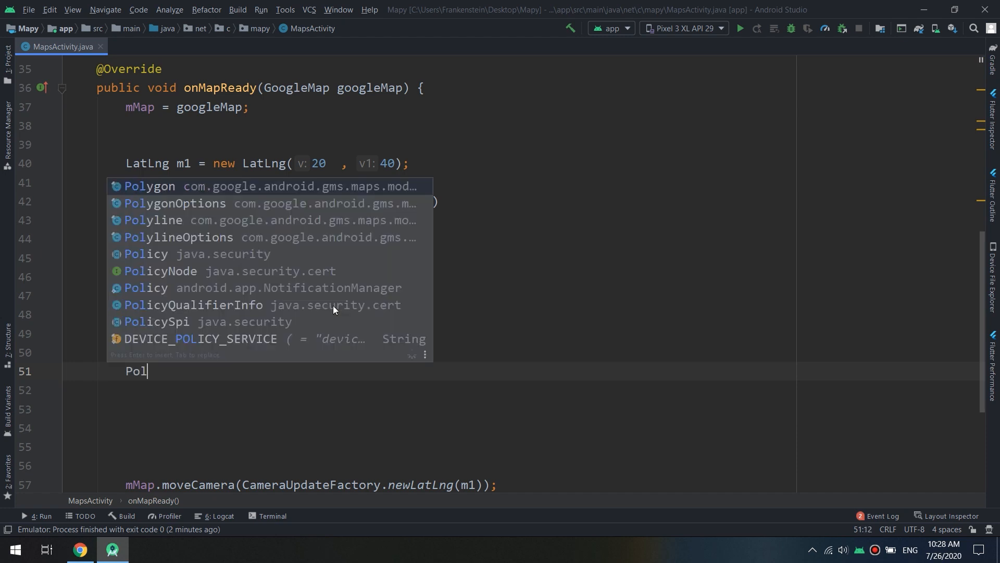
text(yl)
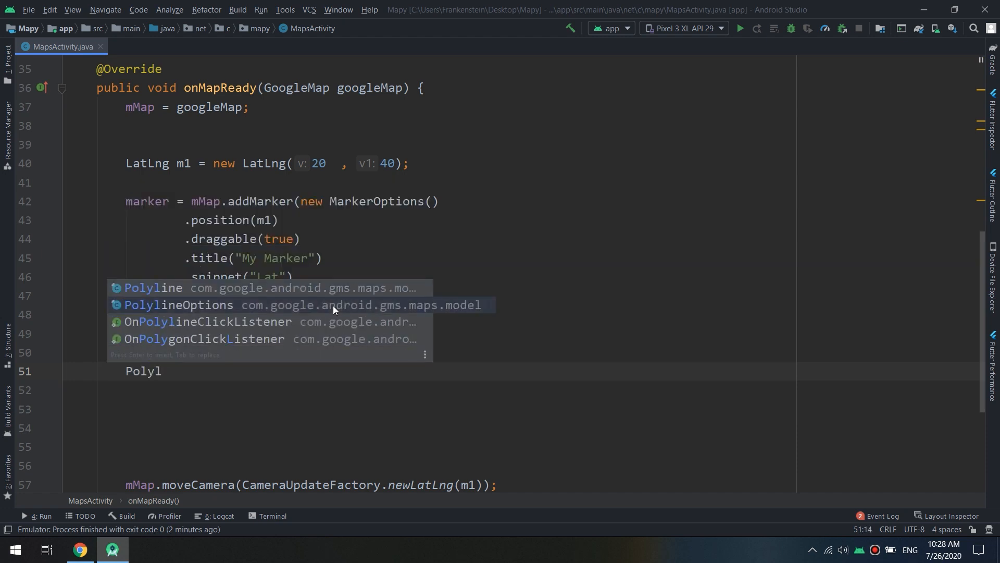
click(179, 304)
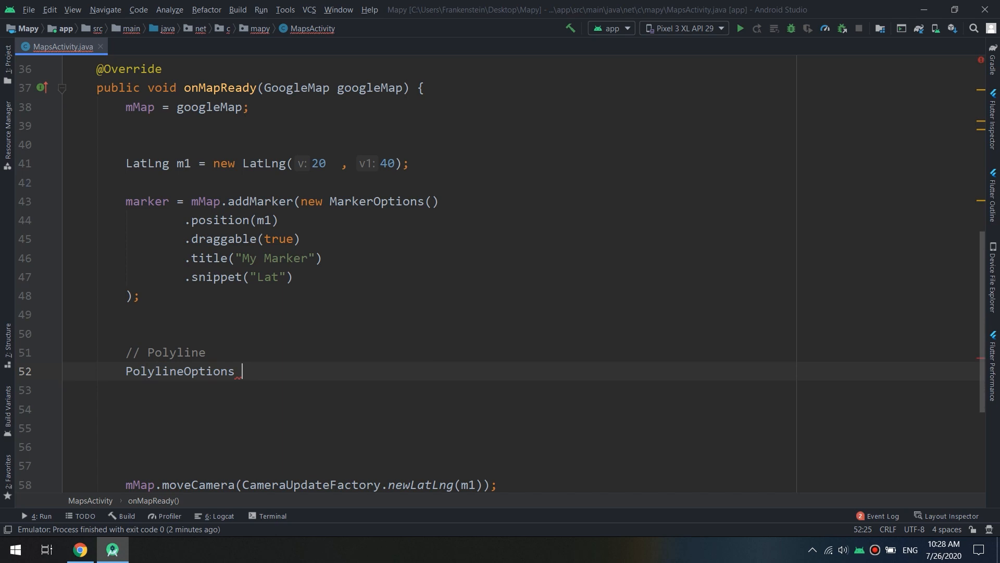
text(rectOption)
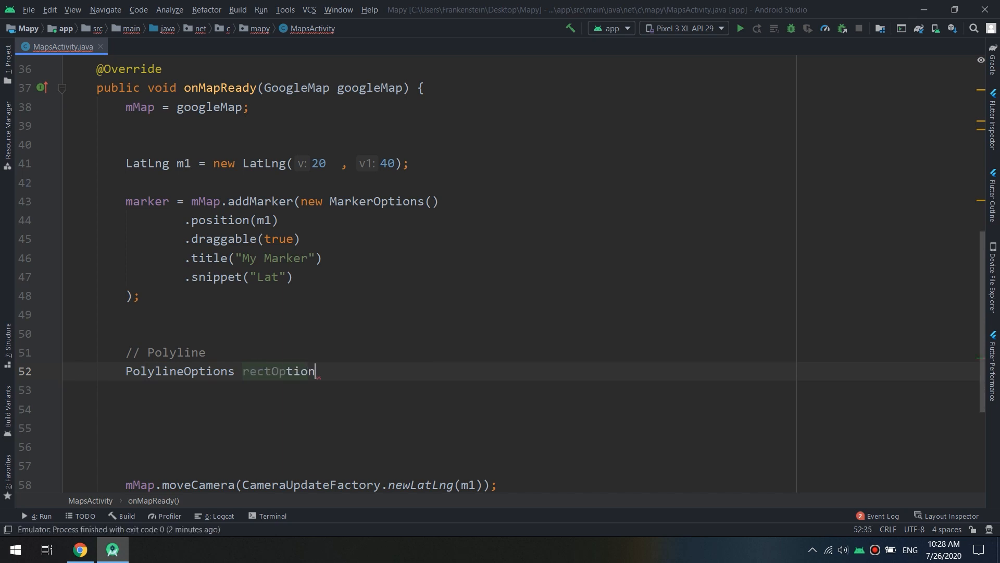
text(= new)
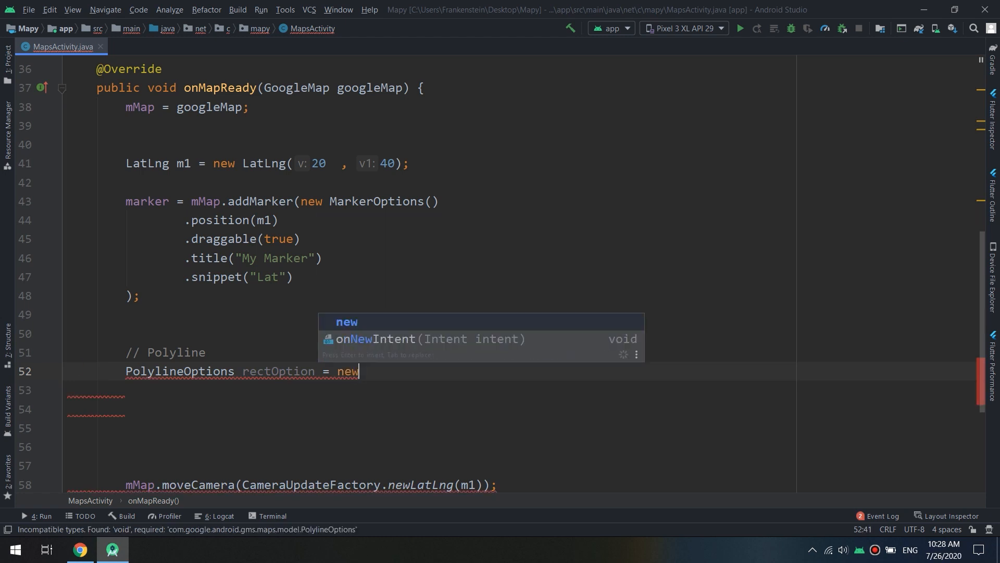
text(PolylineOptions())
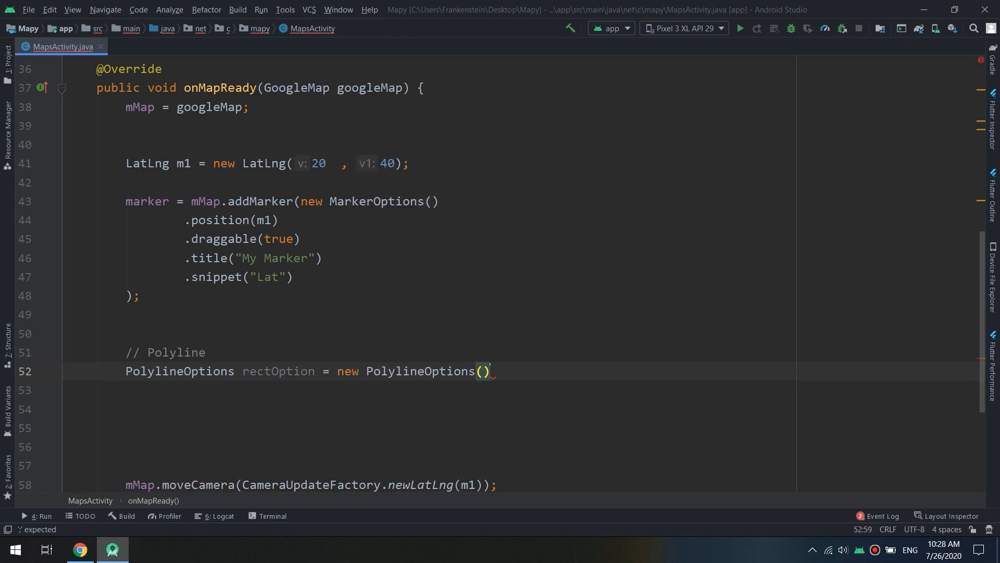
Step: Chain .add(m1) onto new PolylineOptions() using the add completion
text(.a)
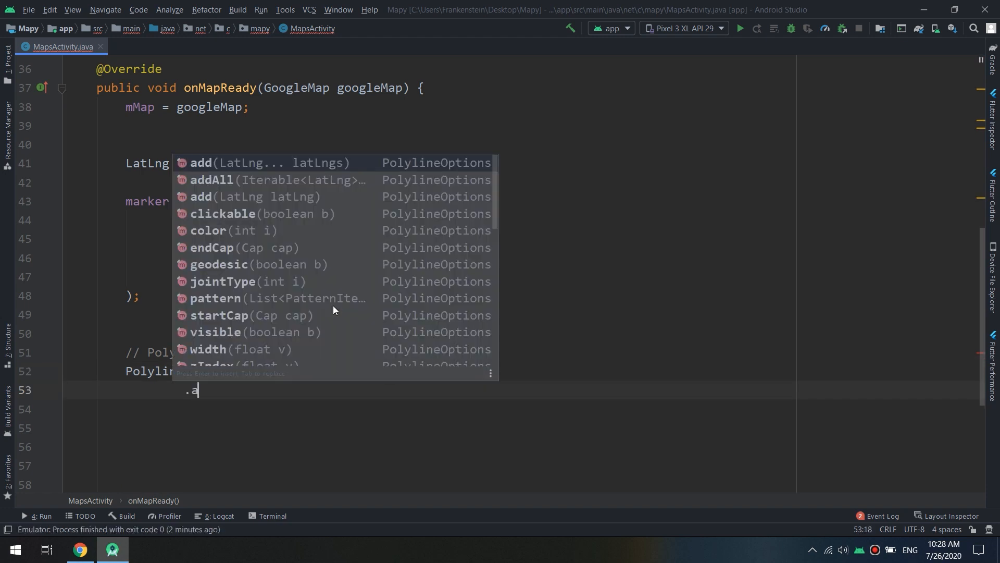
text(dd(m)
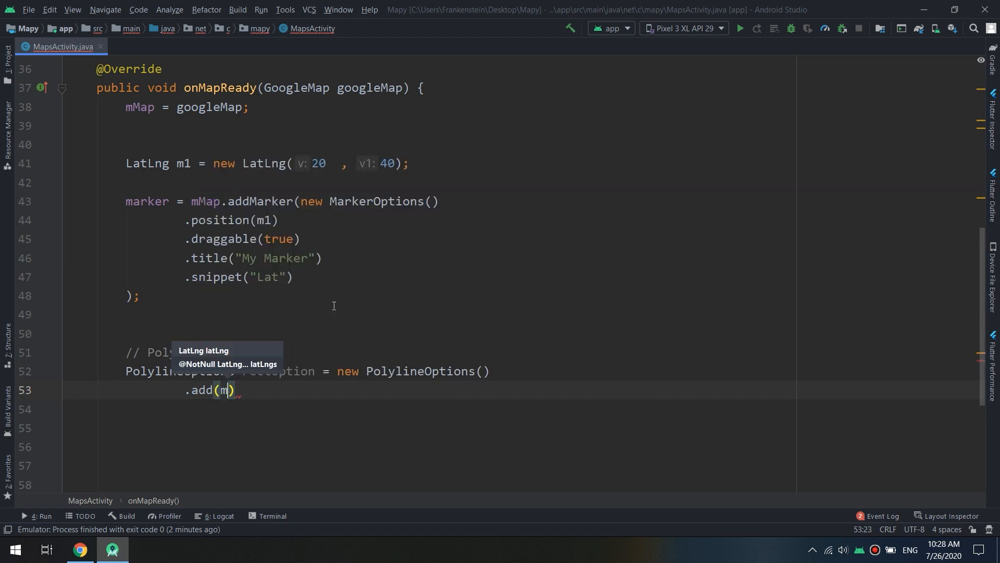
text(1)
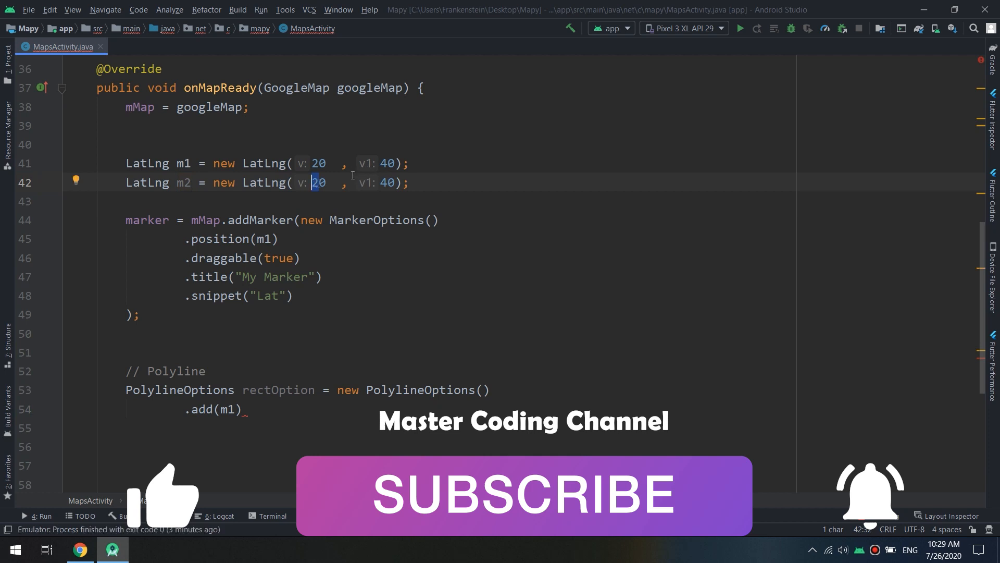
Step: Edit the duplicated line into LatLng m2 with coordinates 25, 45
text(3)
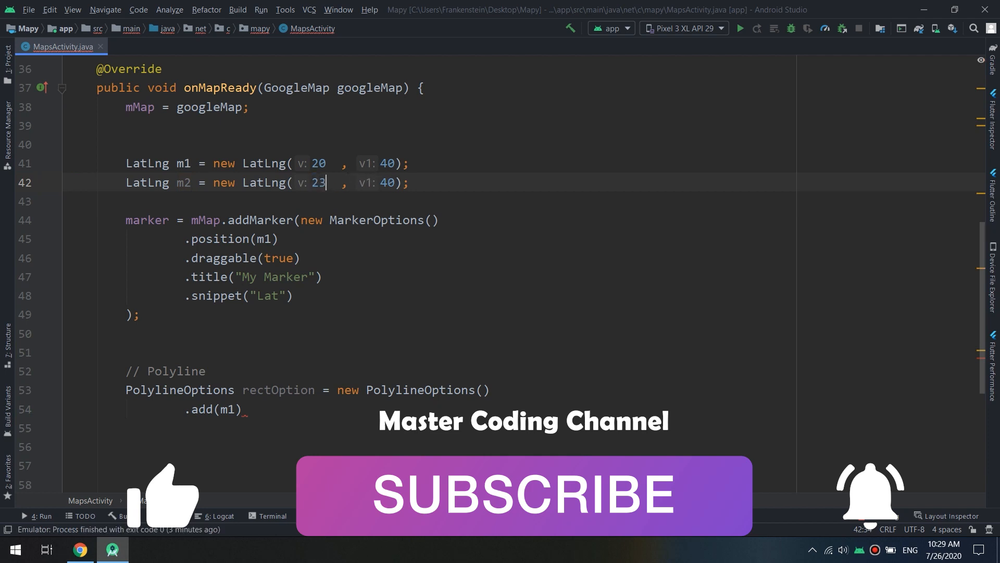
text(5)
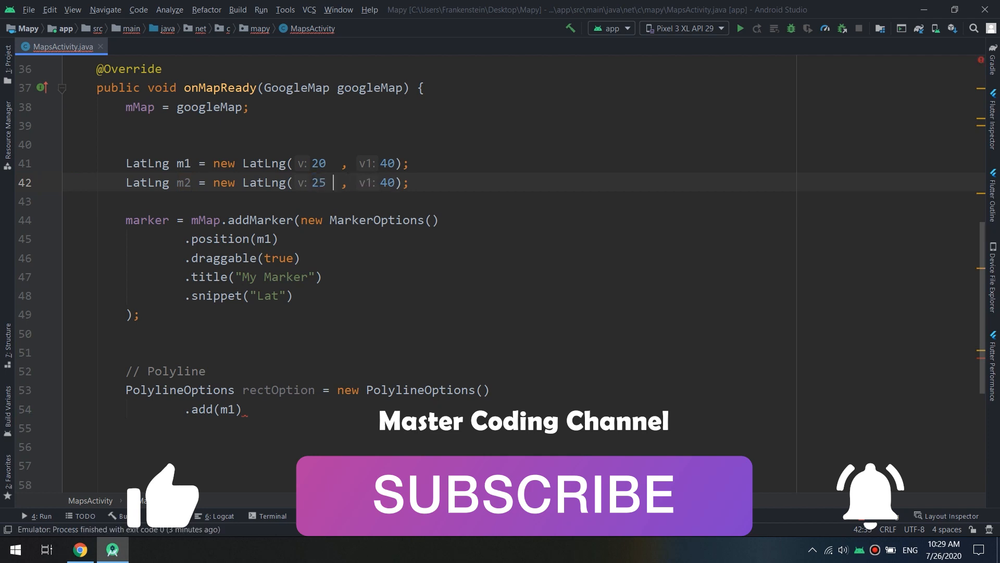
click(387, 182)
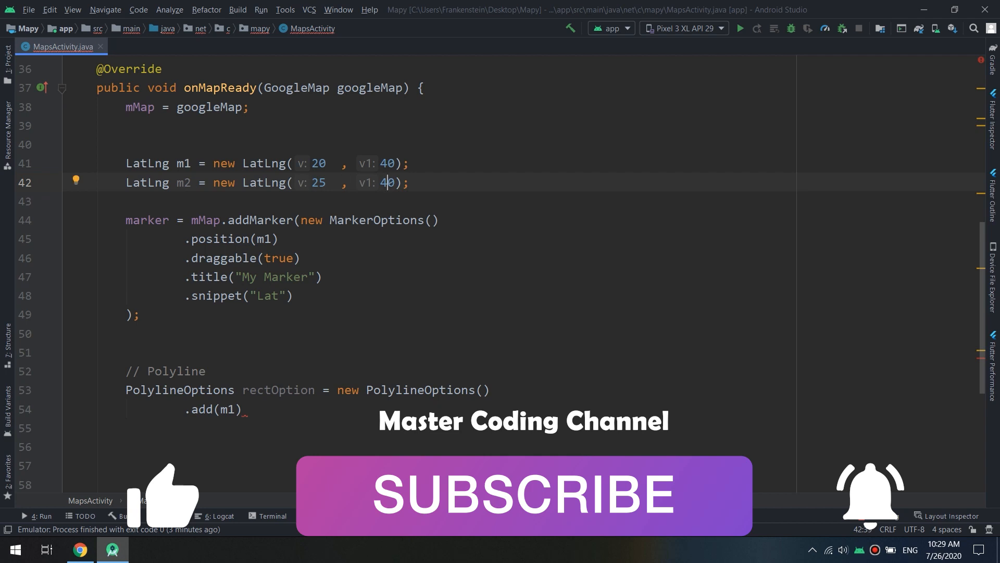
key(BackSpace)
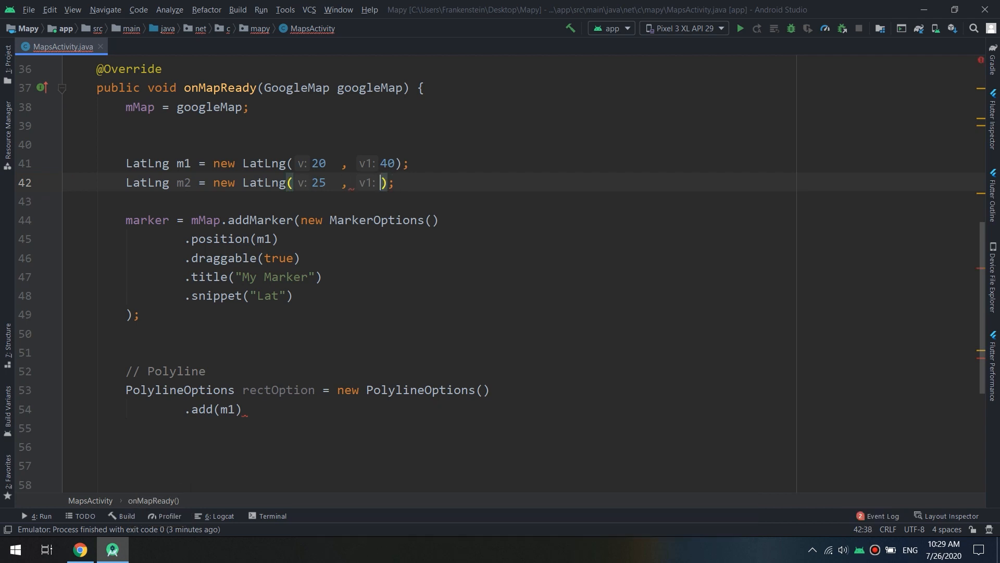
text(45)
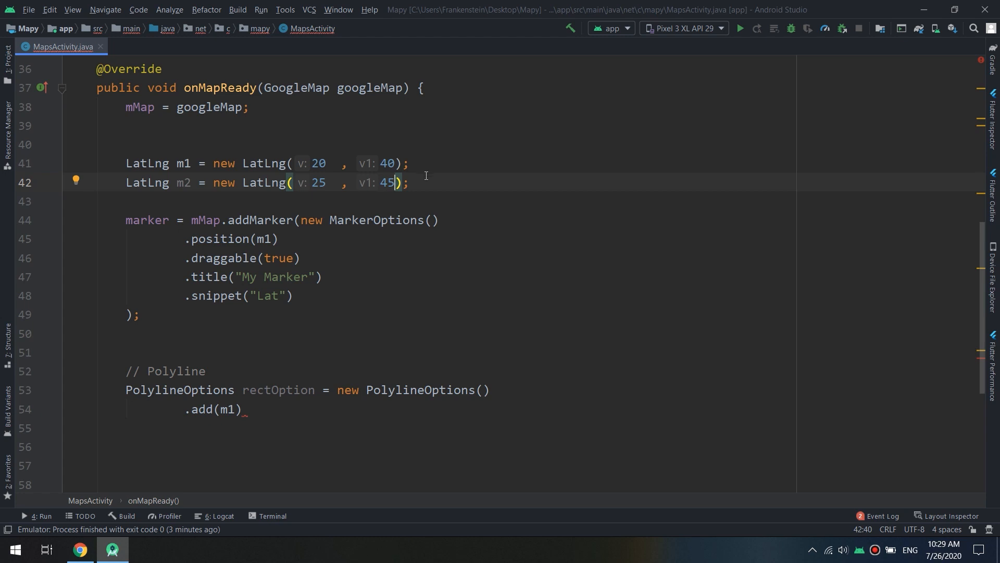
Step: Duplicate m2 into LatLng m3 and set its coordinates to 30, 50
click(411, 183)
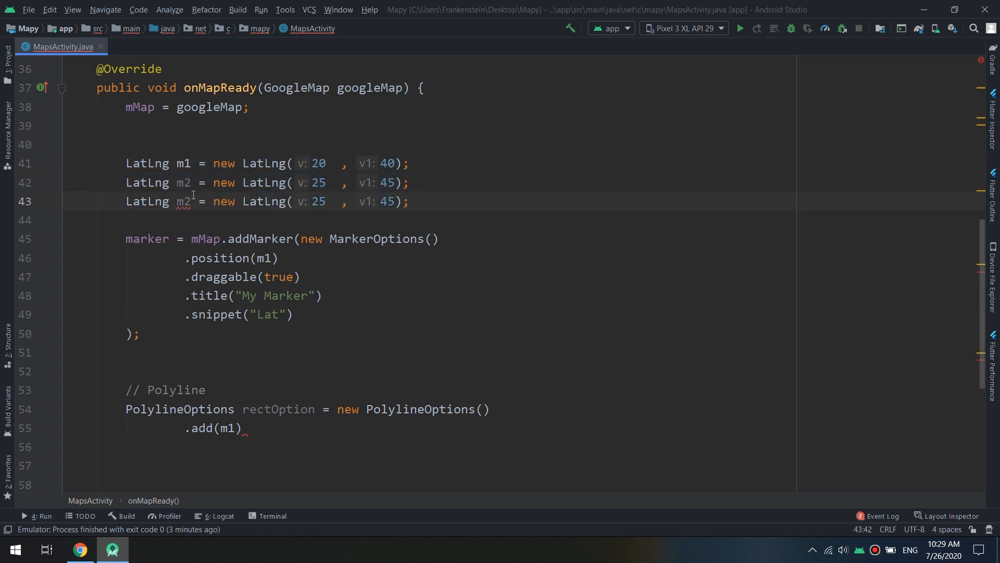
text(3)
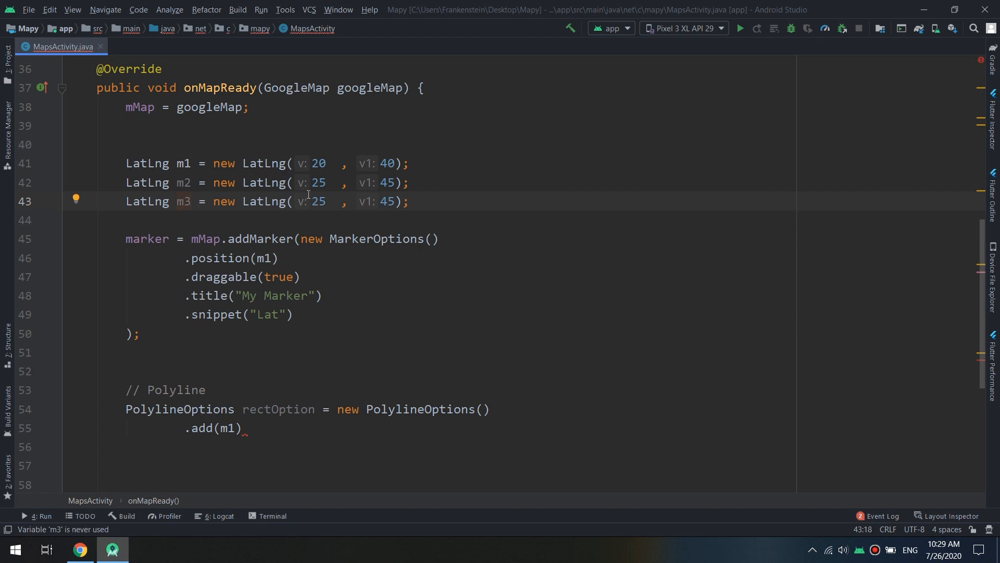
double_click(318, 201)
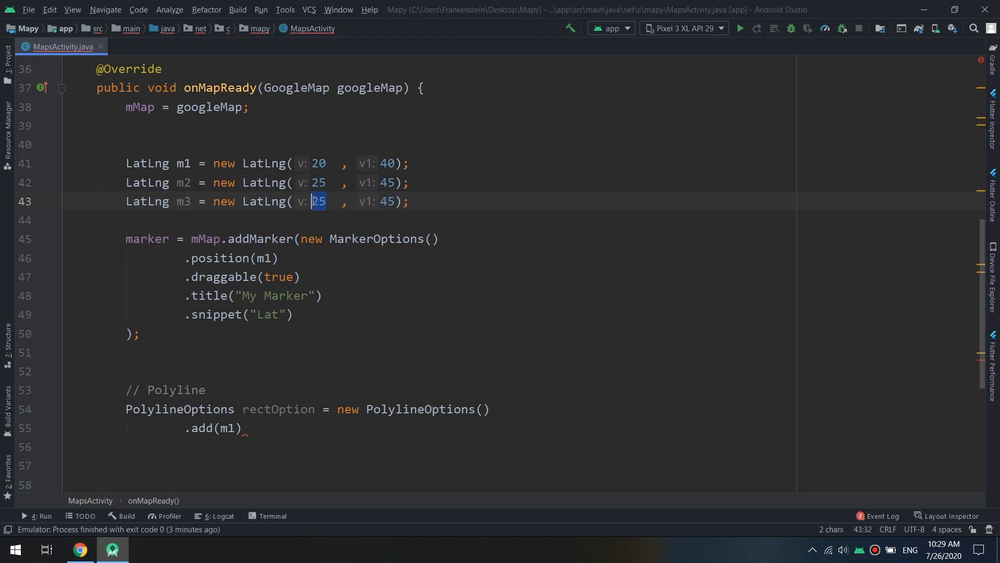
text(3)
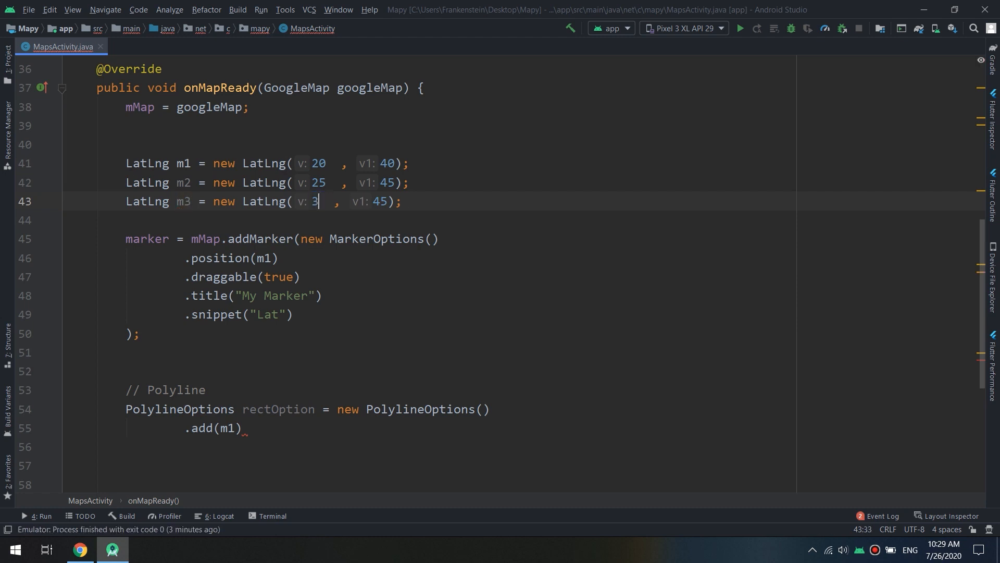
text(0)
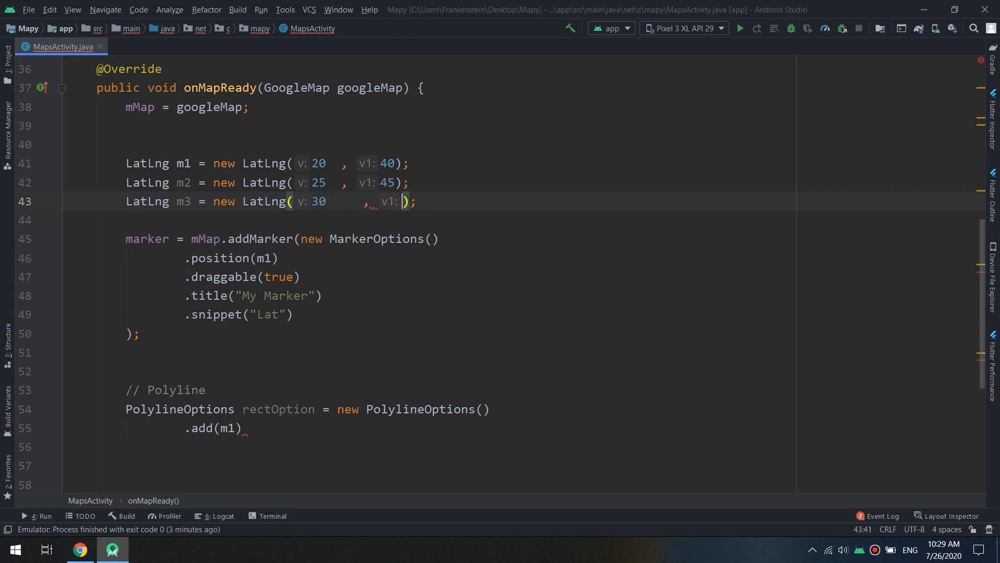
text(50)
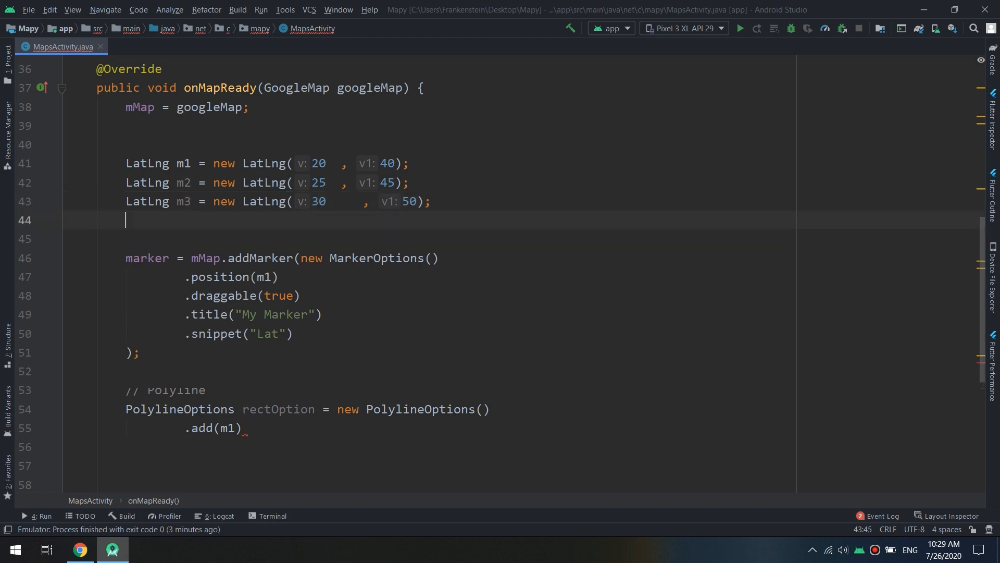
Step: Declare a new LatLng m4 at 35, 55 ending with a semicolon
text(LatLng m4 =)
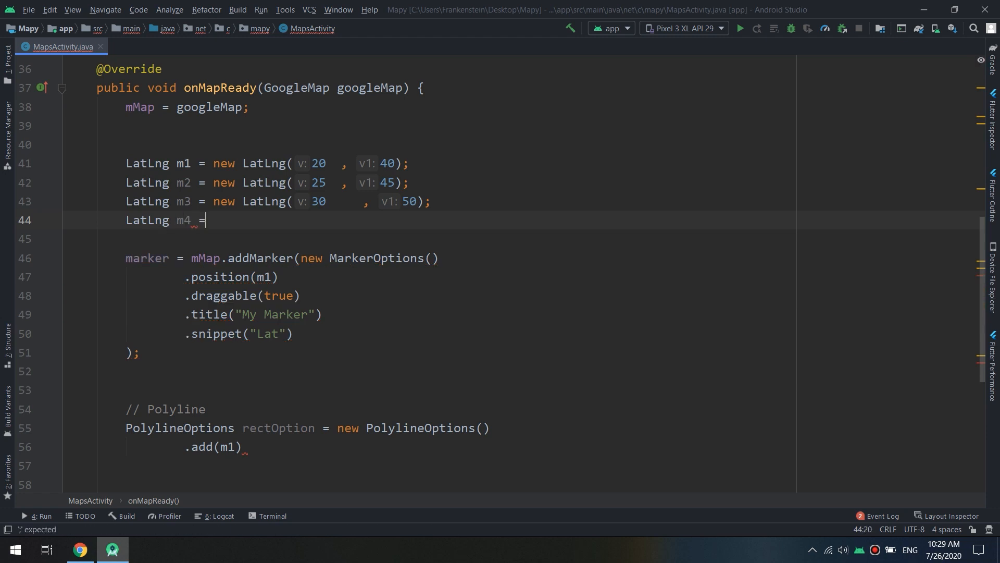
text(new LatLng()
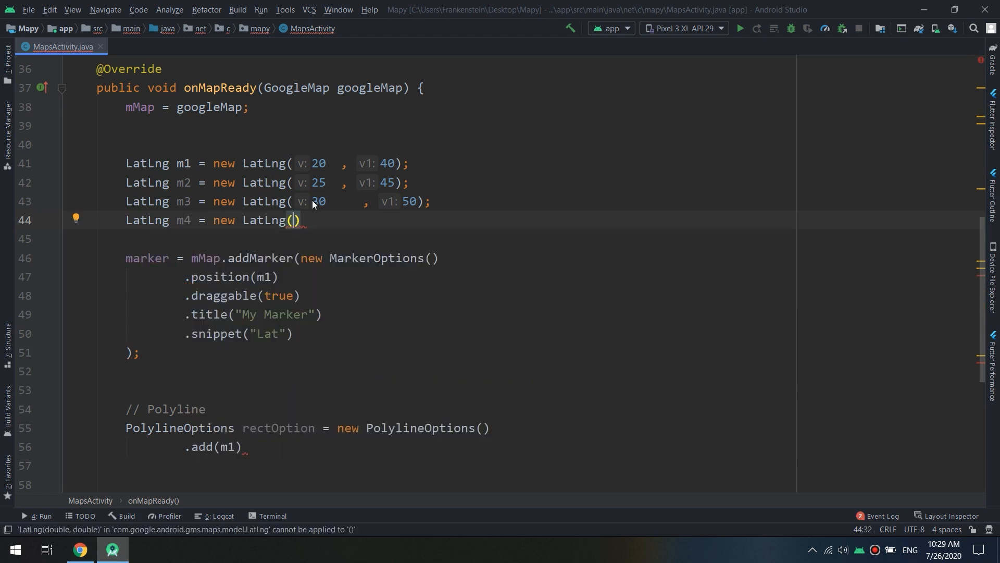
text(35,)
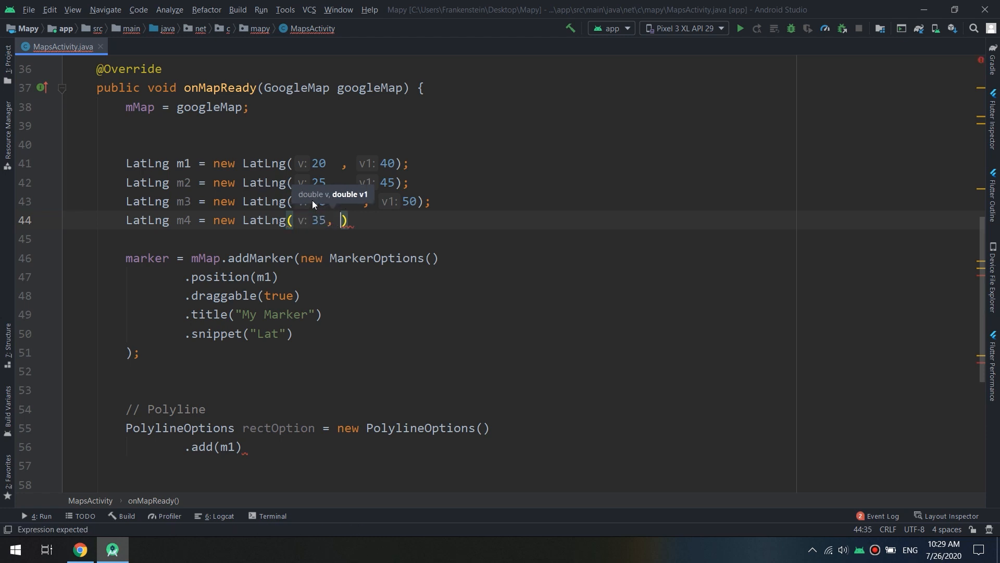
text(55)
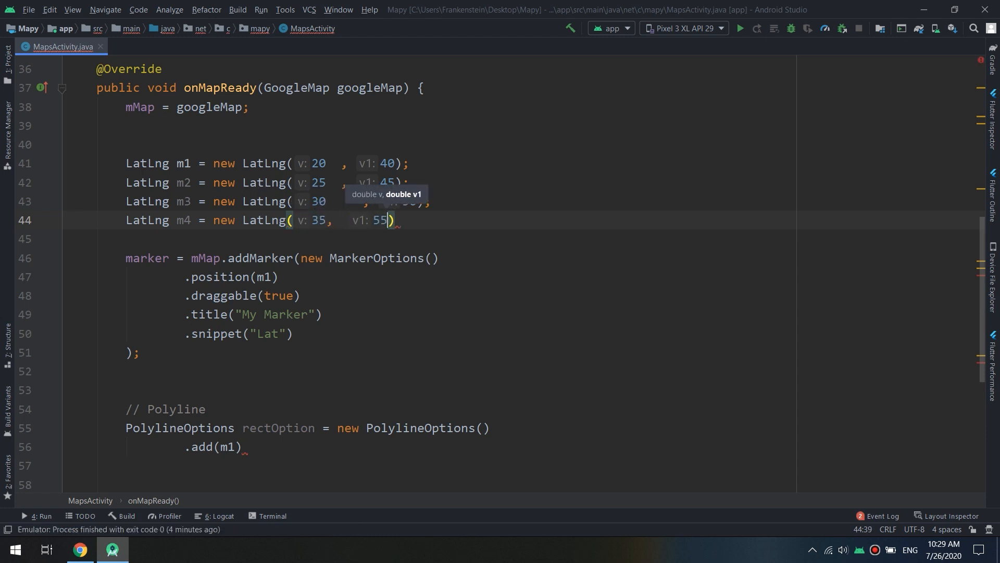
text(;)
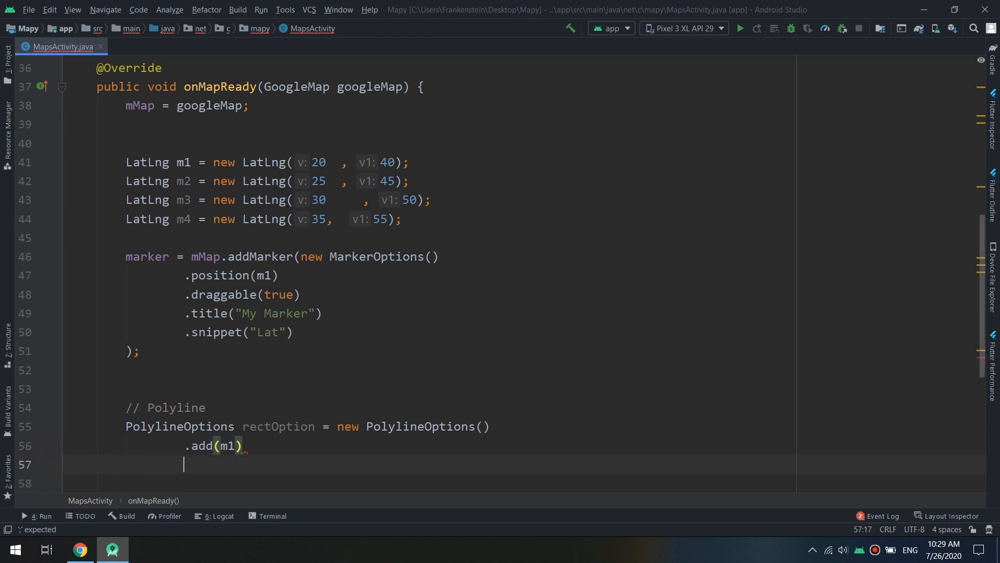
Step: Chain .add(m2), .add(m3) and .add(m4) onto rectOption, closing with a semicolon
text(.add(m2)
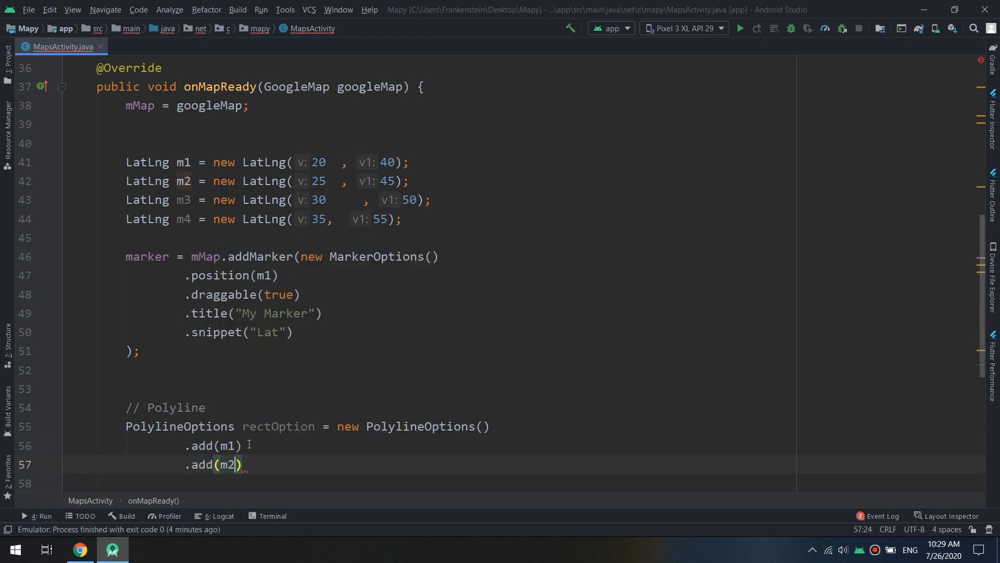
text(.add()
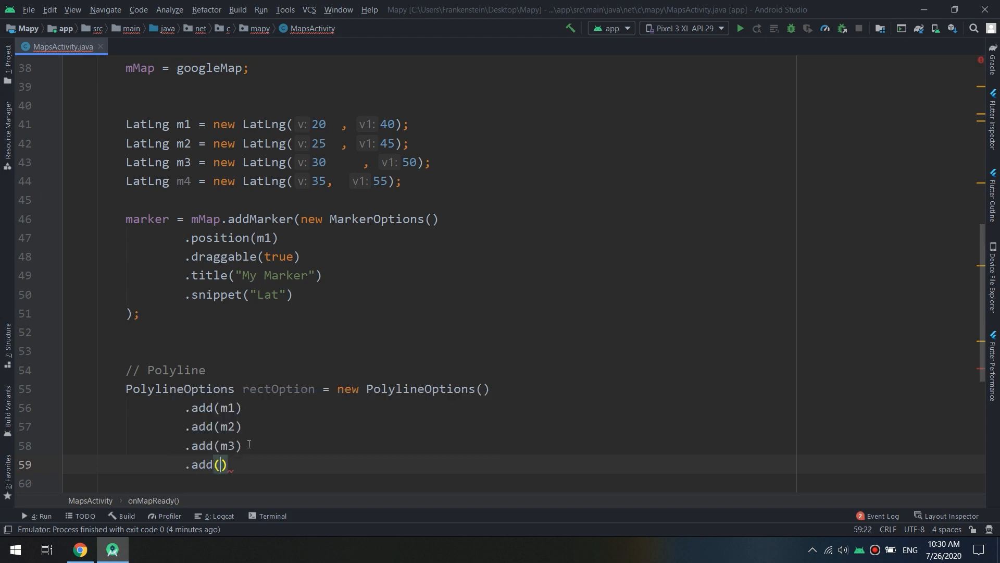
text(m4)
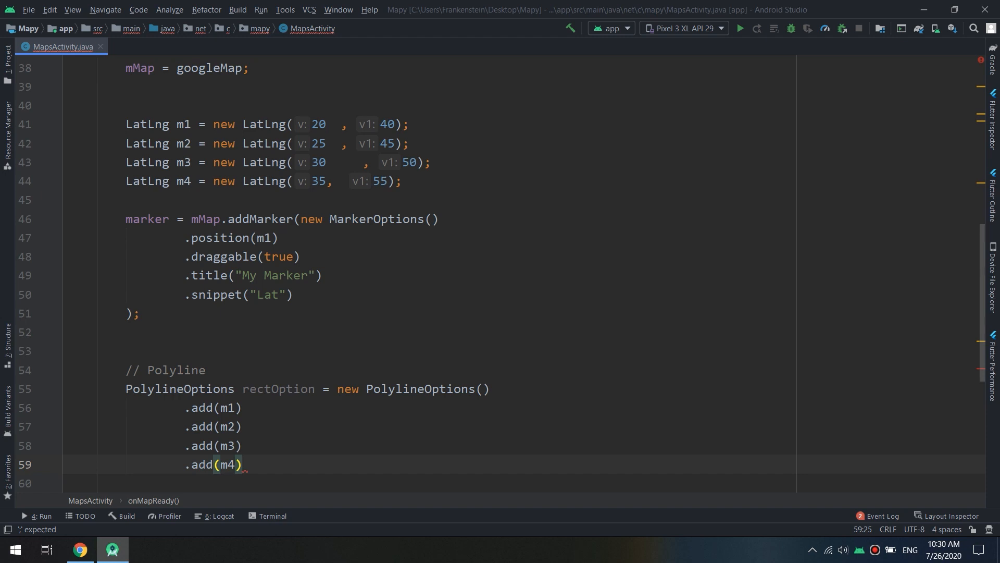
text(;)
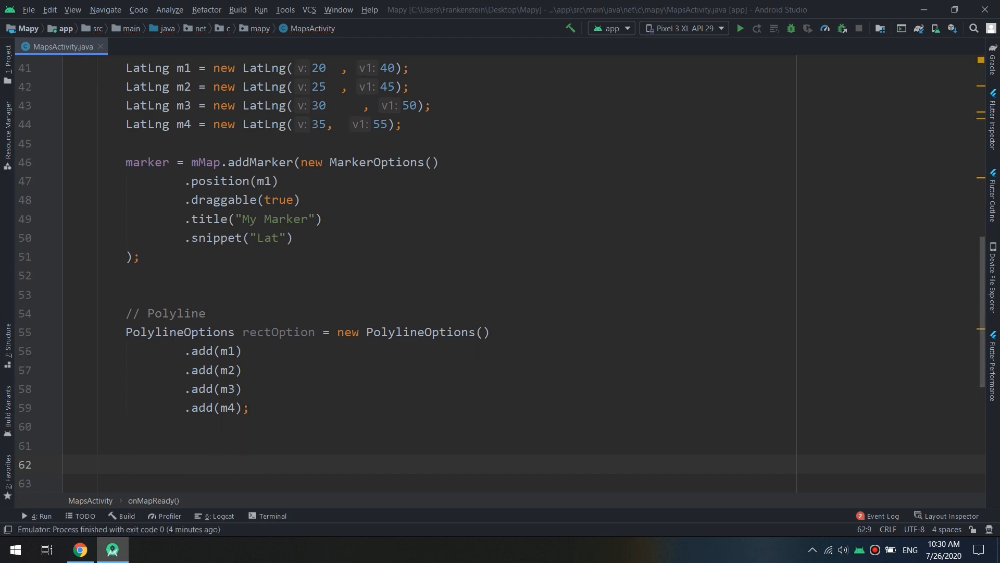
Step: Write Polyline polyline = mMap.addPolyline(rectOption); using autocomplete suggestions
text(Po)
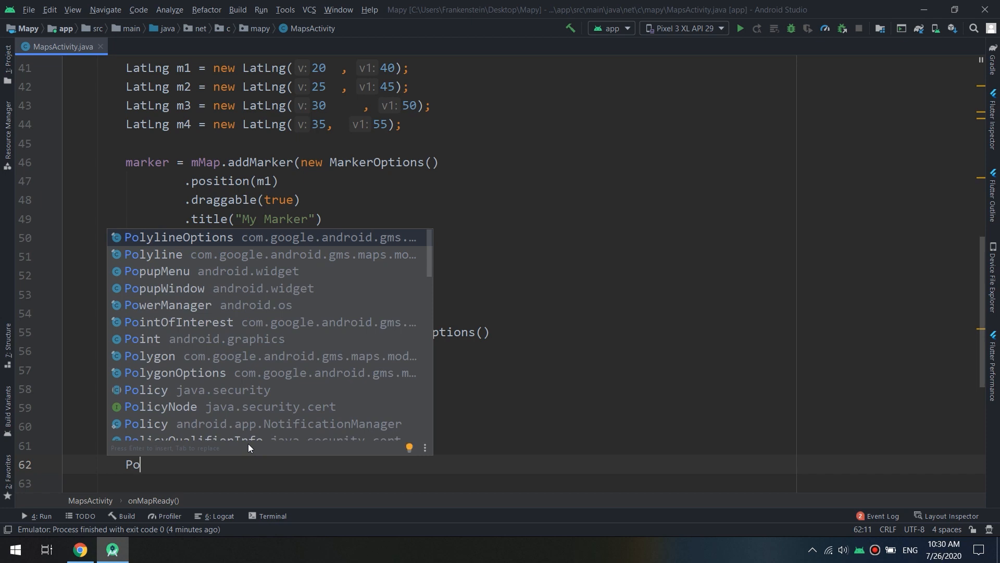
text(Polyline)
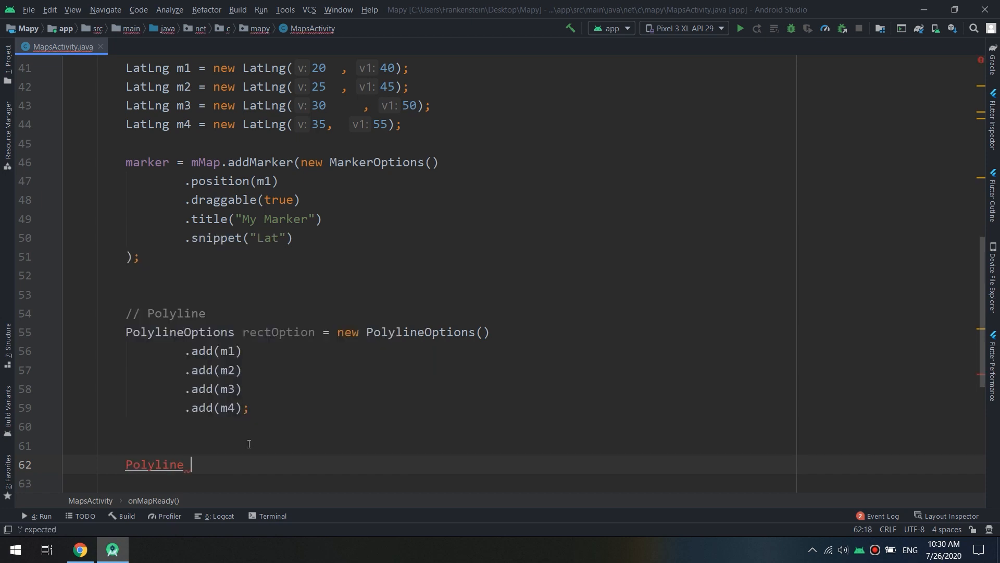
text(polyline)
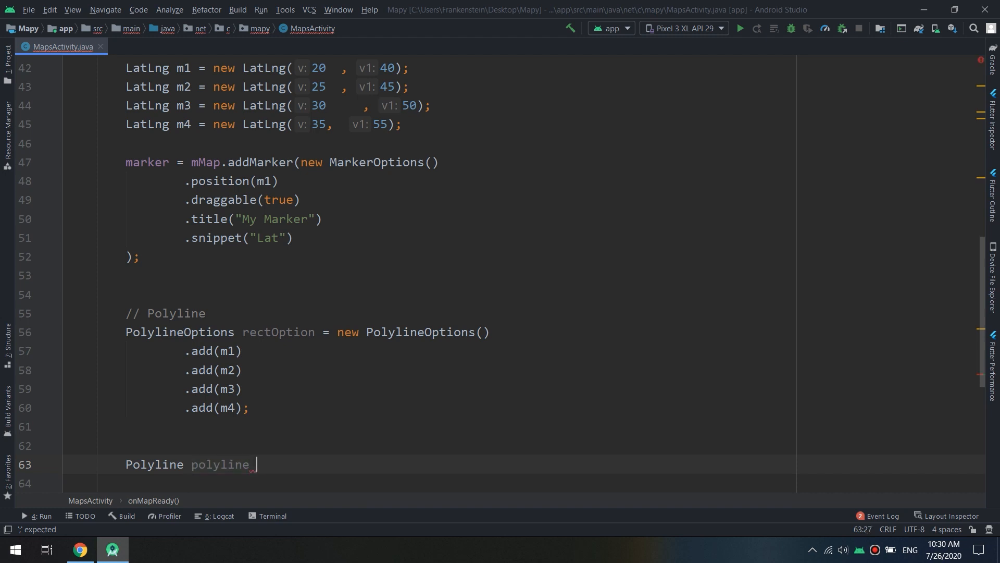
text(m)
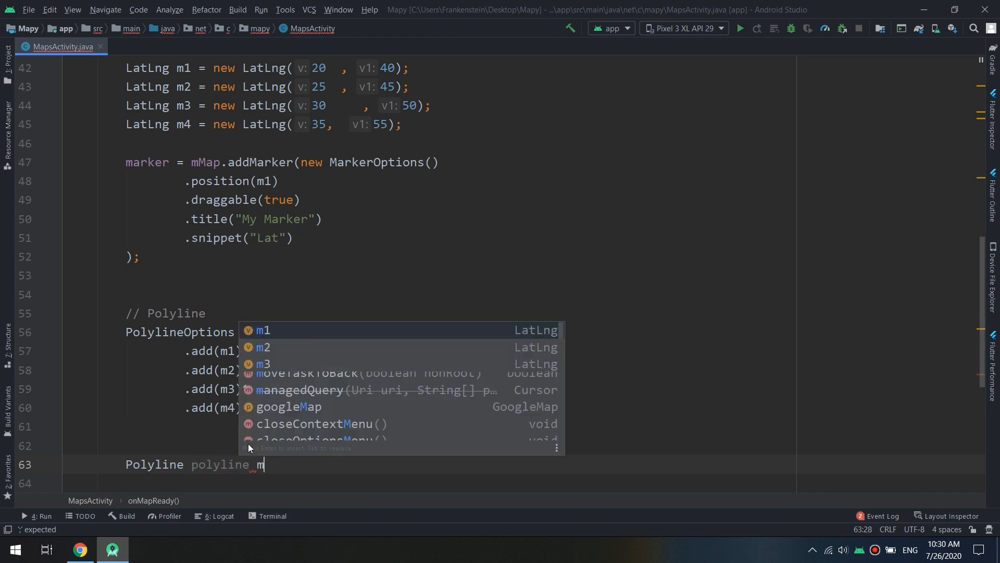
text(Map.)
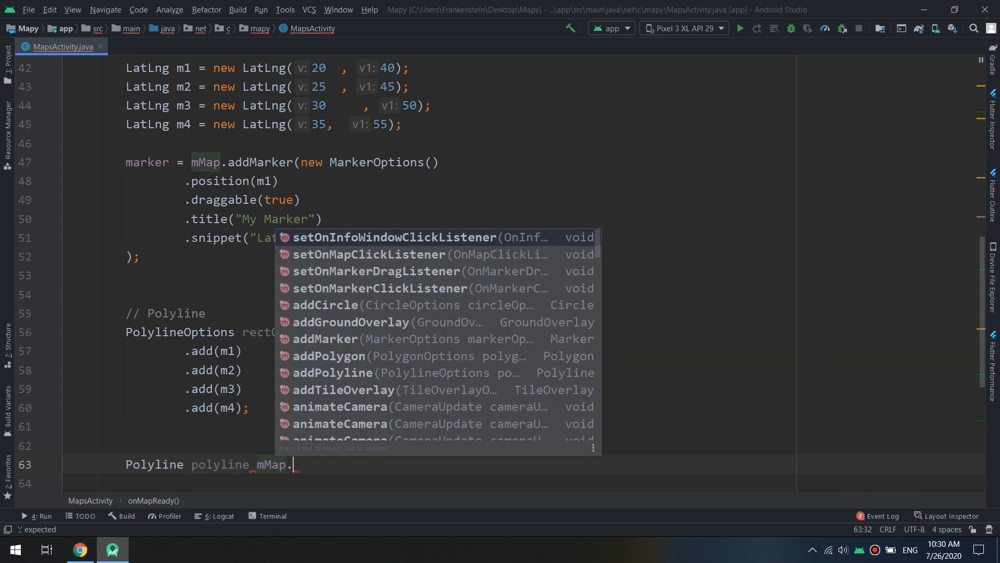
text(add)
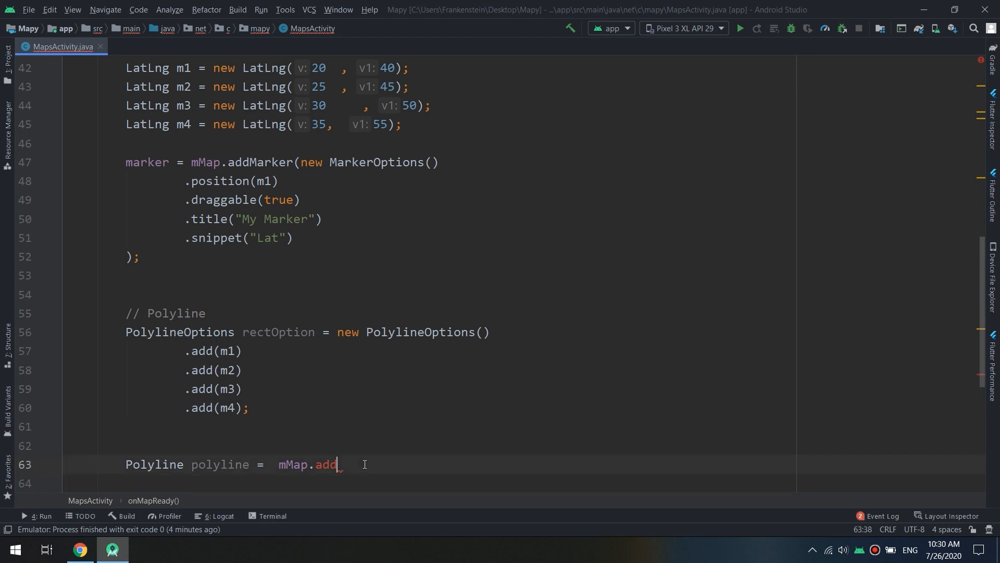
text(Polyline())
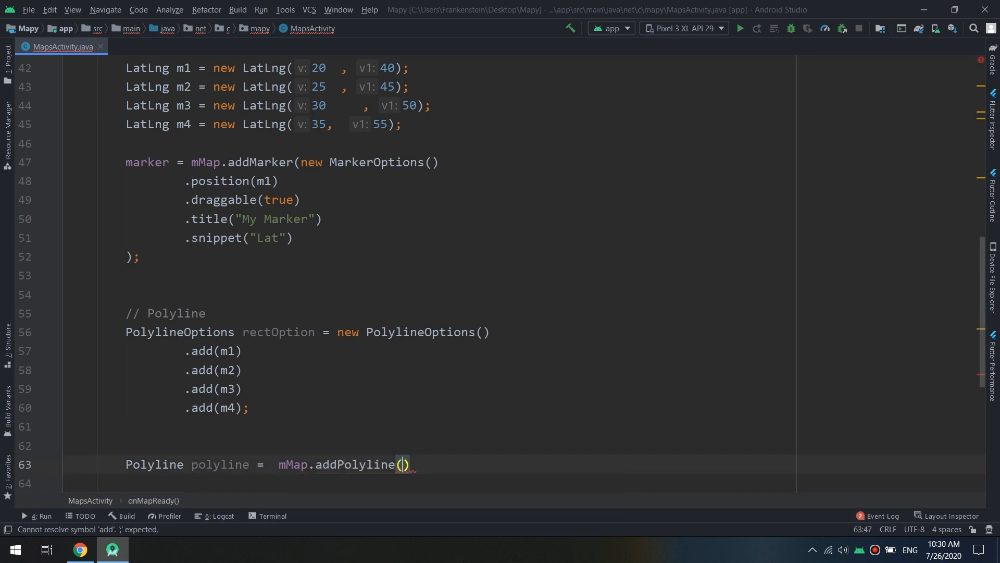
text(rectOption)
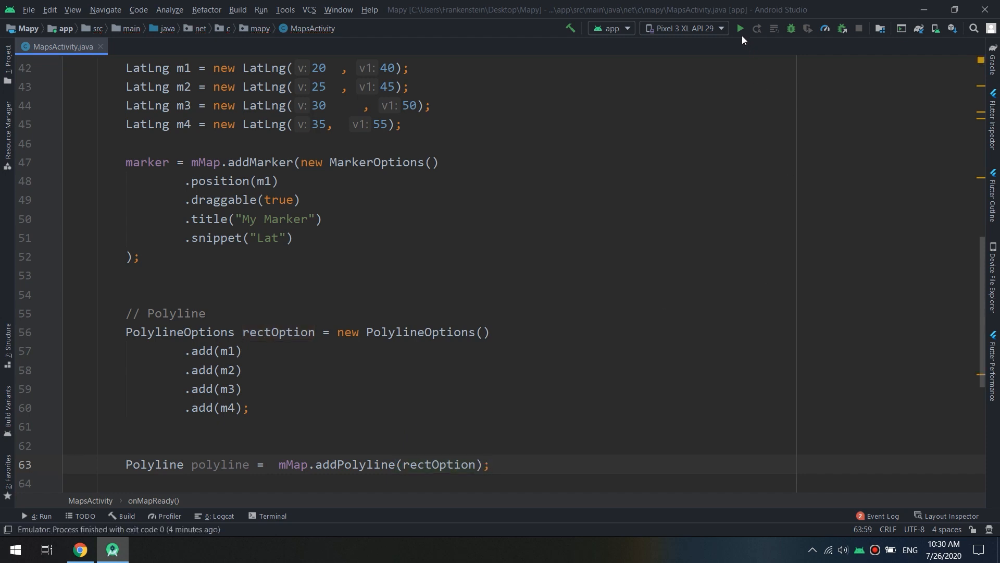
Step: Run 'app' on the emulator to display the drawn polyline on the map
click(741, 28)
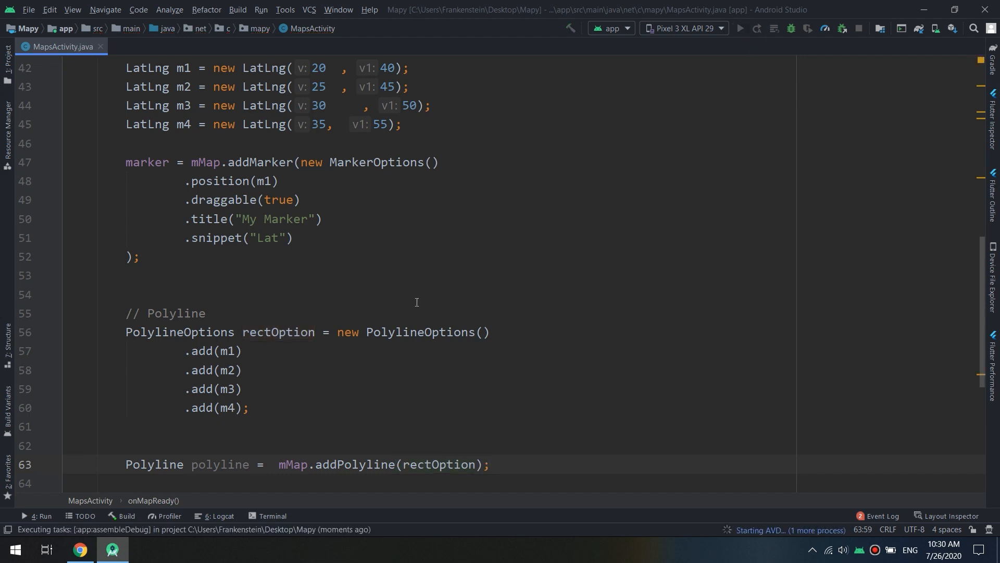
click(742, 28)
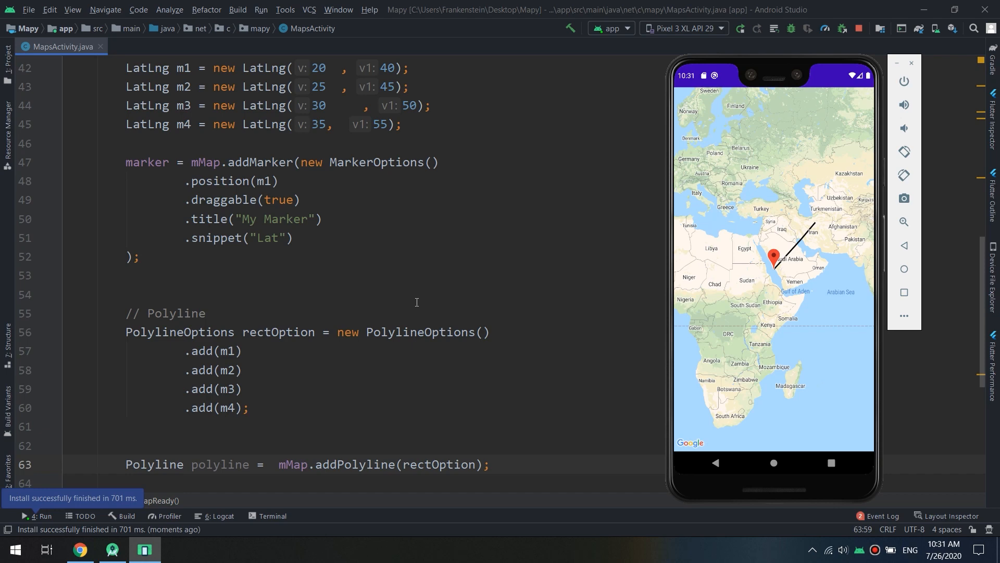
mouse_move(455, 297)
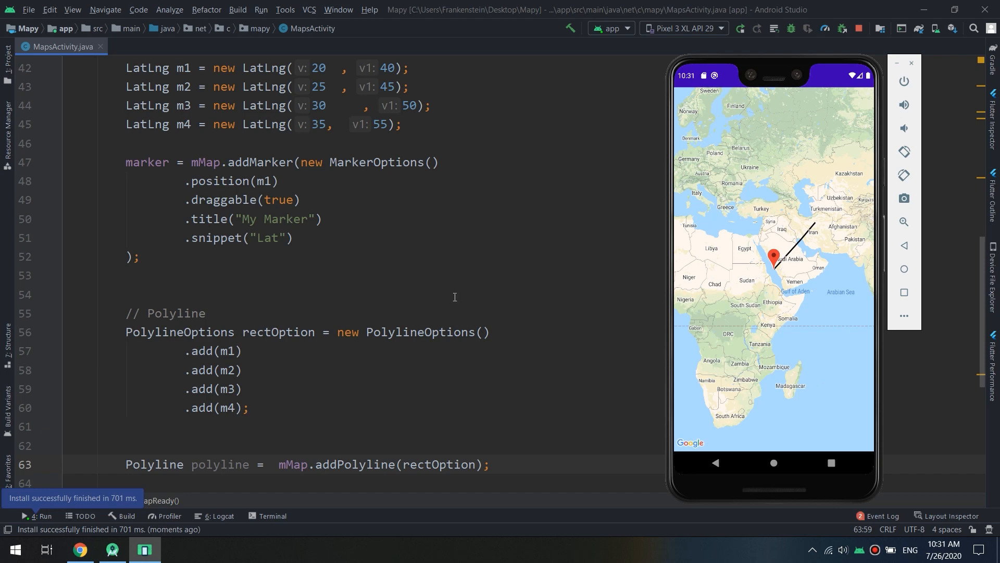
mouse_move(784, 275)
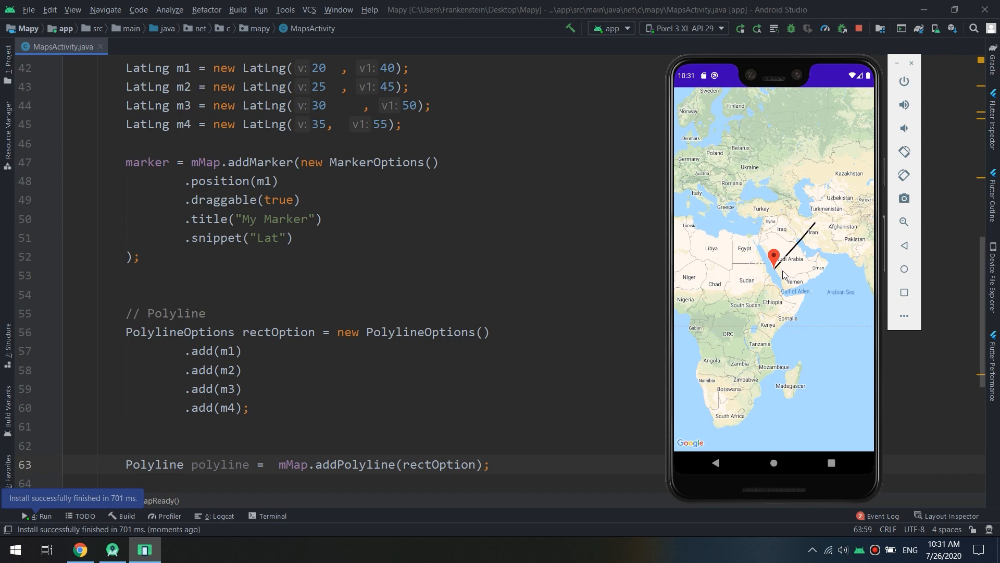
mouse_move(811, 253)
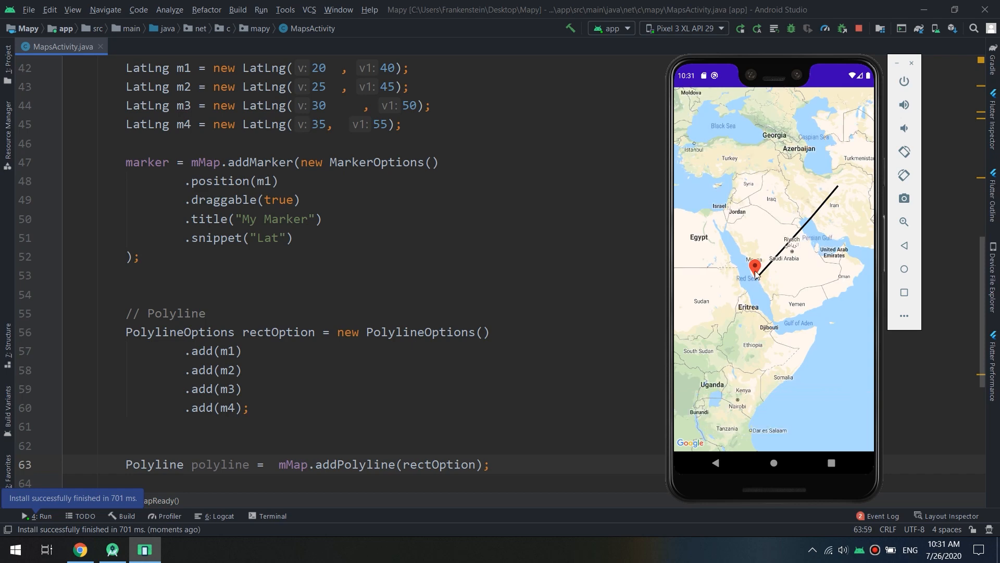
mouse_move(791, 247)
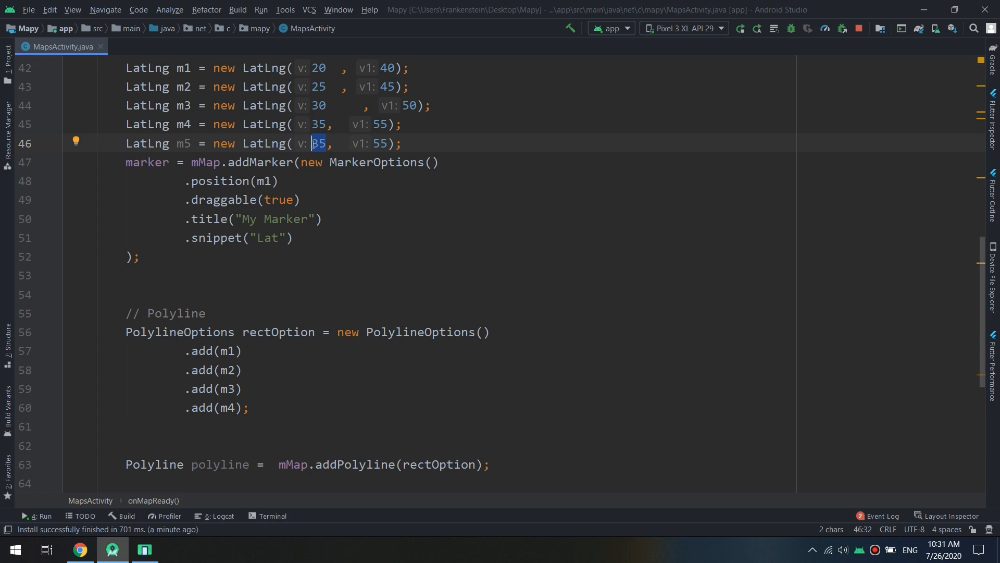
Step: Set m5 to new LatLng(60, 90), add .add(m5) to rectOption, and rerun the app
text(60)
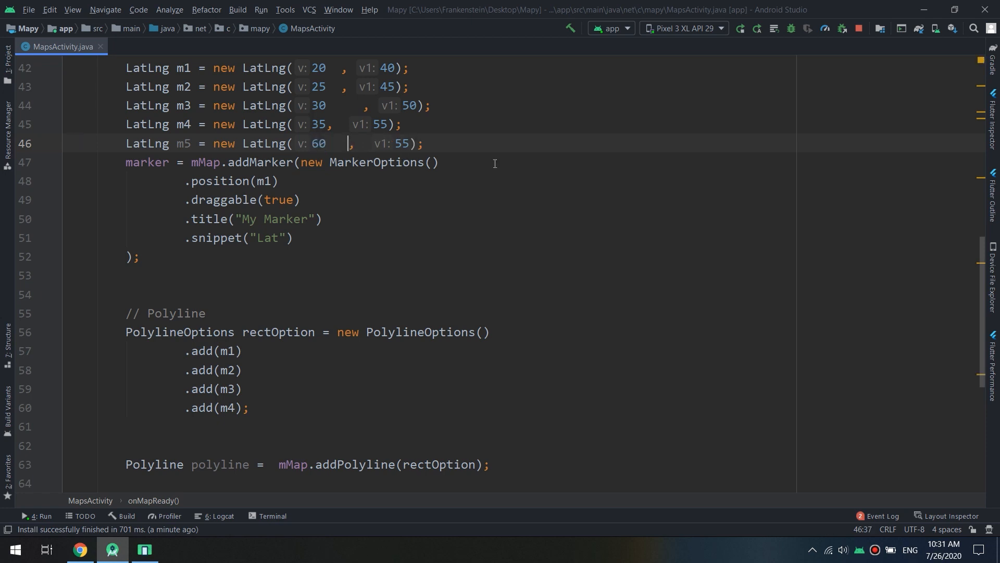
double_click(406, 143)
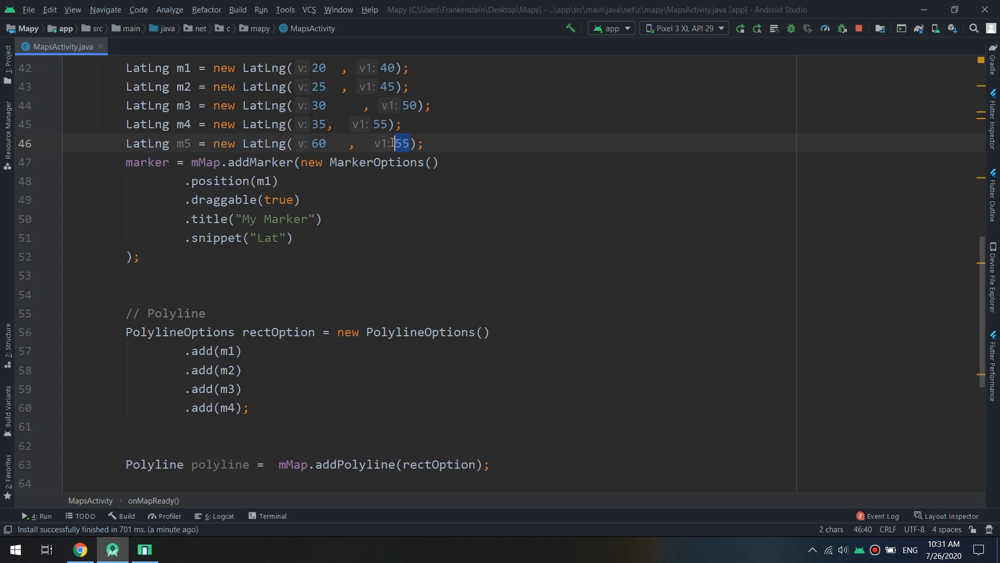
text(100)
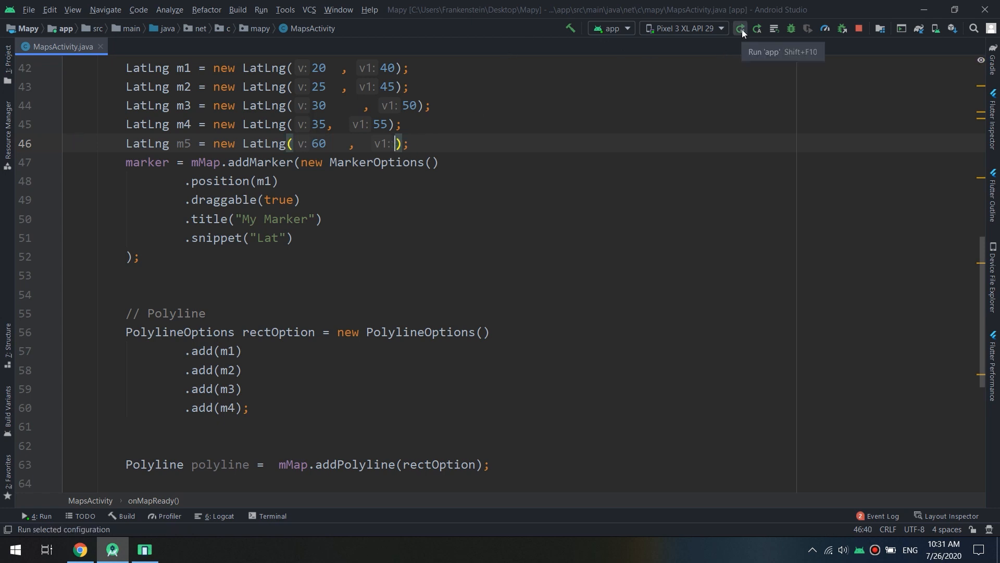
text(90)
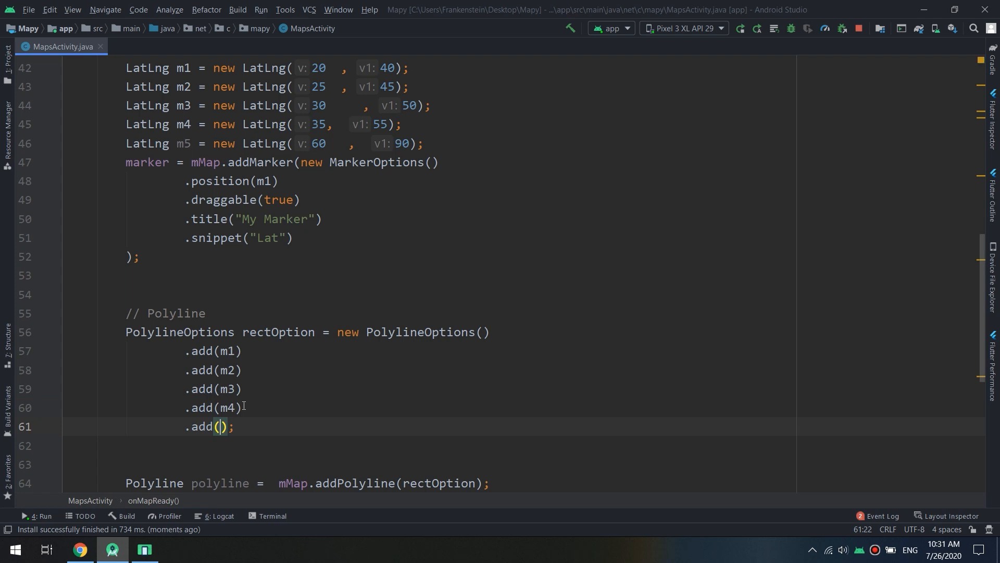
text(m5)
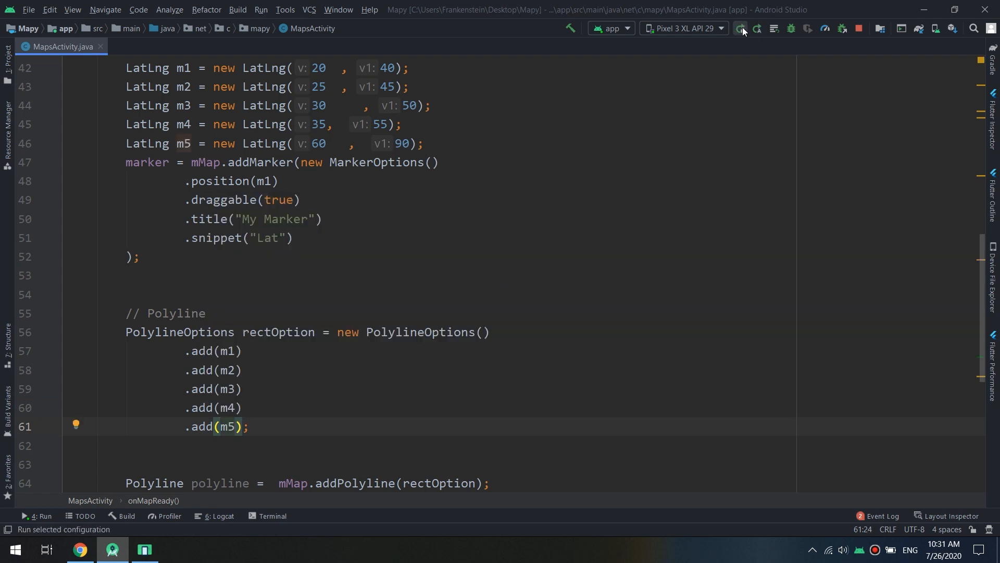
click(741, 28)
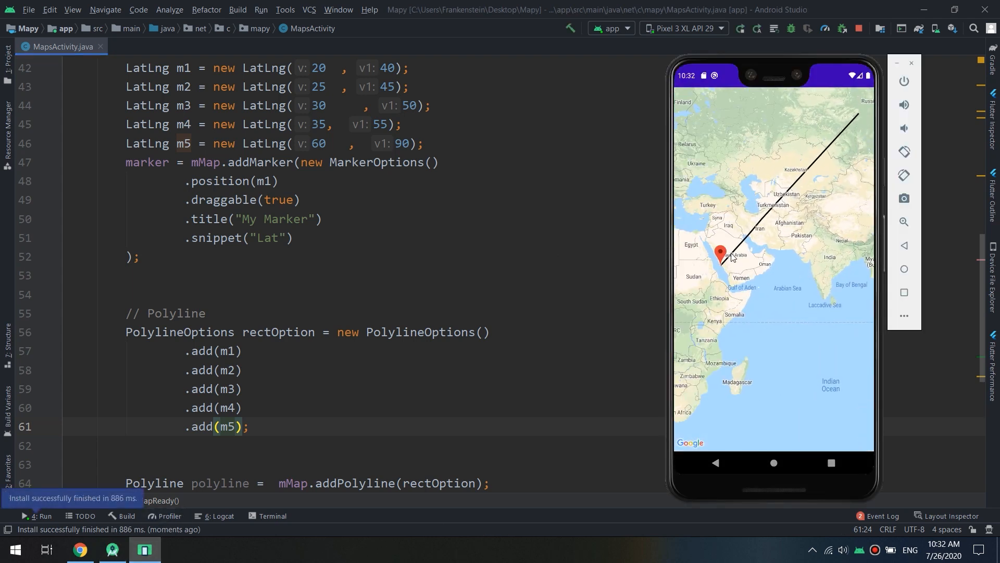
mouse_move(859, 128)
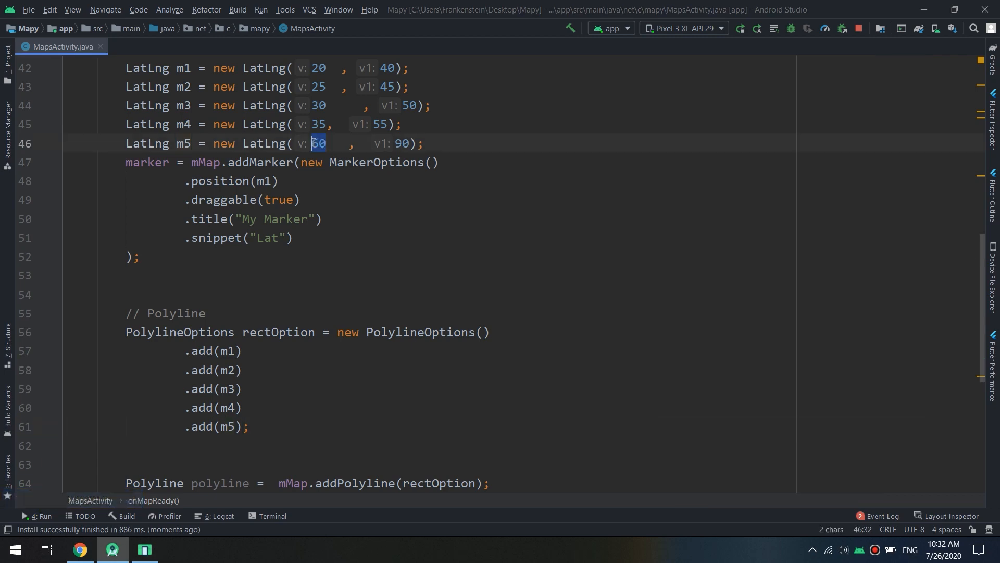
Step: Change m5's coordinates to -40 and -80 so the polyline reaches South America
text(-)
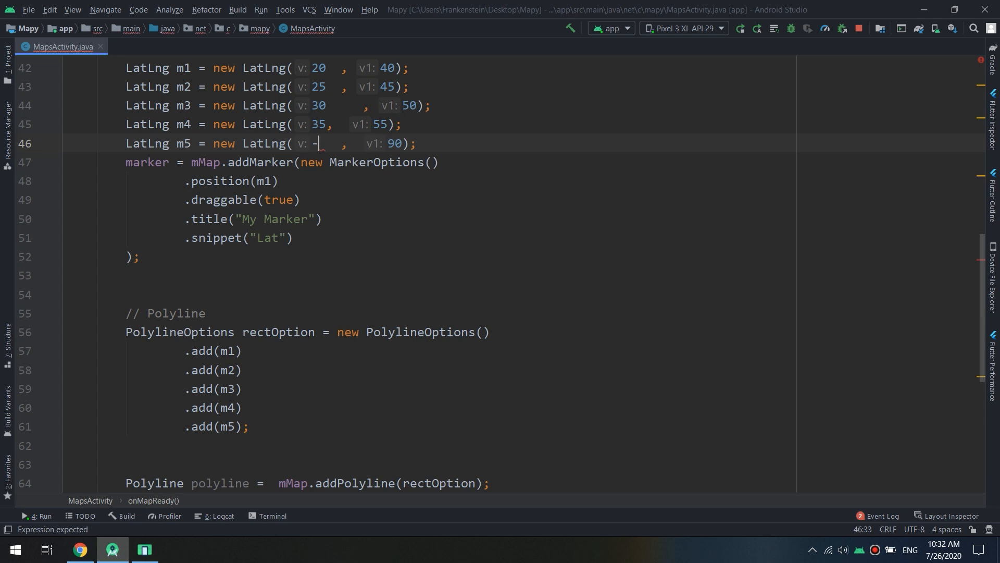
text(40)
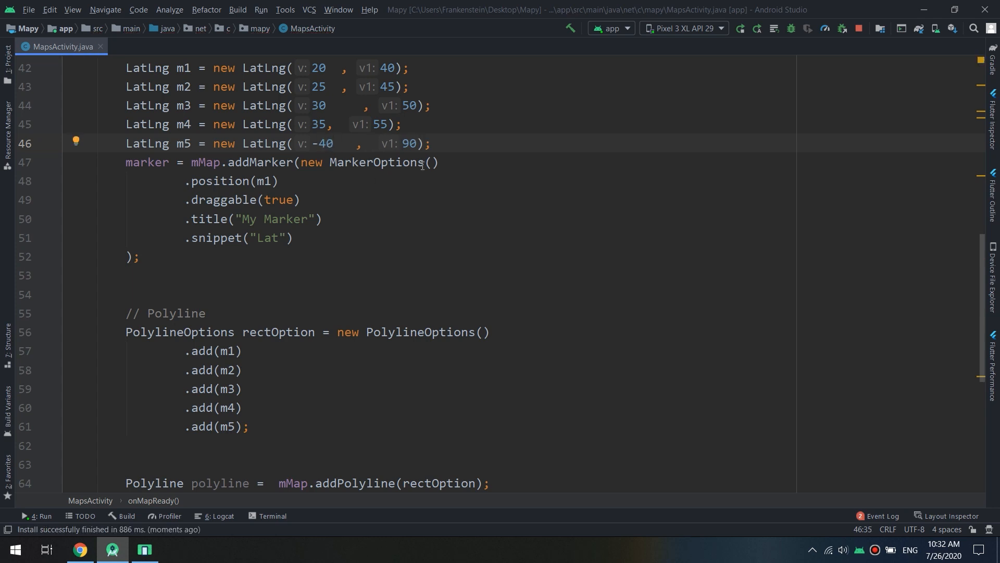
double_click(407, 143)
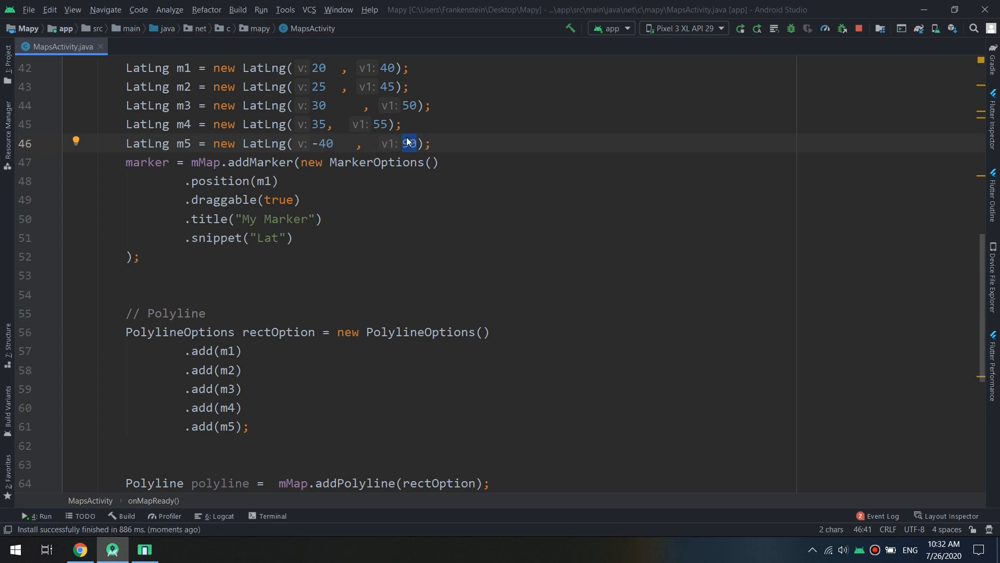
text(-80)
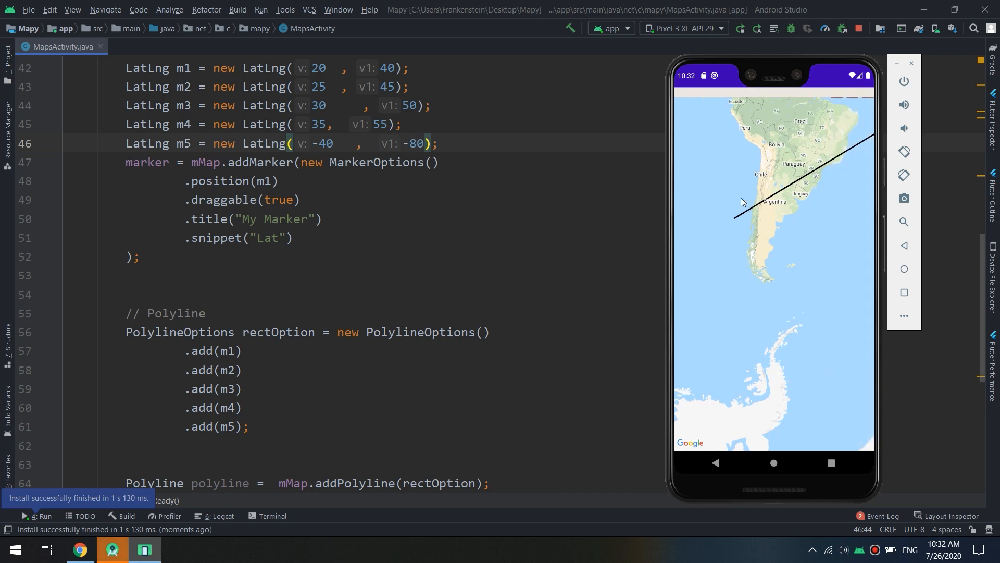
Step: Pan the emulator map back toward the marker near Arabia
drag(742, 203, 812, 264)
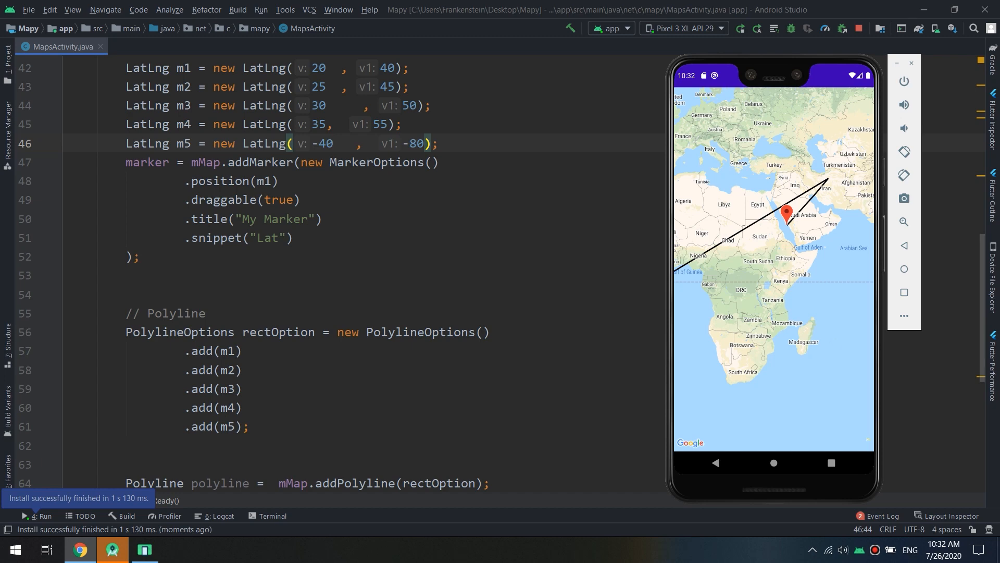
mouse_move(796, 389)
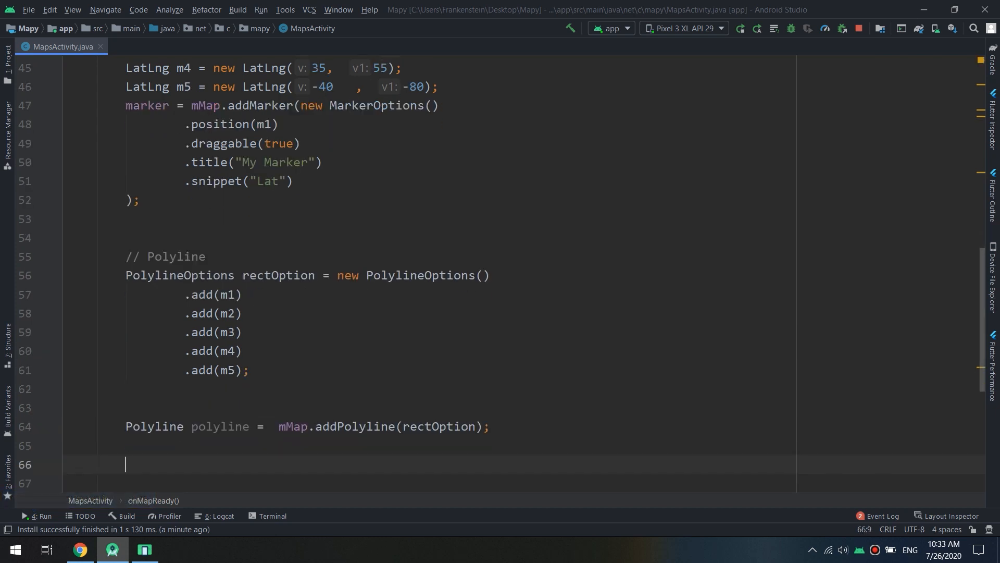
Step: Write a polyline click statement ending with true); below the addPolyline line
text(polyline)
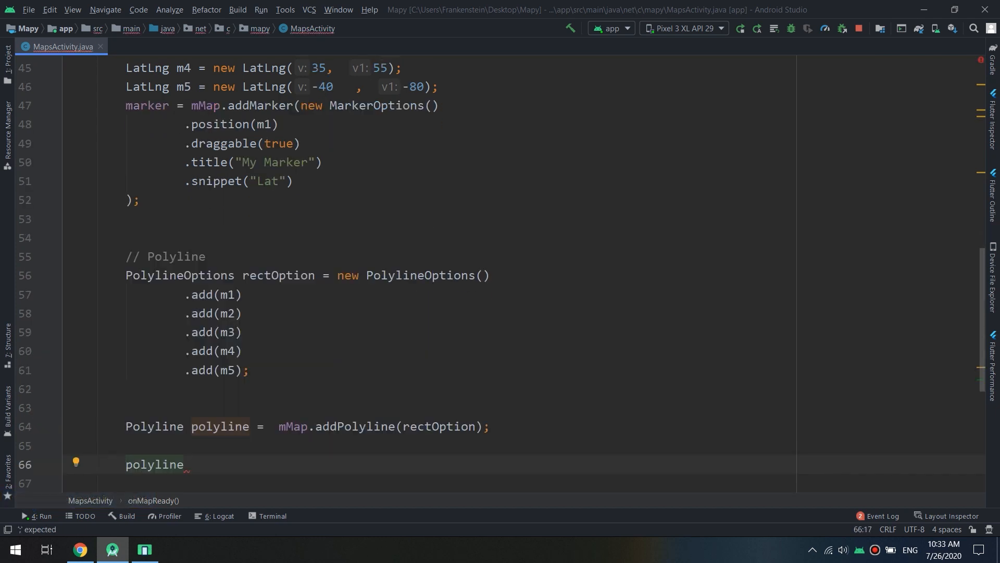
text(.)
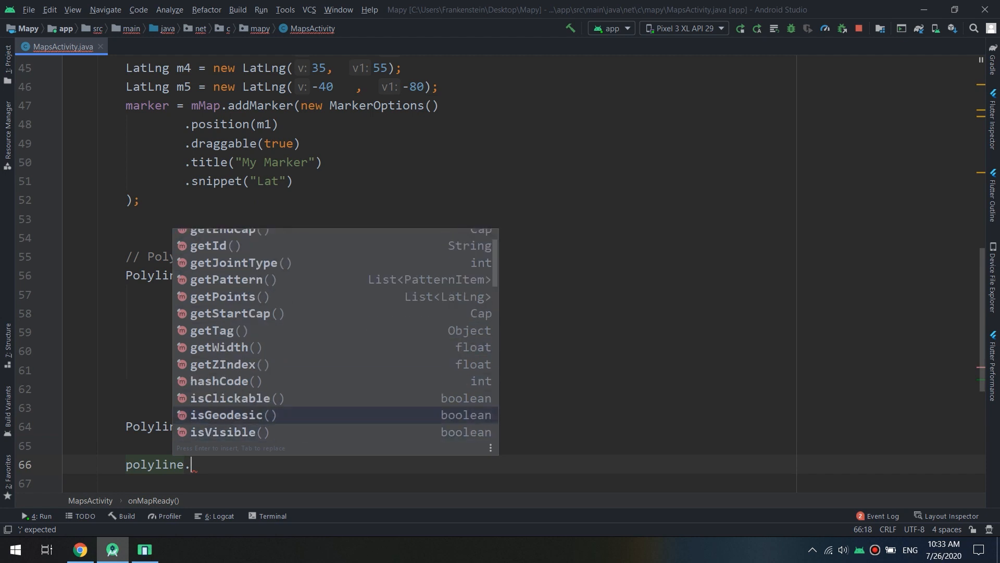
scroll(down, 3)
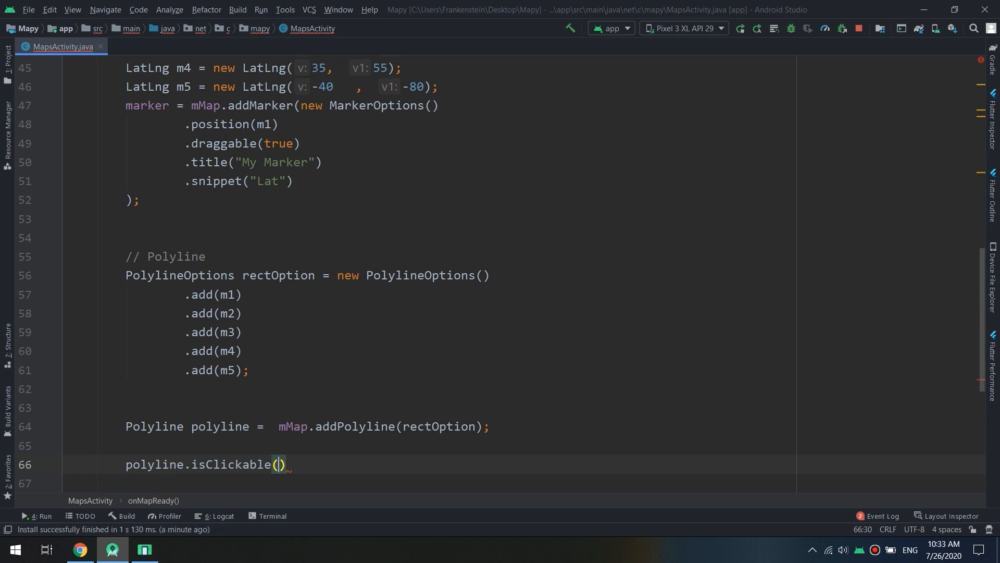
text(true);)
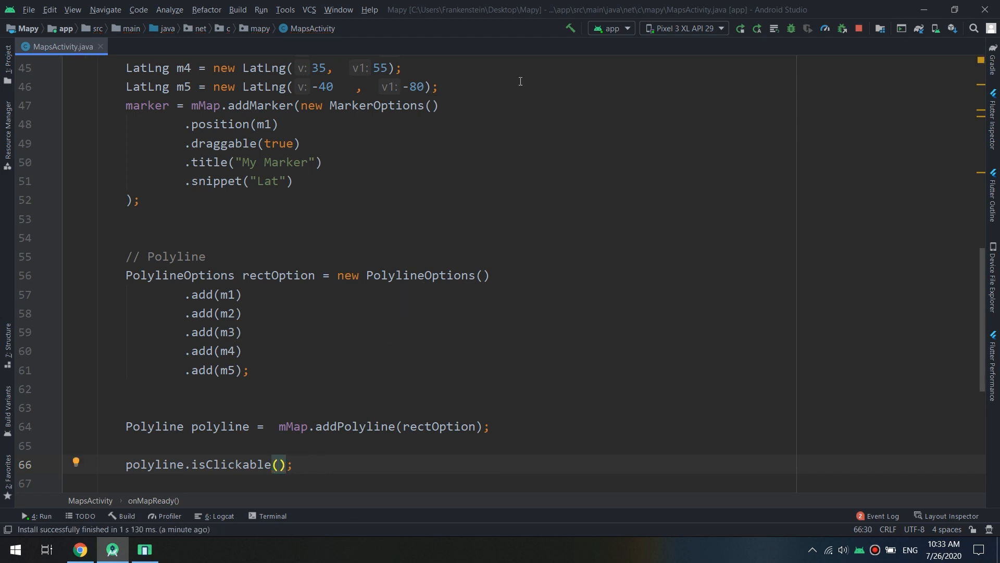
mouse_move(519, 179)
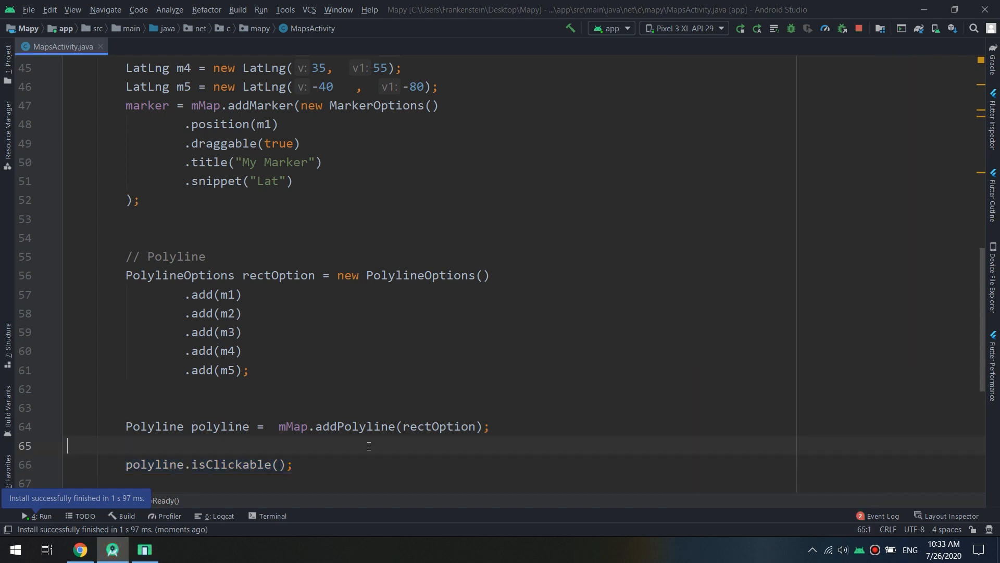
mouse_move(475, 457)
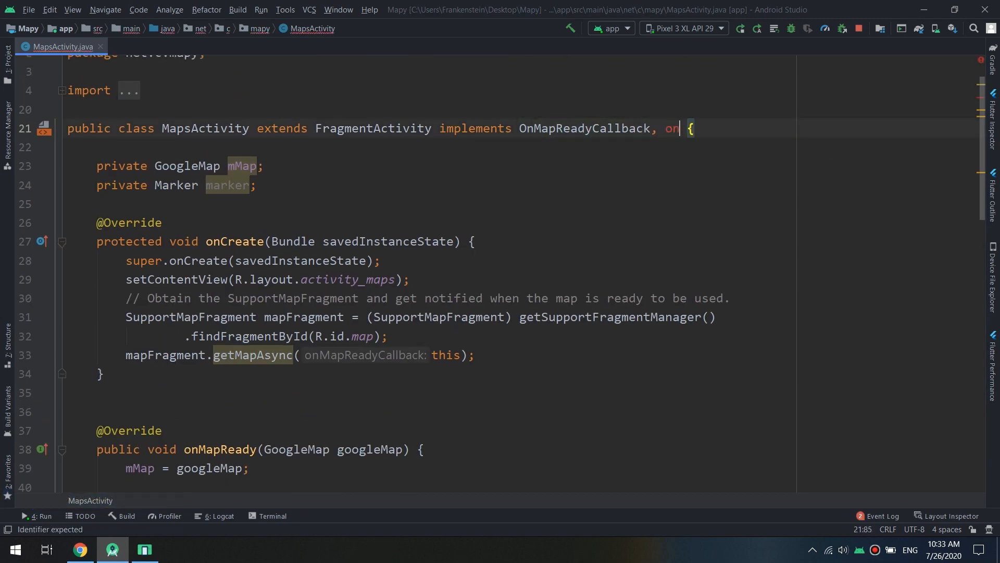
Step: Add GoogleMap.OnPolylineClickListener to the class declaration and generate its onPolylineClick method
text(P)
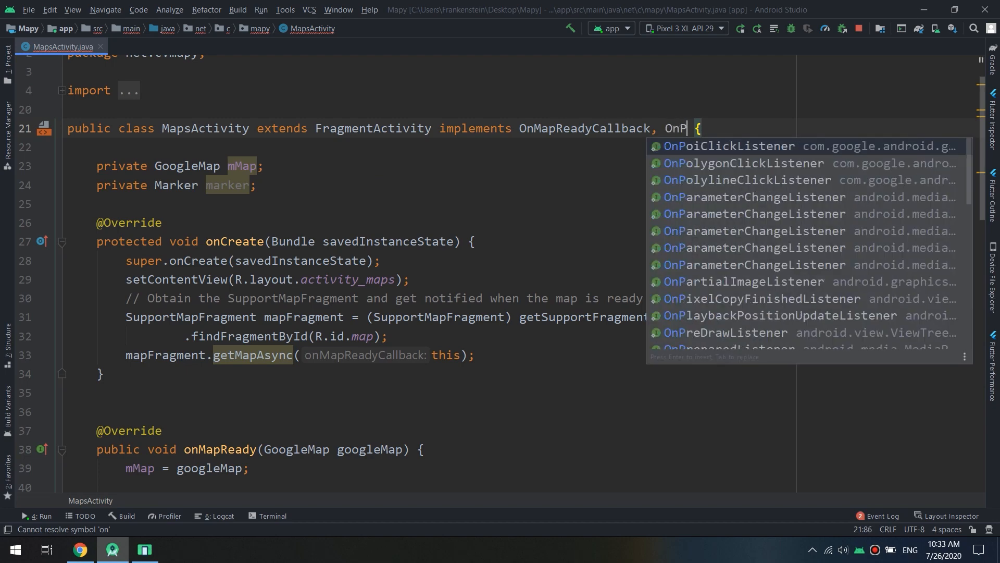
text(ol)
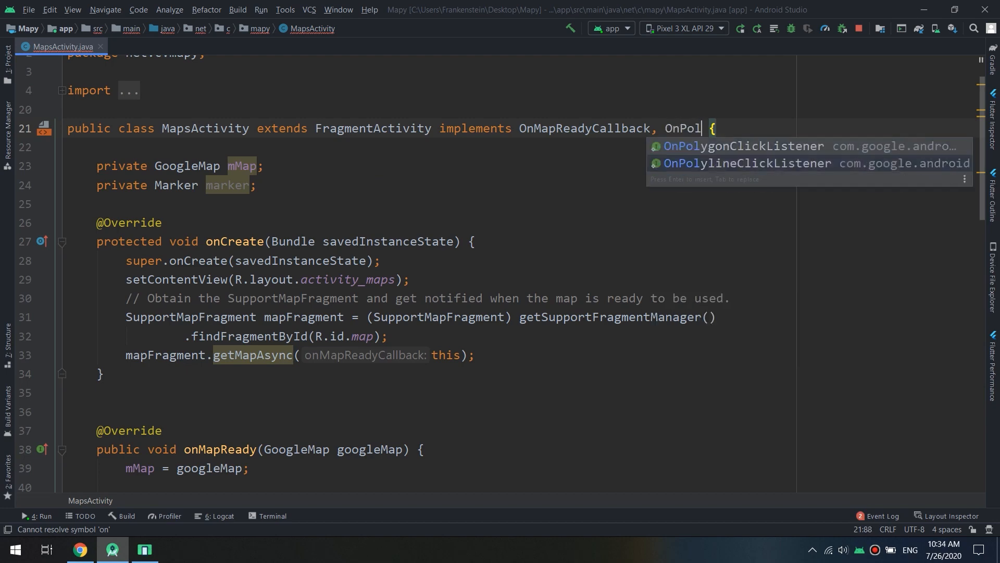
click(748, 164)
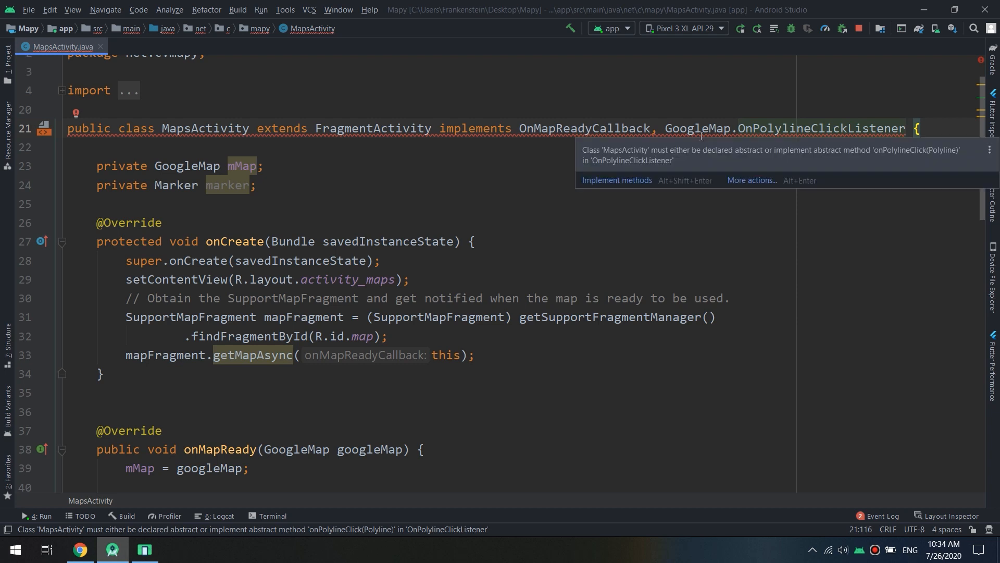
click(617, 180)
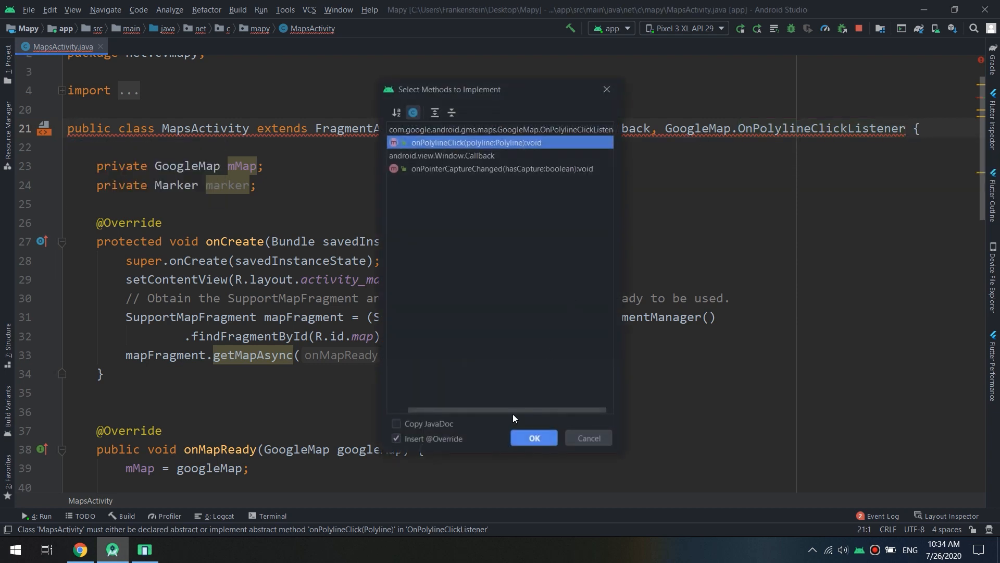
click(534, 438)
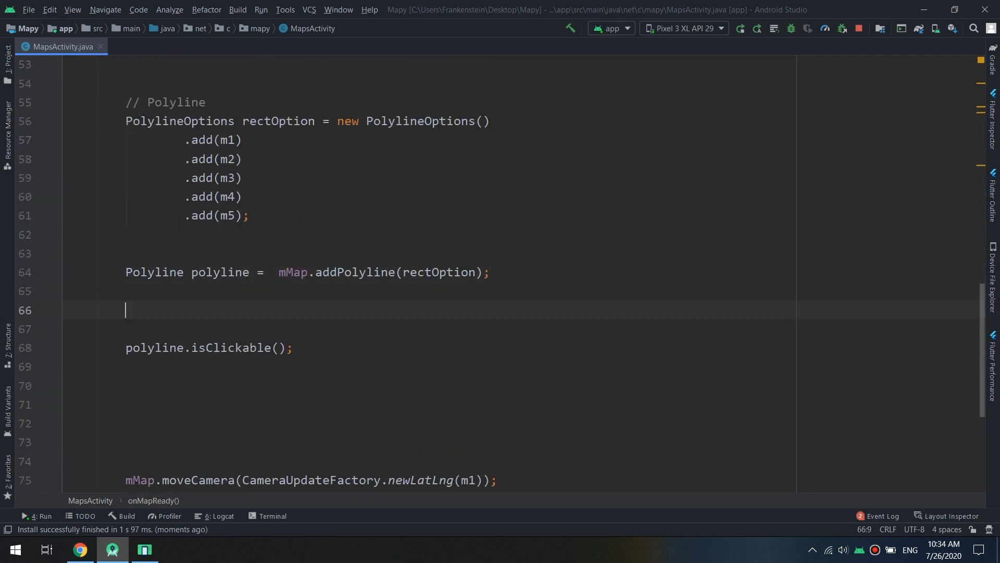
Step: Write GoogleMap.OnPolylineClickListener(this) on line 66 below the addPolyline line
text(on)
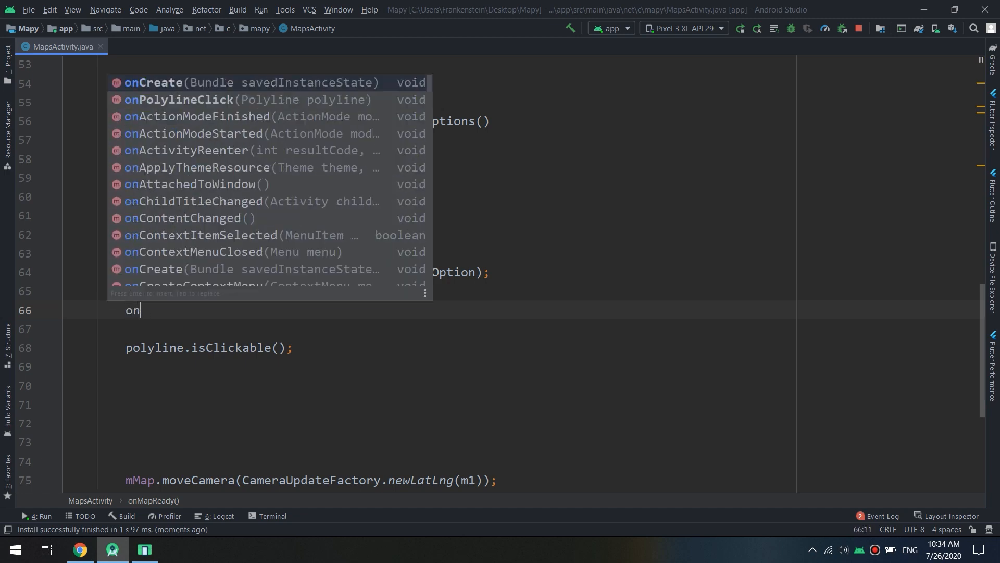
click(177, 99)
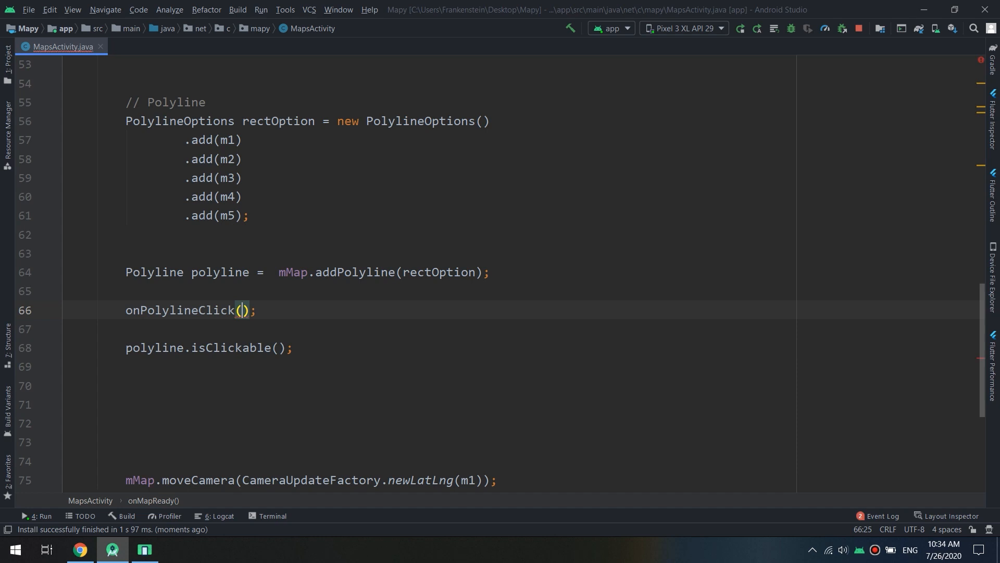
key(BackSpace)
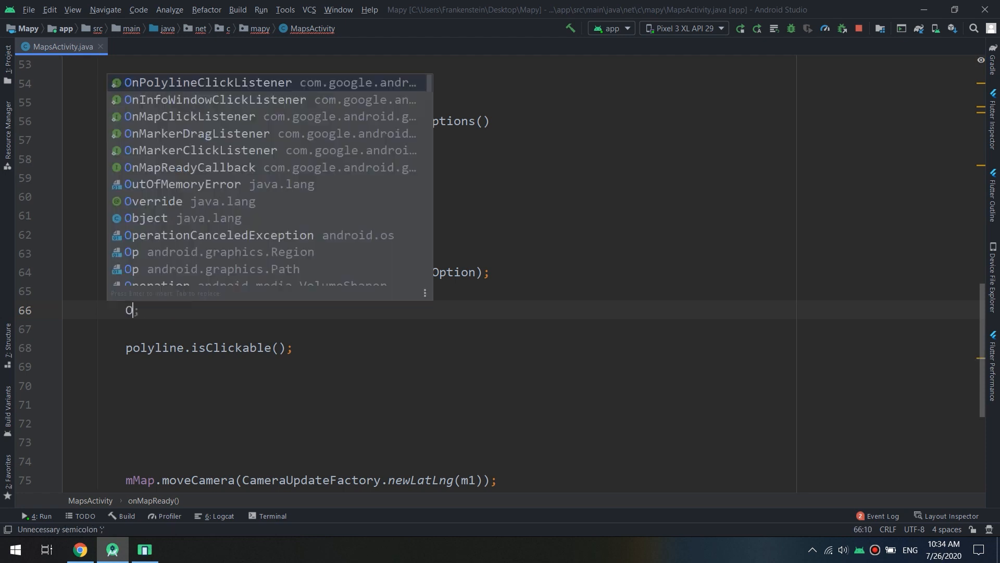
text(OnPolu)
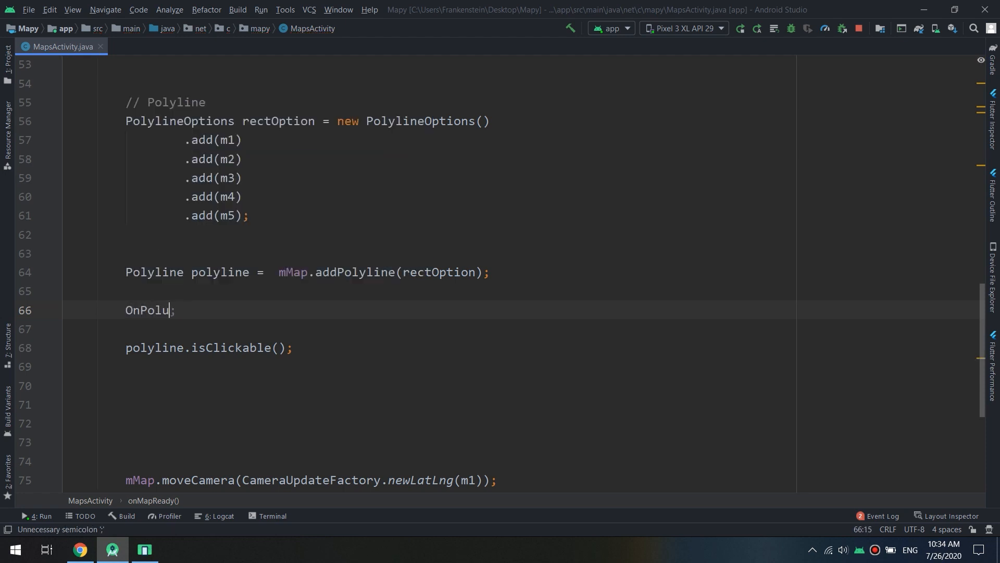
text(GoogleMap.OnPolylineClickListener)
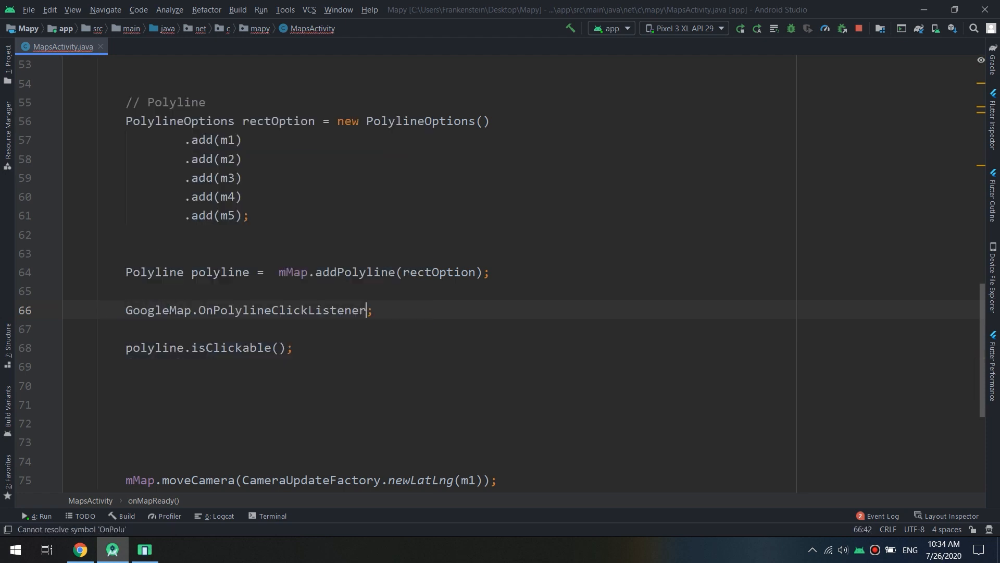
text((this))
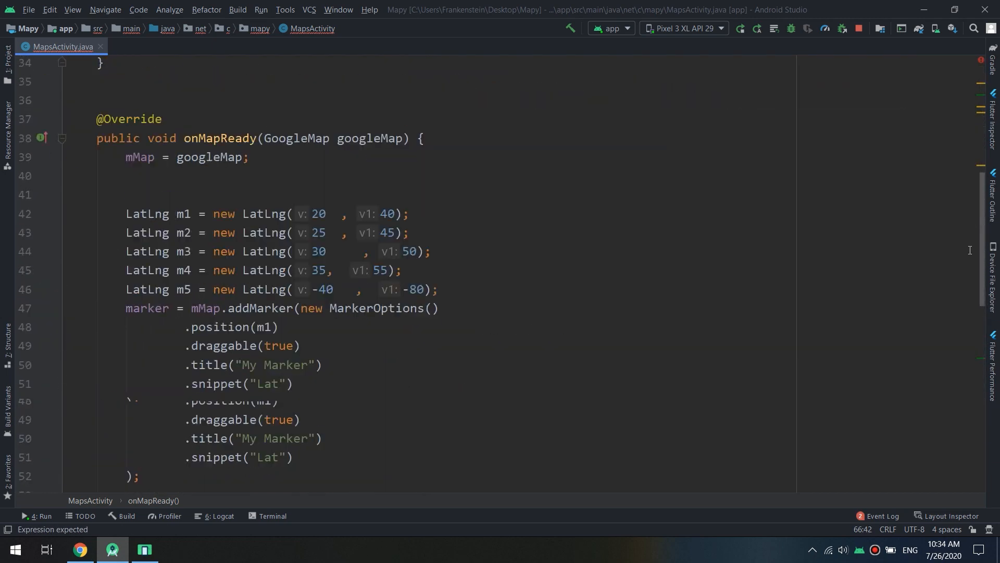
Step: Apply the 'Insert new' quick fix so the listener becomes a new instance awaiting its methods
scroll(down, 3)
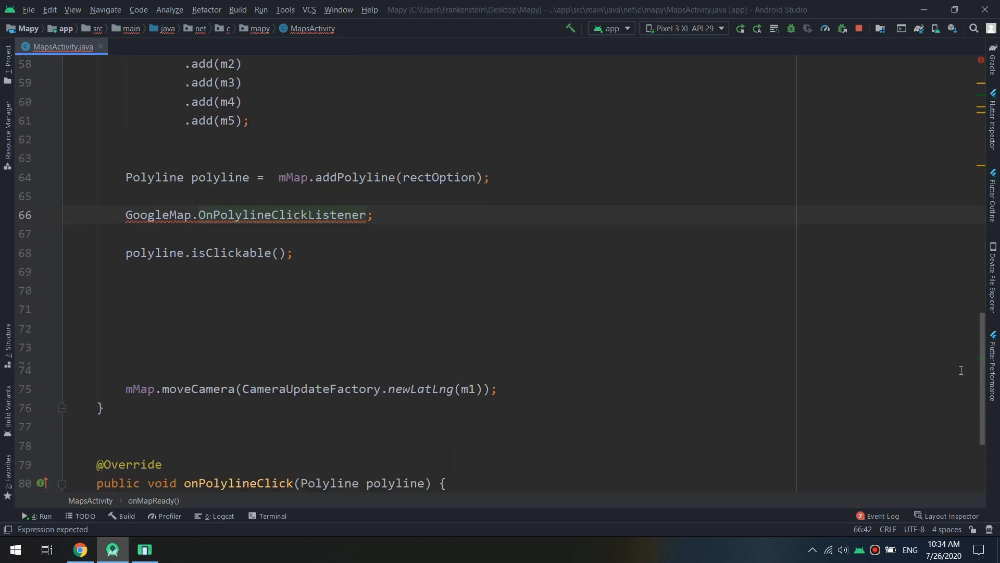
text((this)
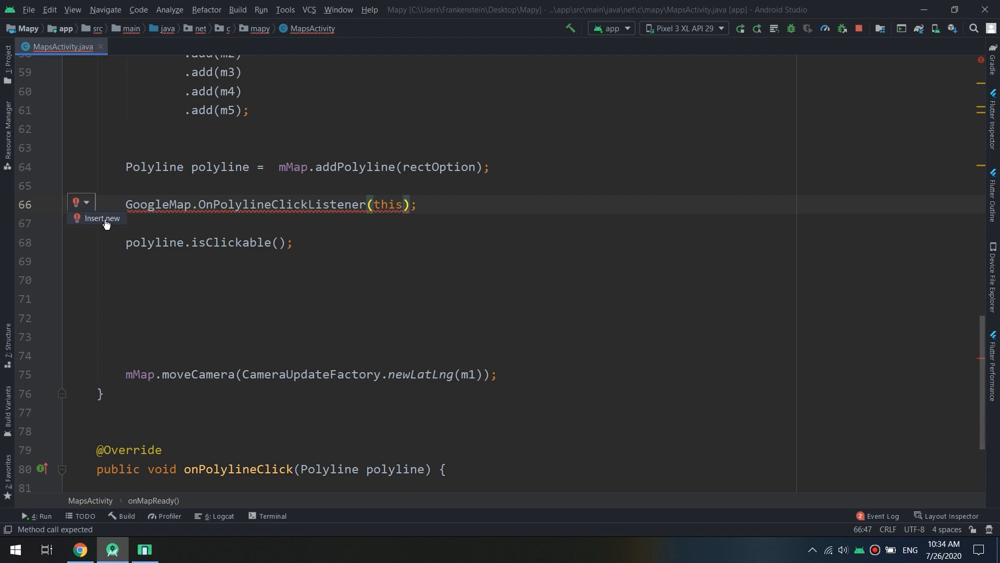
click(103, 218)
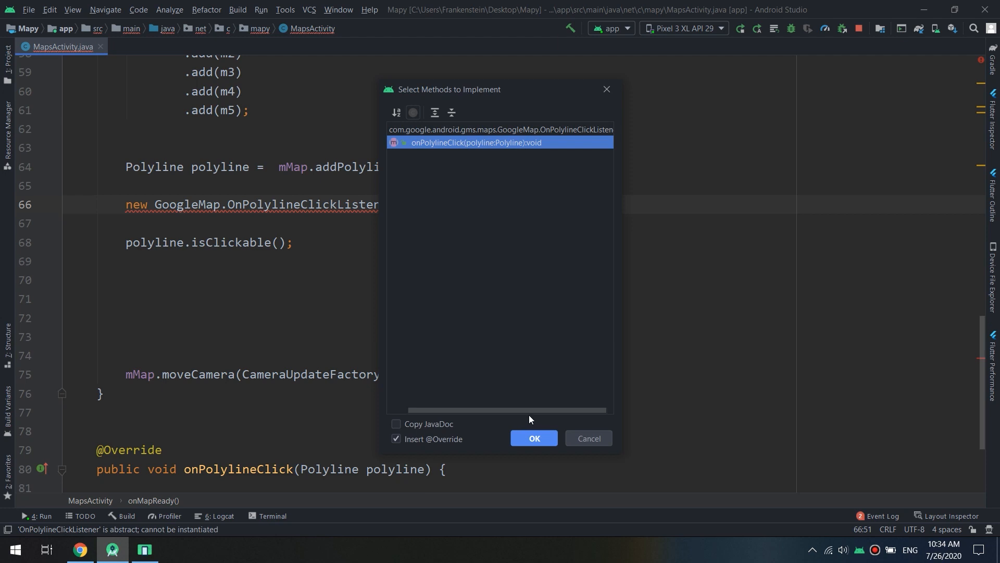
click(534, 437)
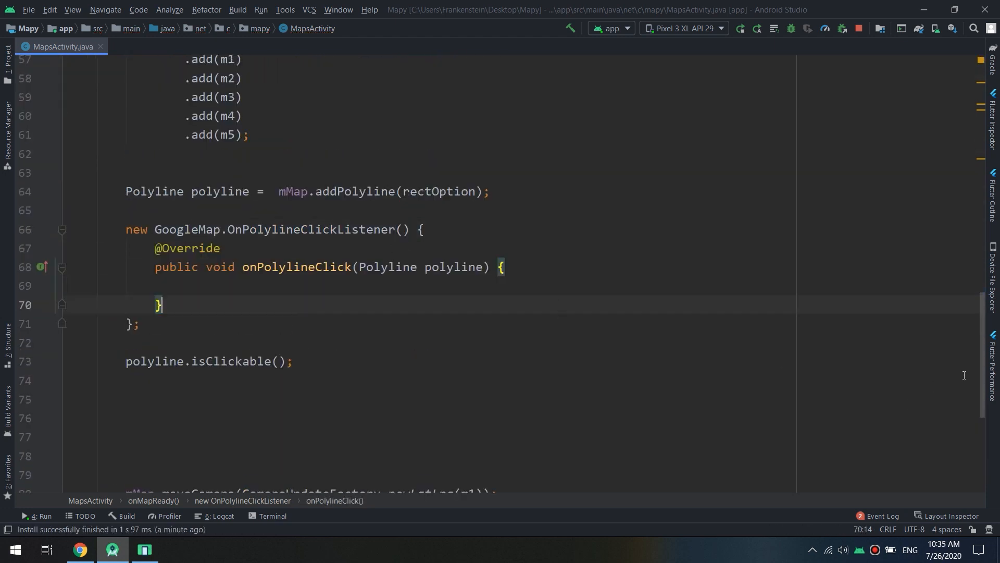
scroll(down, 3)
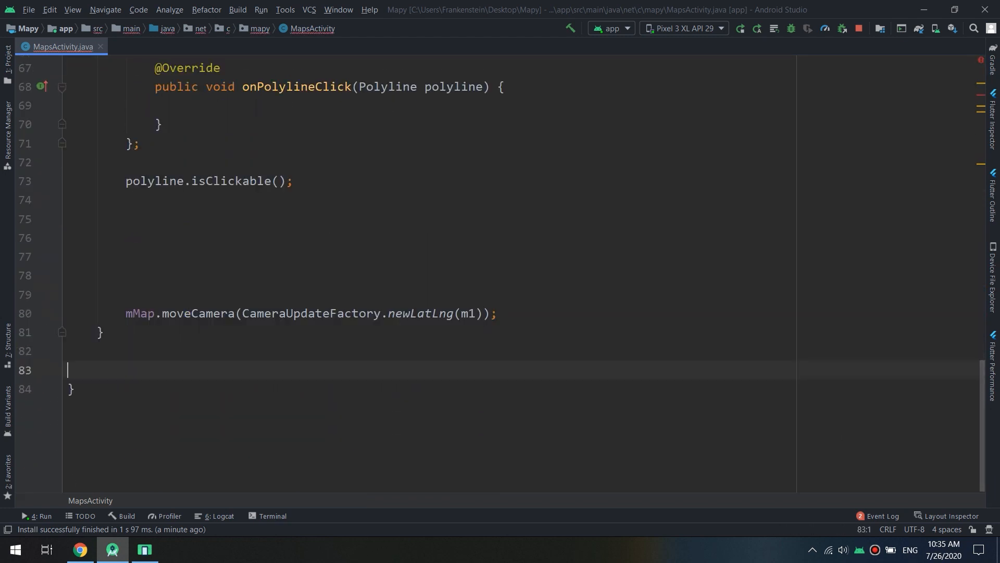
text(@Override)
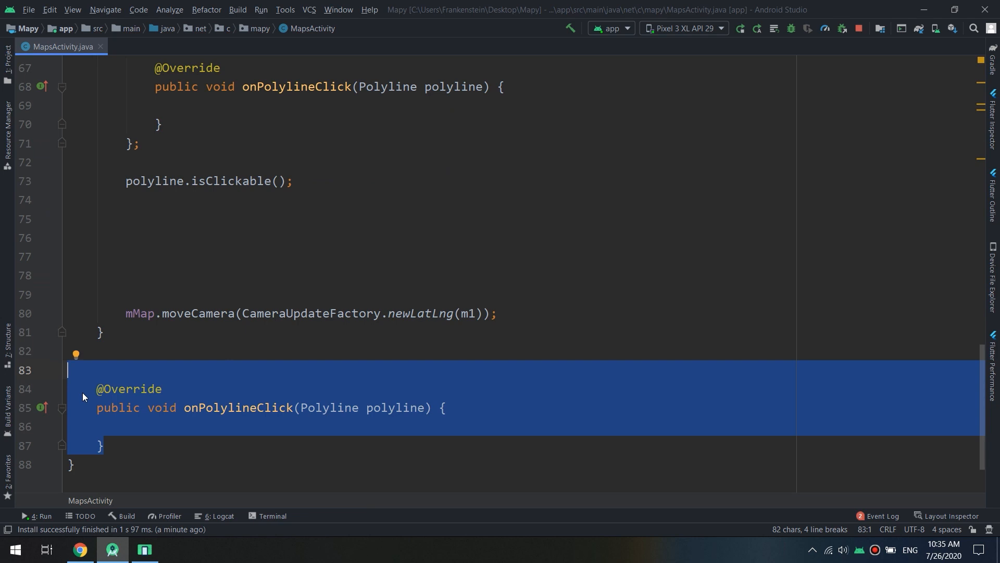
click(323, 188)
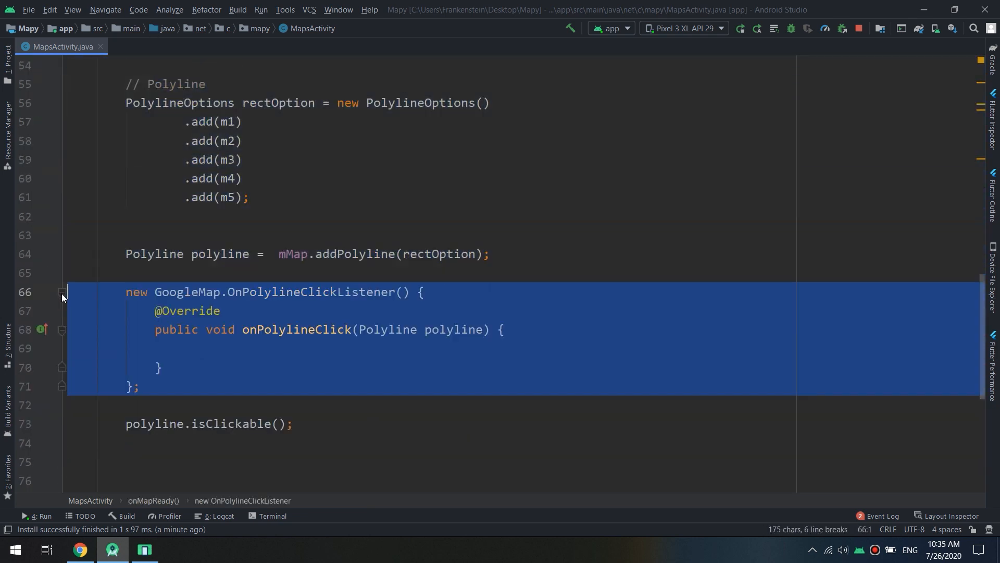
Step: Delete the anonymous listener block and ', GoogleMap.OnPolylineClickListener' from the class declaration
key(Delete)
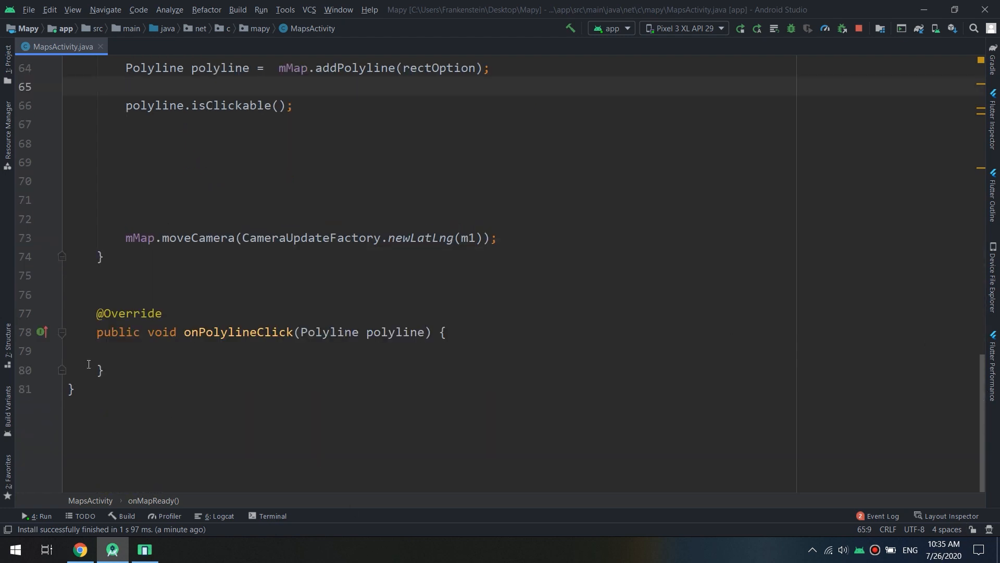
click(104, 370)
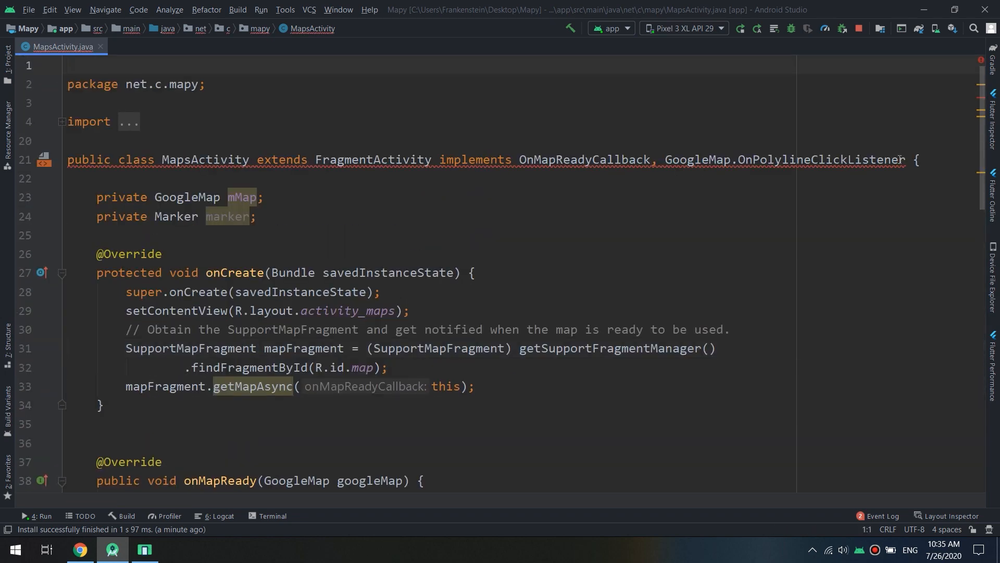
drag(652, 159, 904, 158)
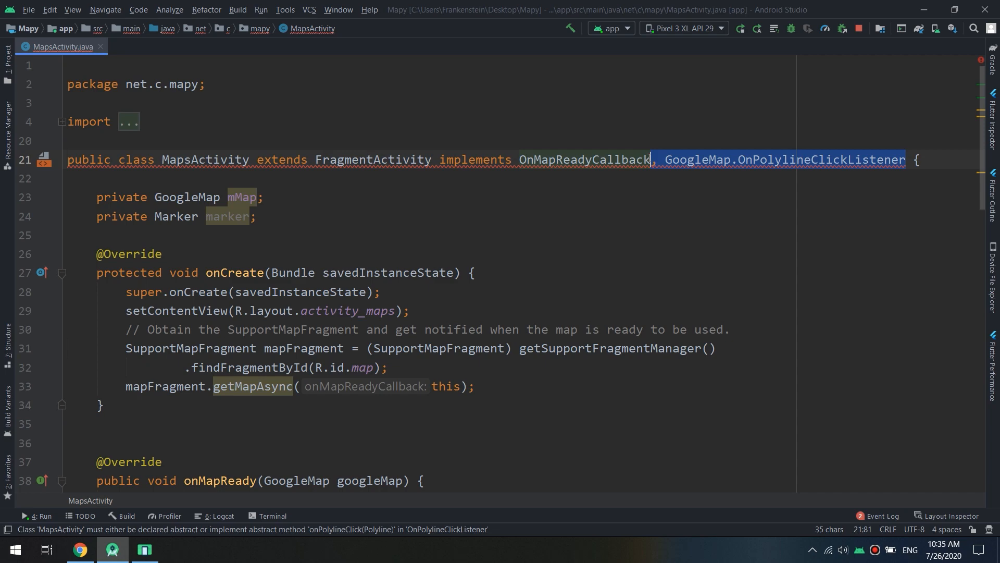
key(Delete)
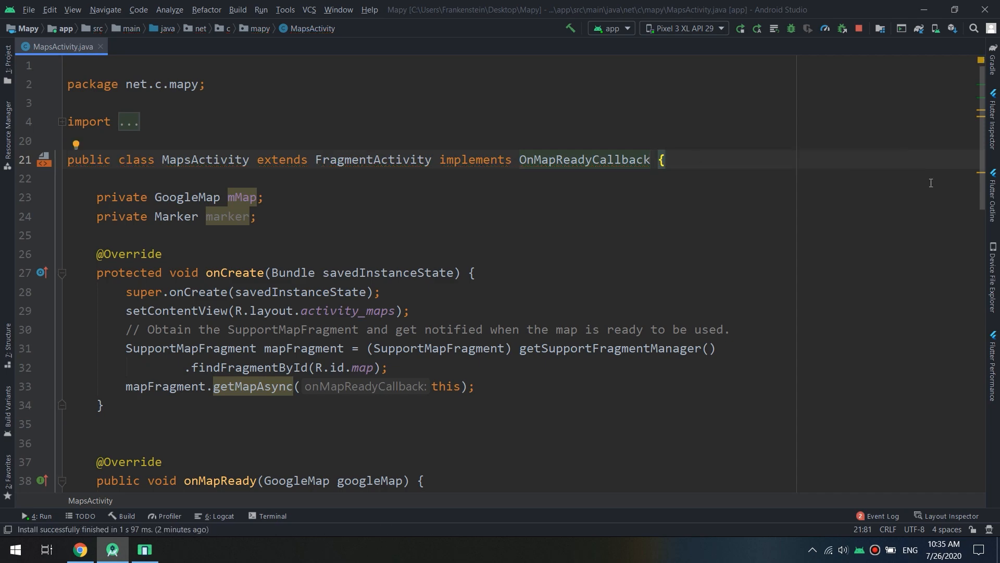
Step: Delete the polyline.isClickable() call, leaving an empty line below addPolyline
scroll(down, 3)
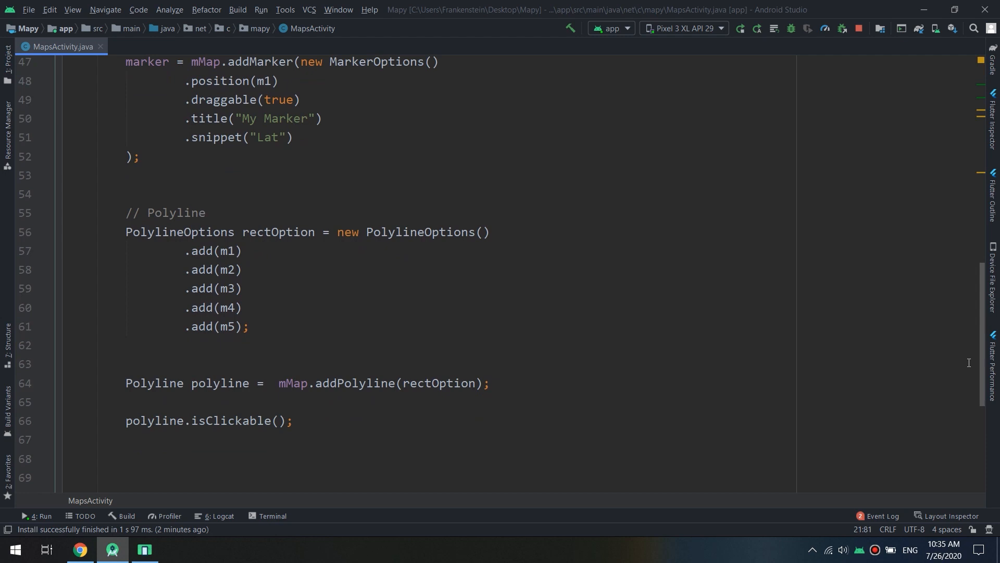
mouse_move(976, 365)
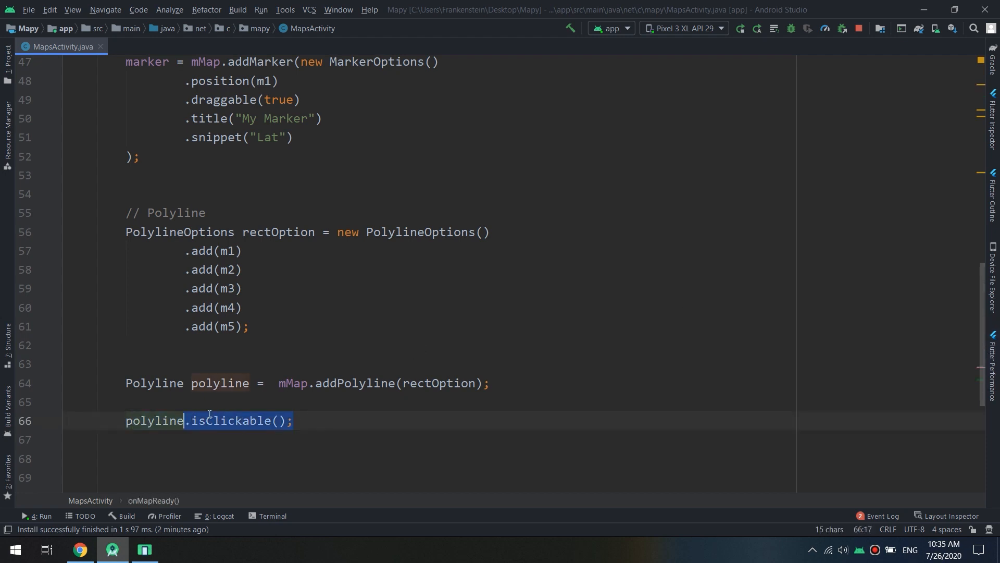
key(Delete)
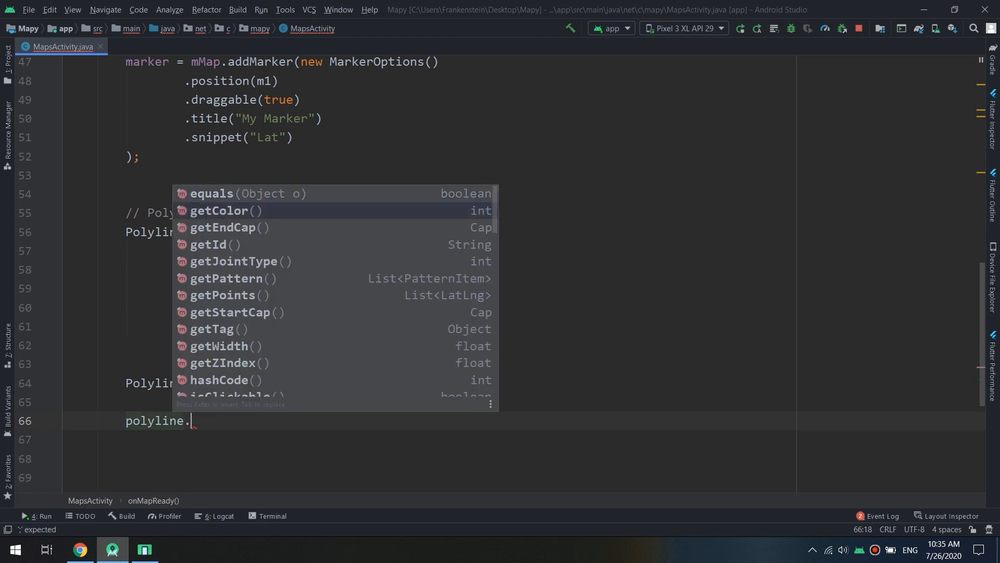
scroll(down, 3)
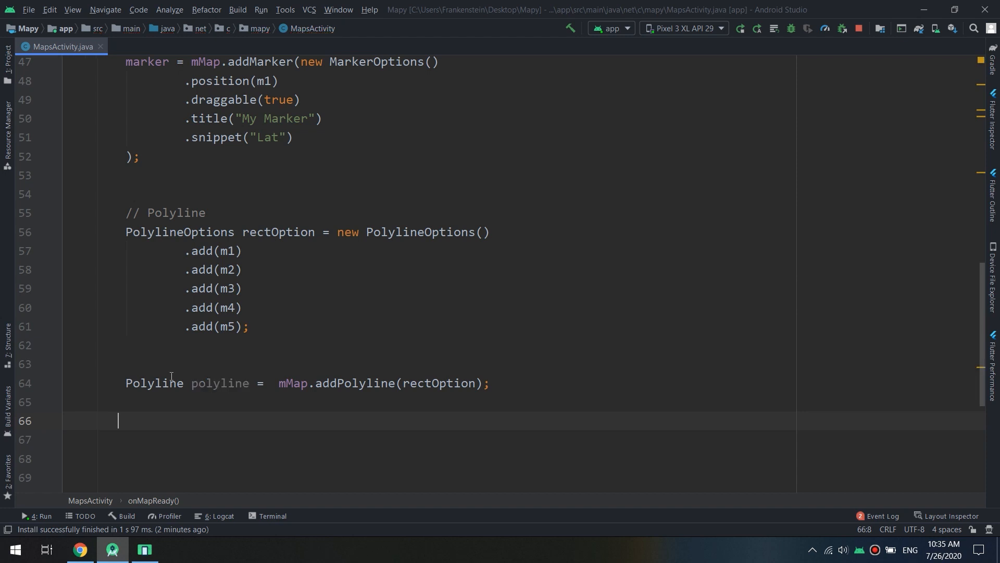
mouse_move(252, 309)
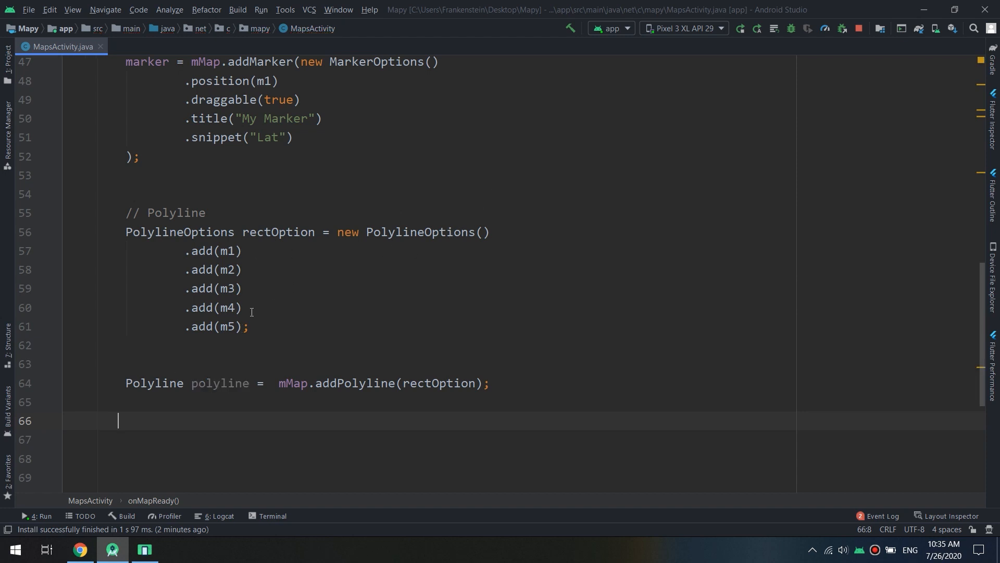
Step: Chain a .color() call after .add(m5) and start its argument with R.color
click(243, 326)
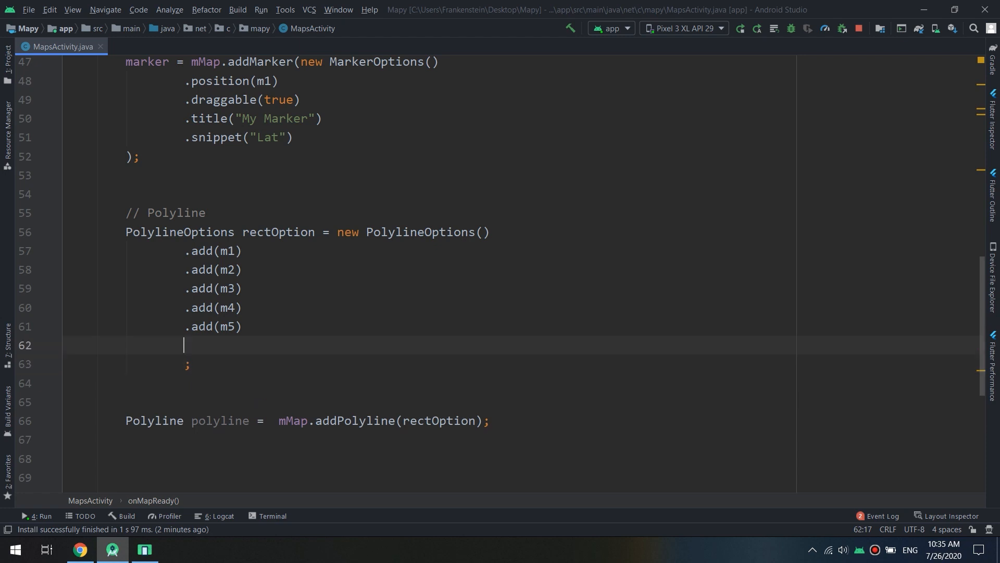
text(.color()
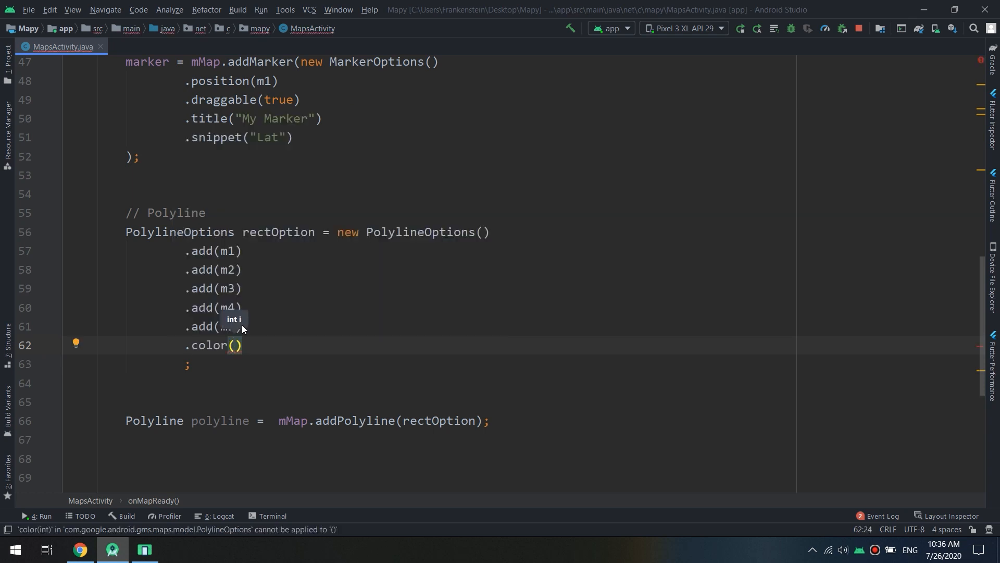
text(R.)
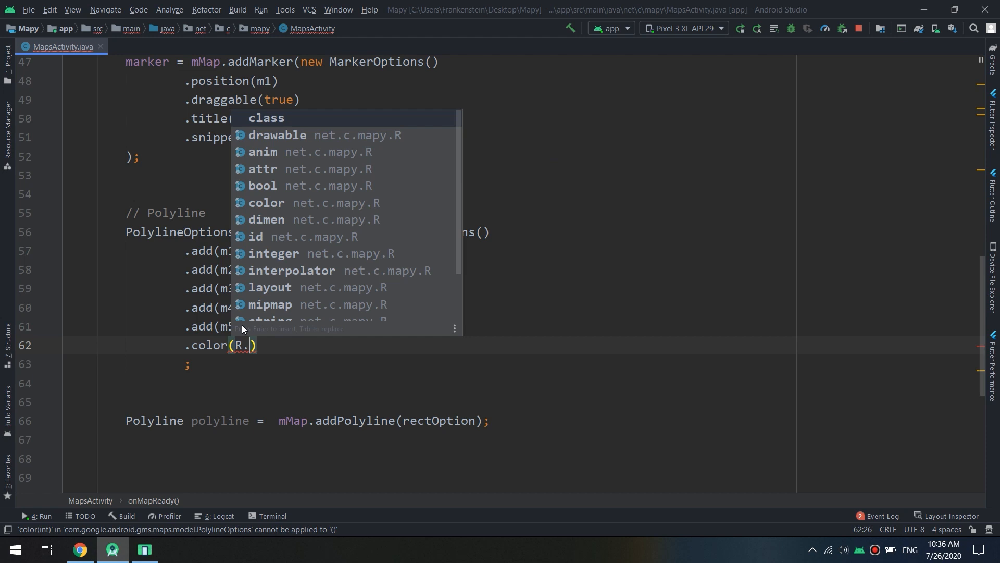
text(color.)
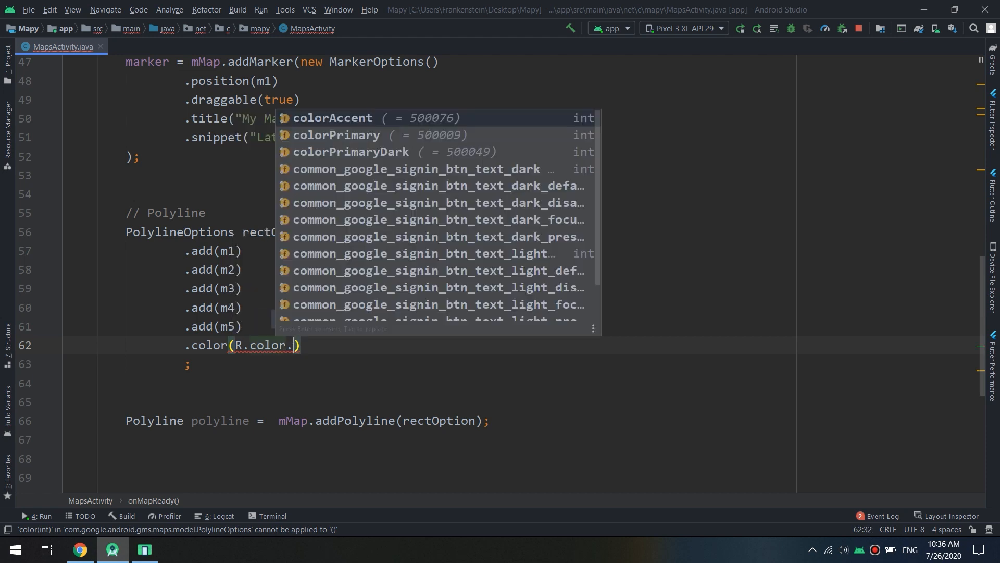
click(333, 117)
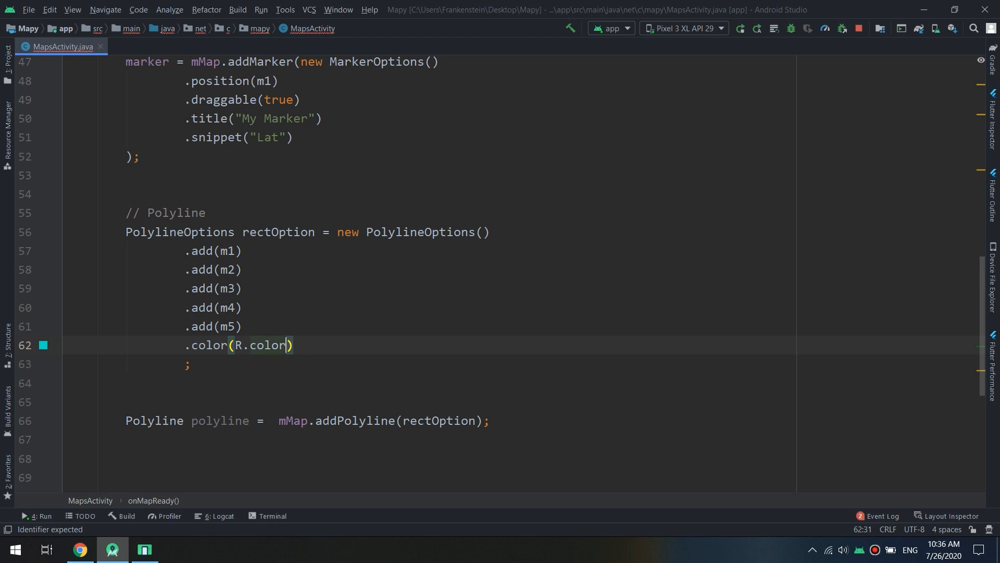
Step: Set the colour argument to R.color.colorPrimary, re-entering it once in full
text(.)
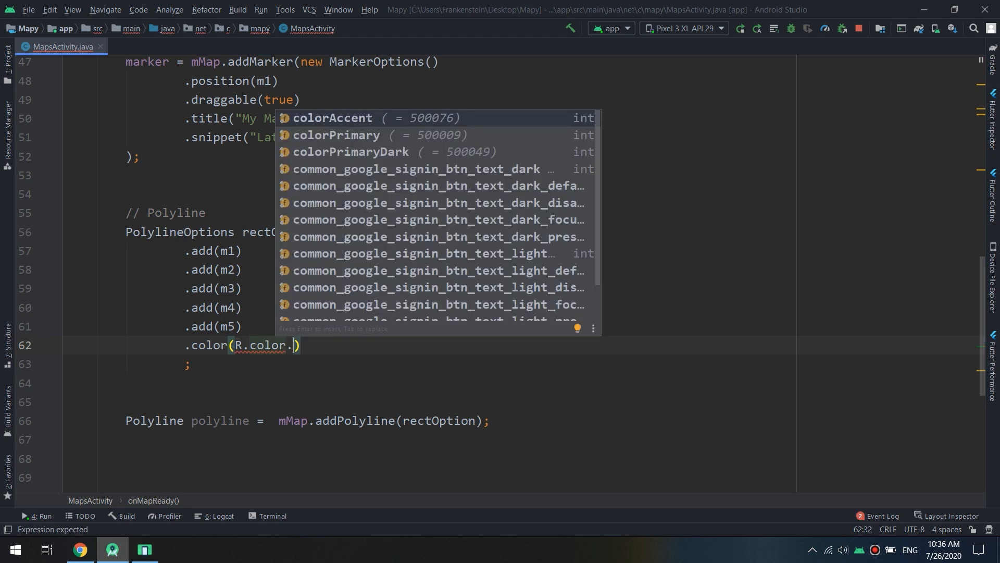
click(337, 135)
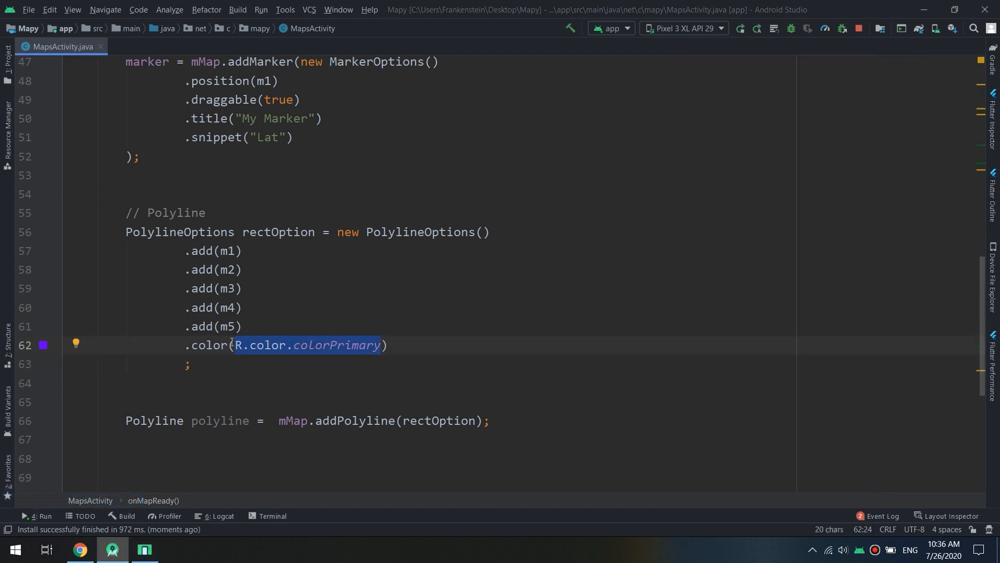
key(Delete)
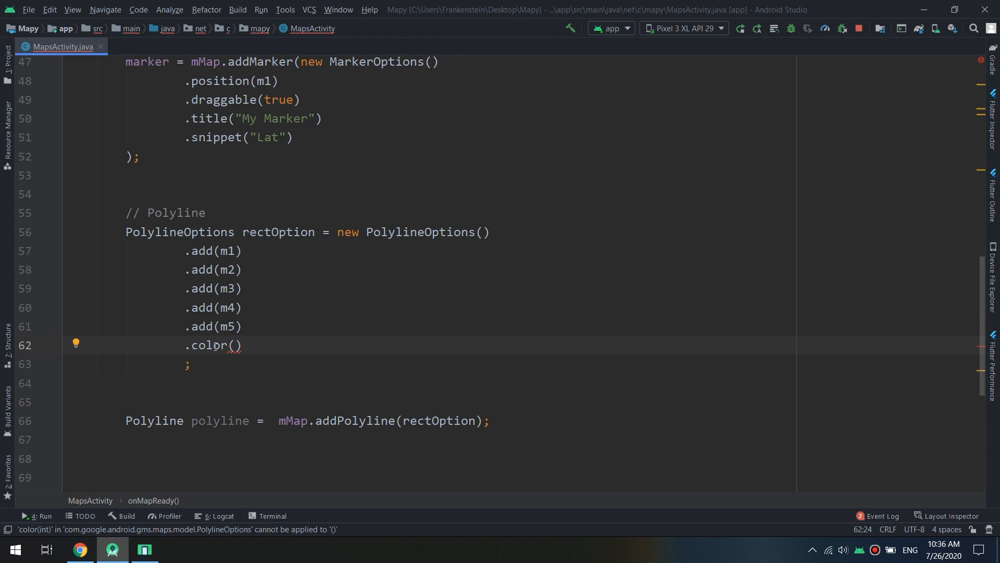
text(R.color.colorPrimary)
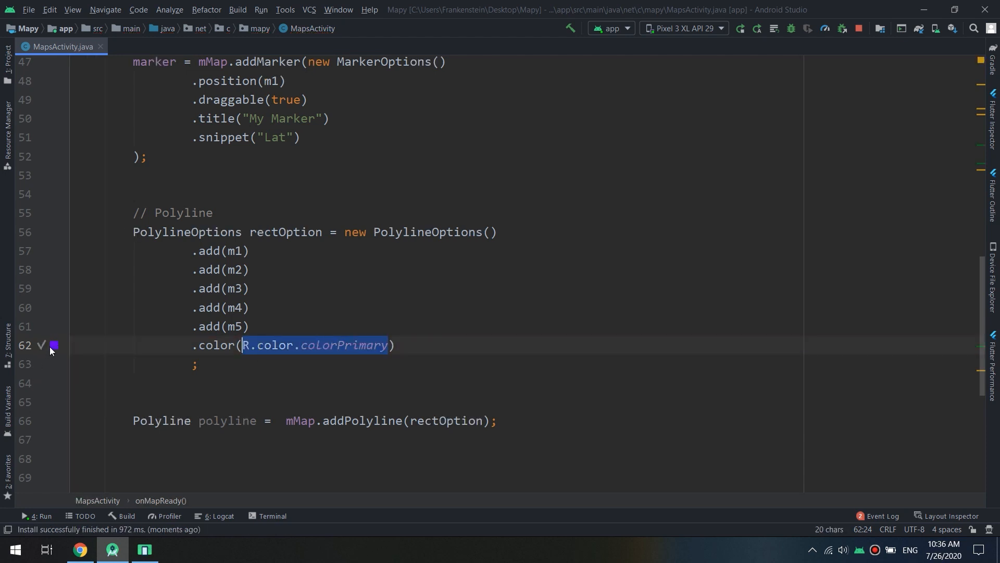
Step: Check colors.xml for colorPrimary's #6200EE value via the gutter swatch, then return to MapsActivity
click(53, 346)
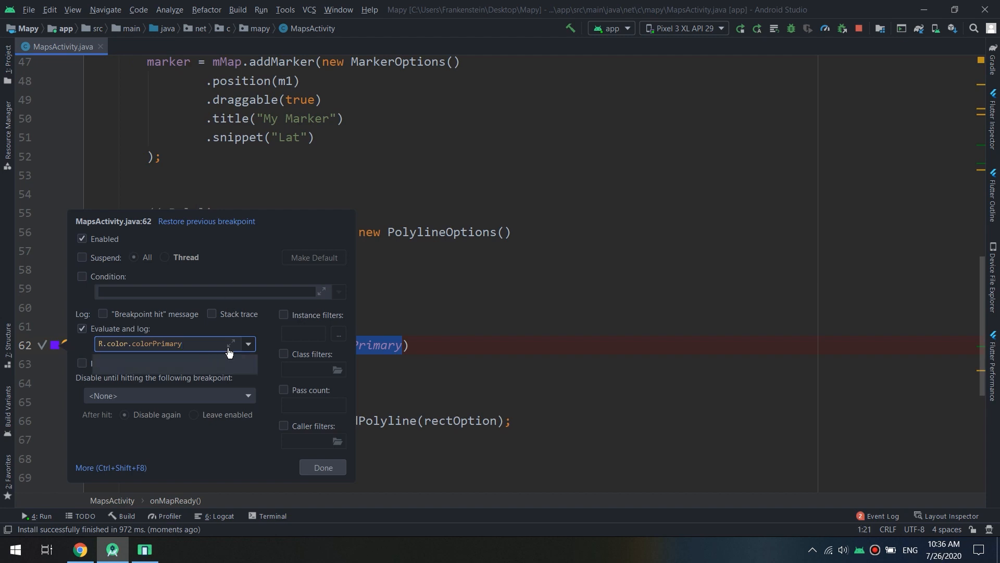
click(322, 466)
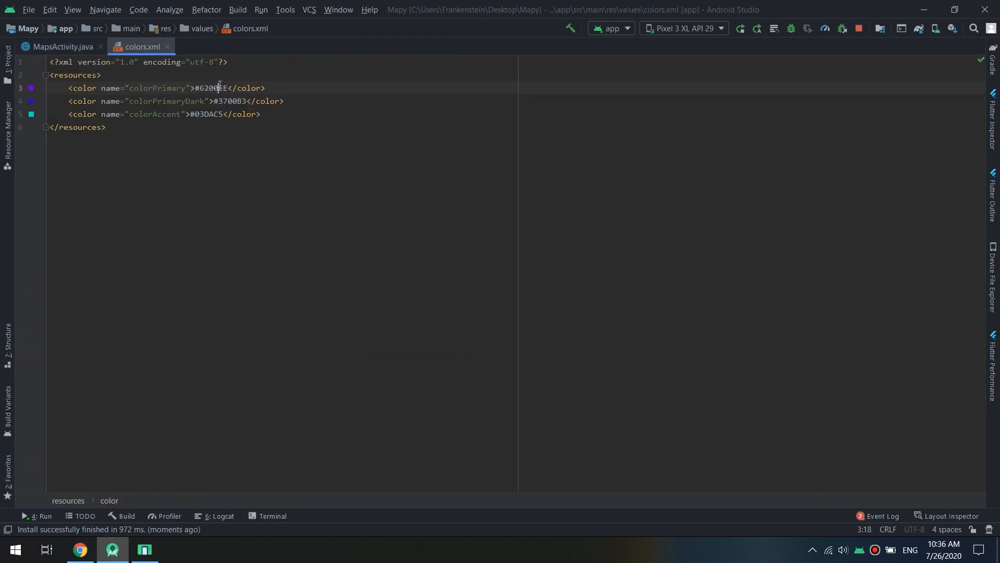
click(59, 47)
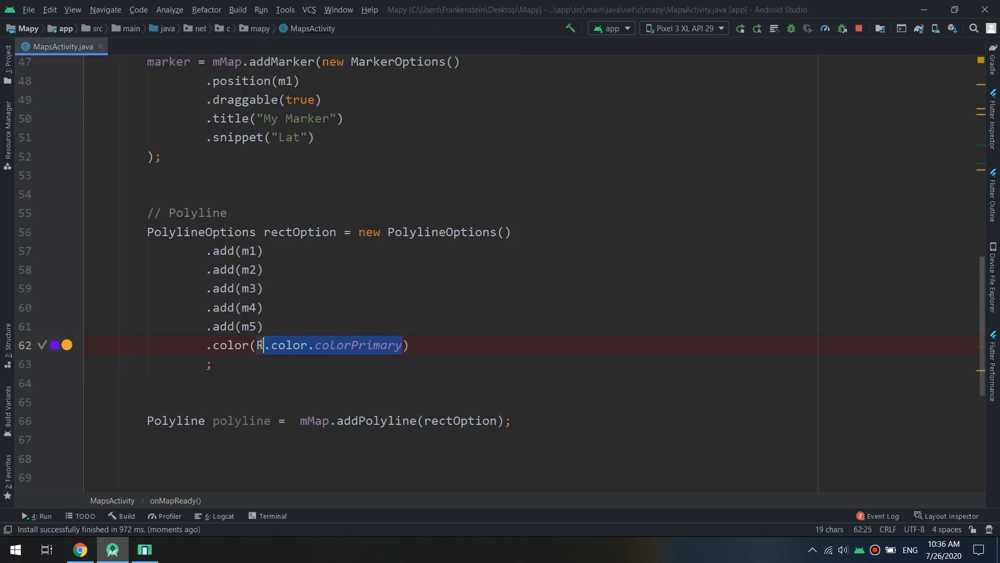
text(6200EE))
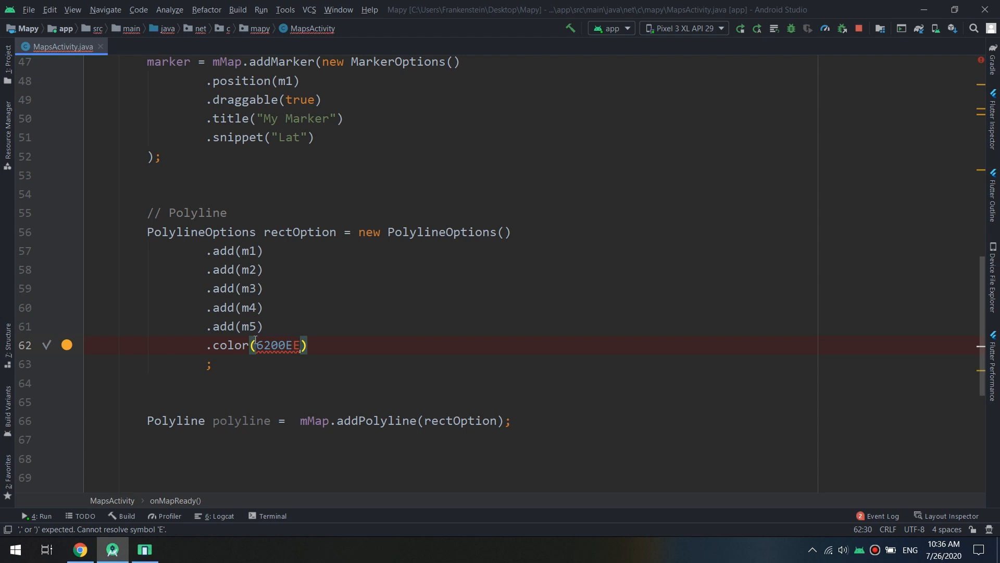
text(#)
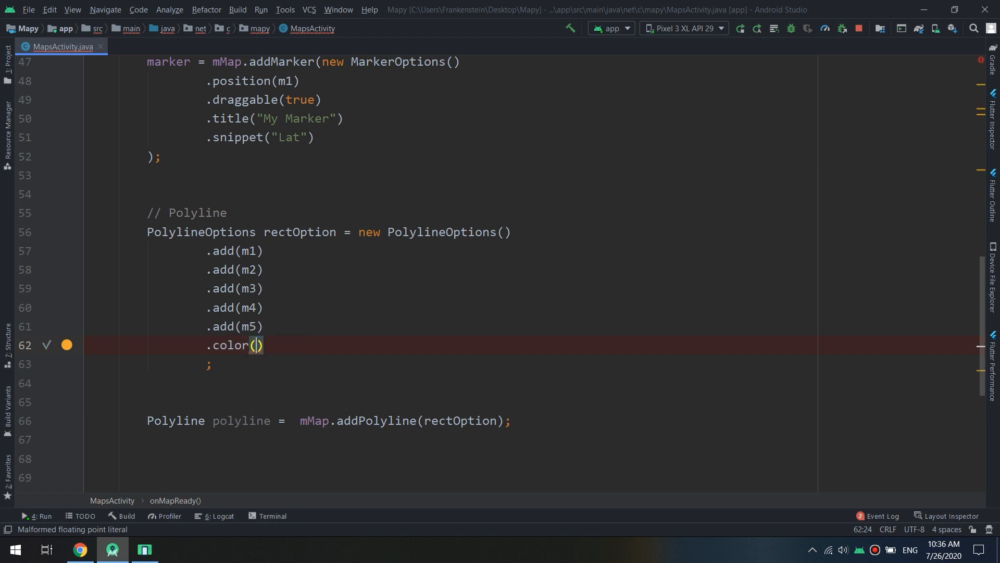
Step: Change the colour argument to R.color.colorPrimaryDark via autocomplete
text(R.color)
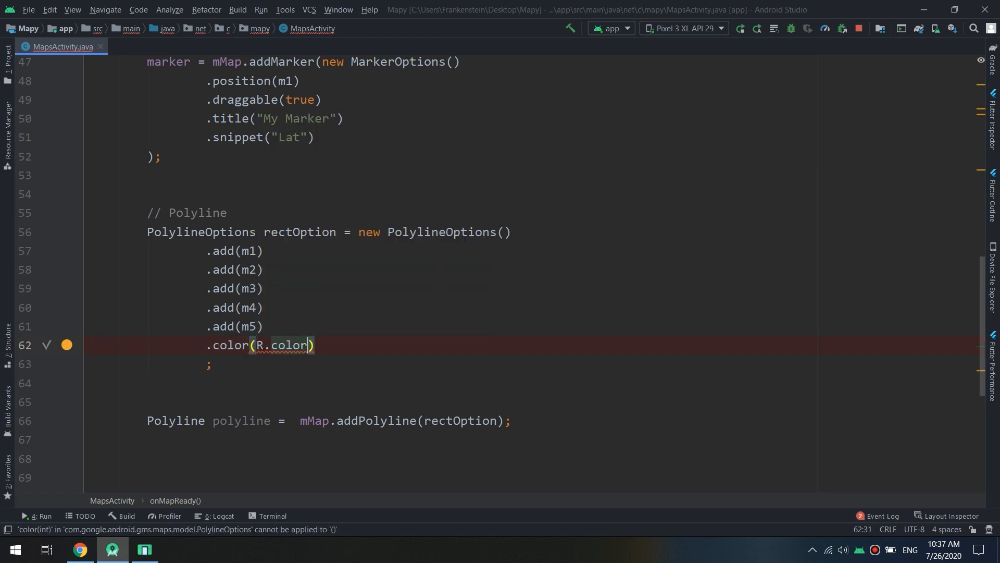
text(.colorPrimaryDark)
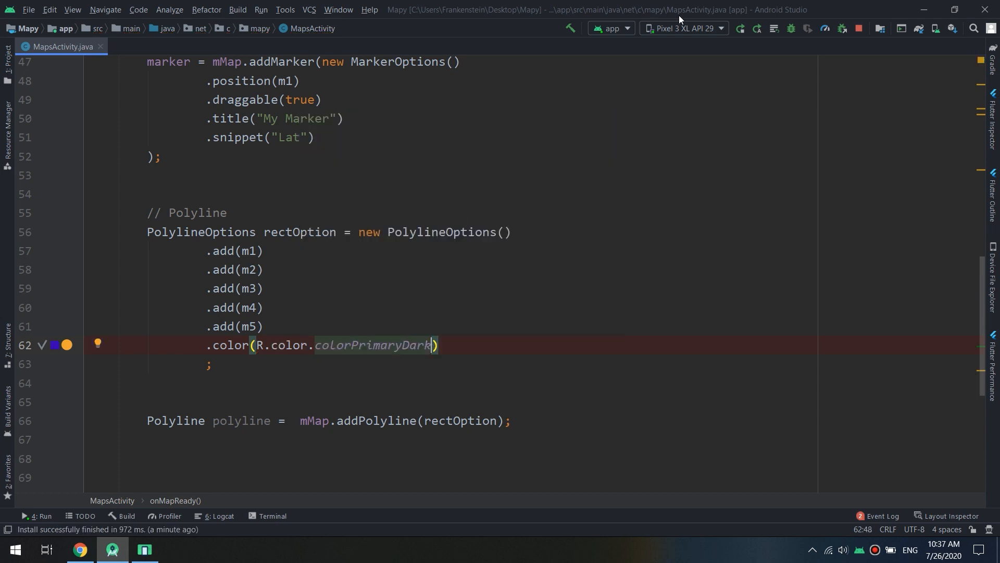
Step: Run the app on the emulator to see the dark polyline, then replace .color(...) with an empty .width()
right_click(55, 345)
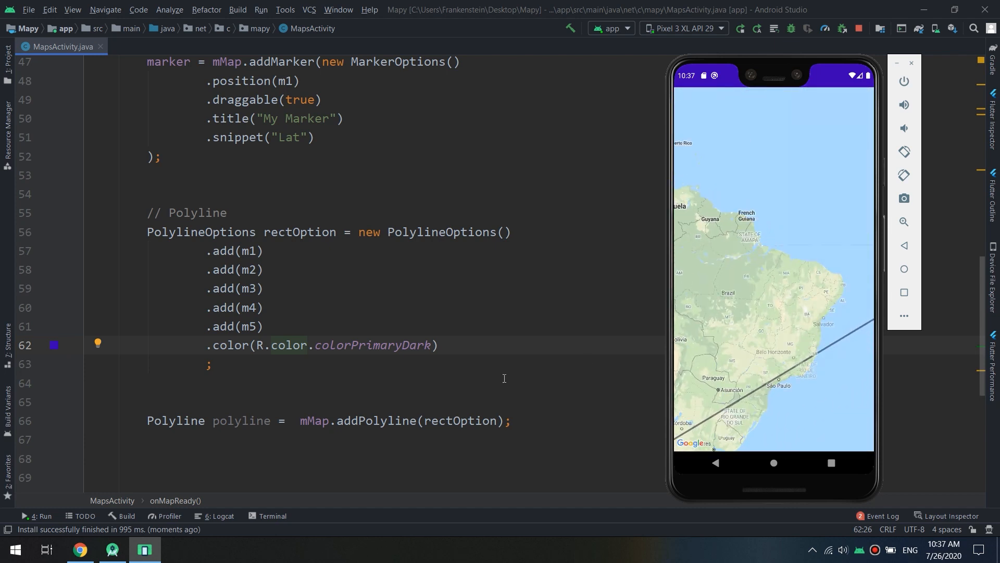
click(154, 383)
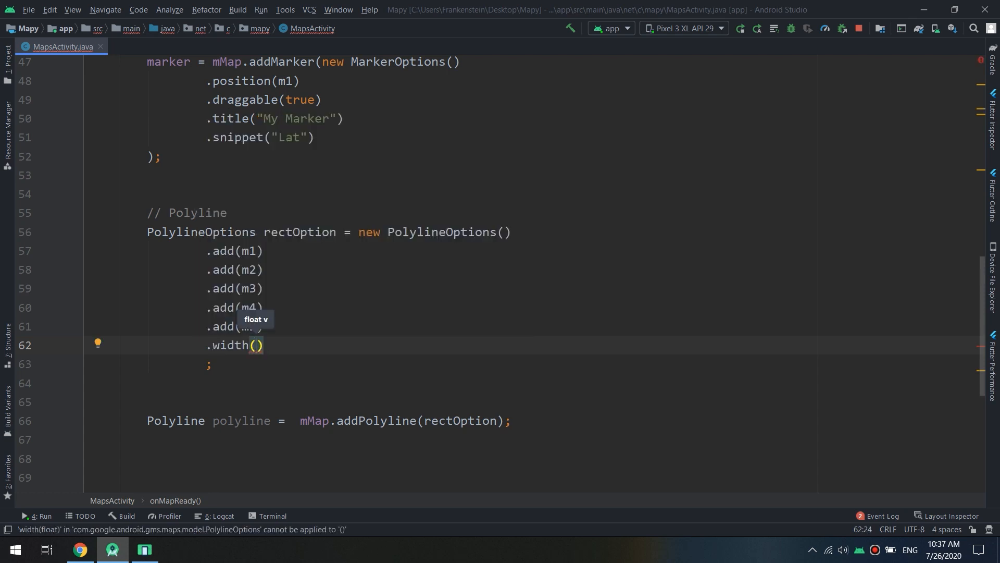
Step: Enter 10 as the polyline width before reducing the call to a bare dot for completion
text(1)
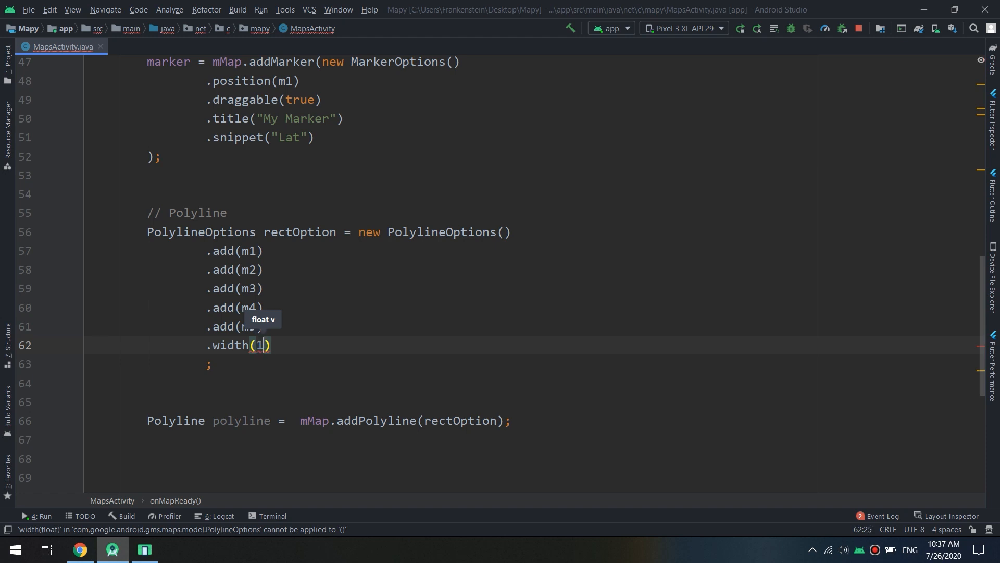
text(0)
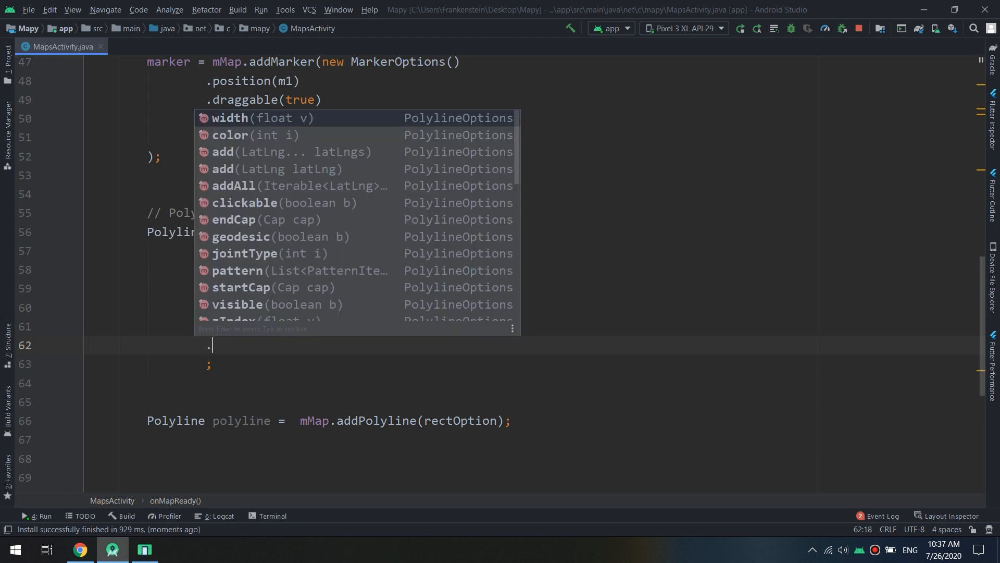
mouse_move(256, 220)
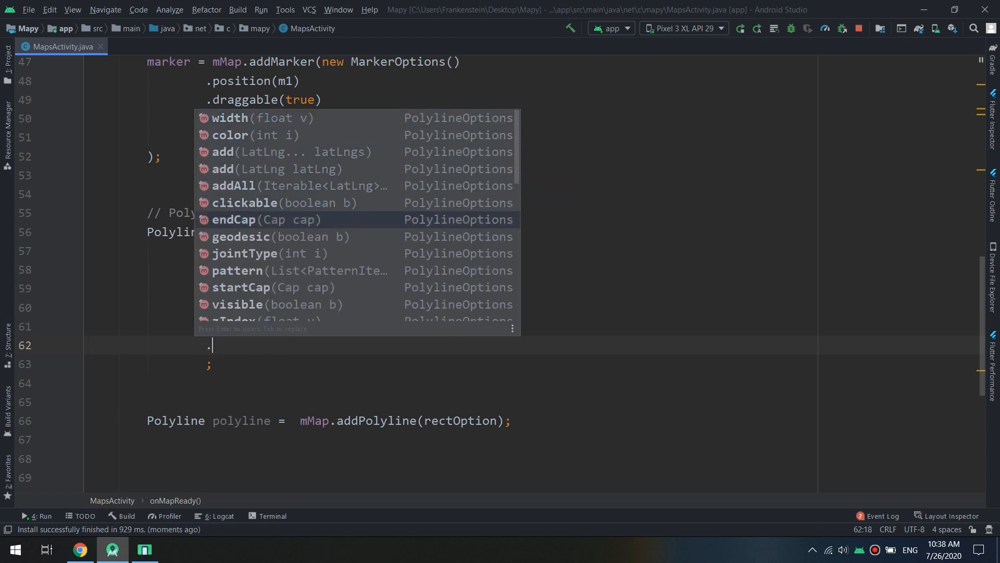
Step: Scroll through the polyline options completion list showing getters like getColor and getJointType
scroll(down, 3)
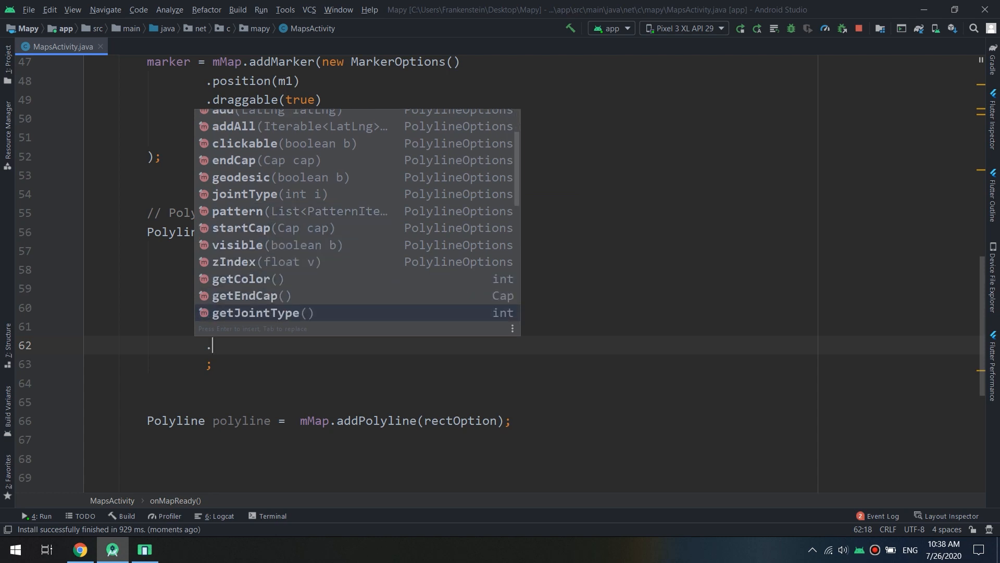
mouse_move(256, 262)
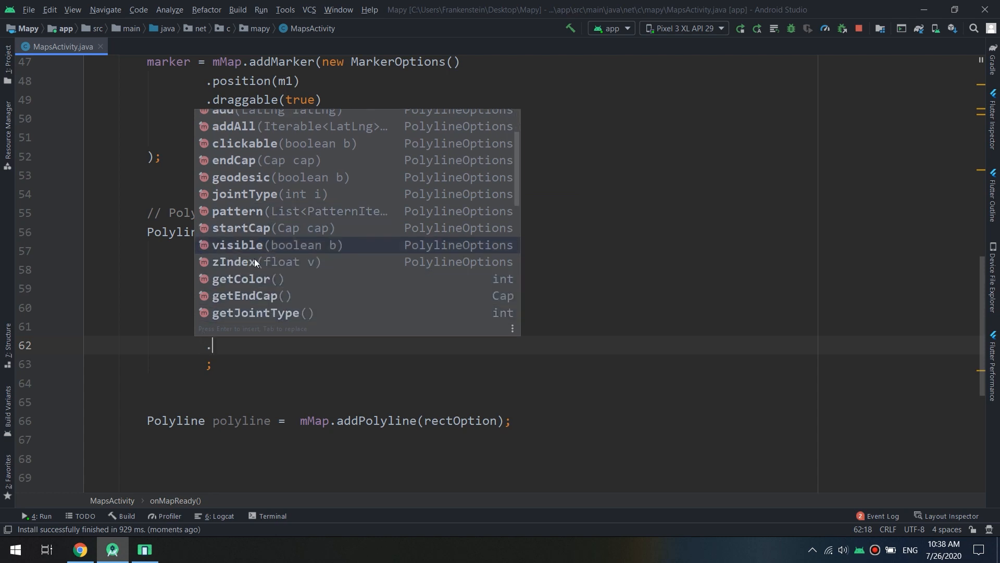
mouse_move(283, 299)
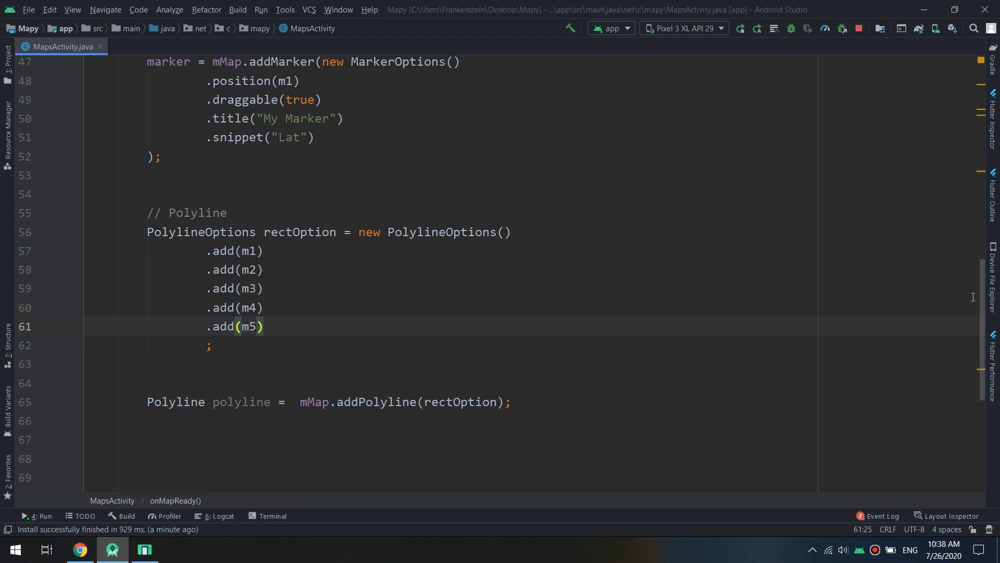
scroll(down, 3)
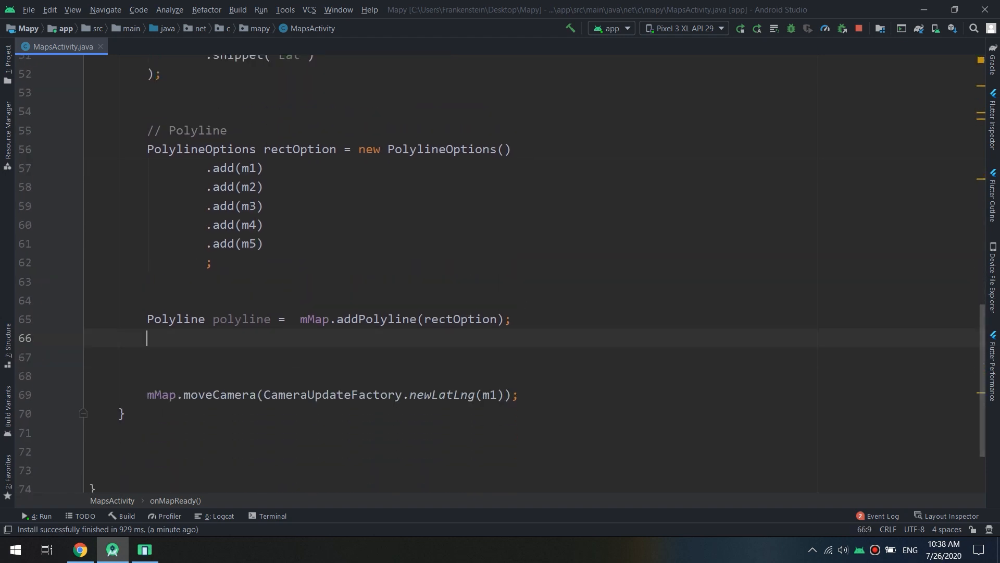
mouse_move(192, 292)
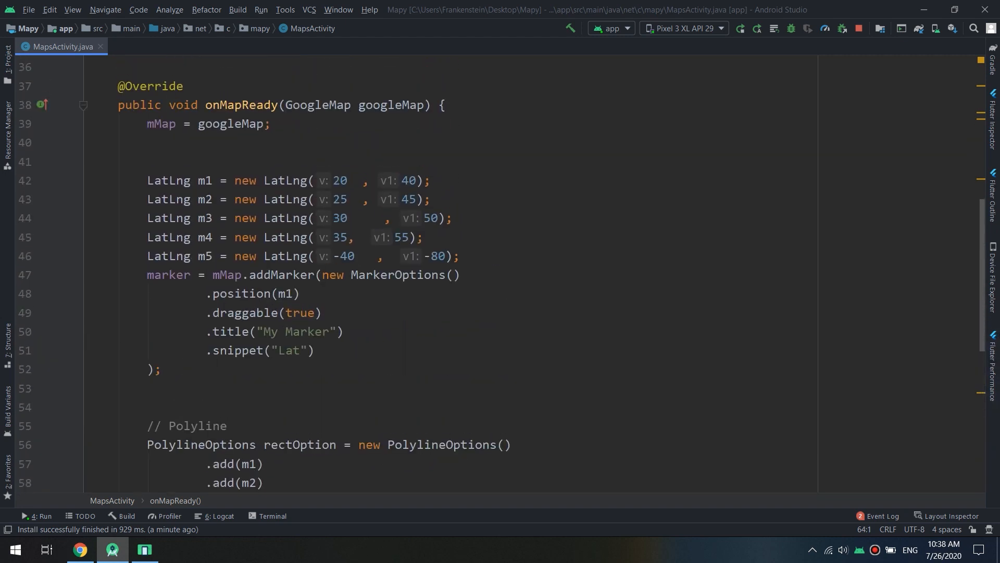
scroll(down, 3)
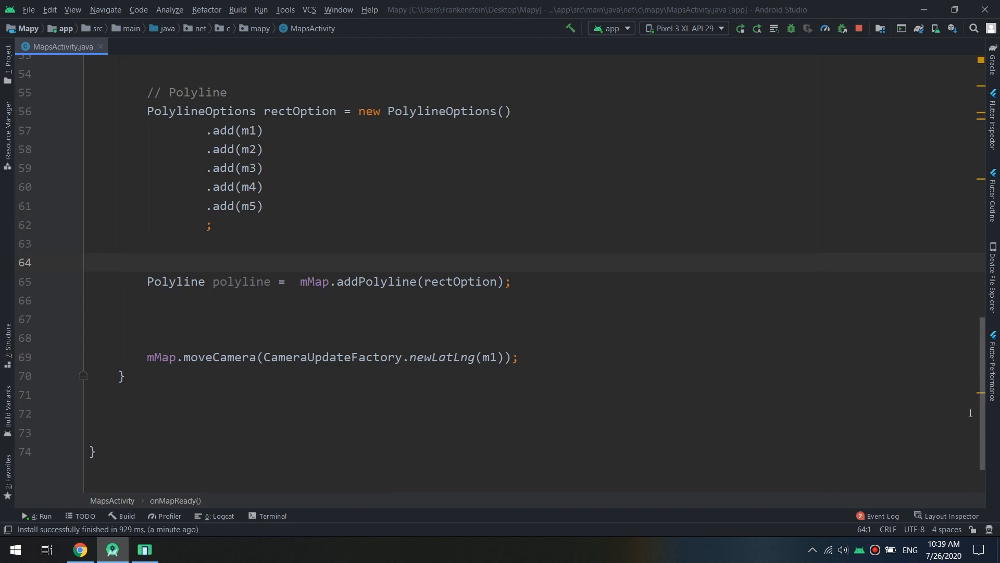
click(90, 262)
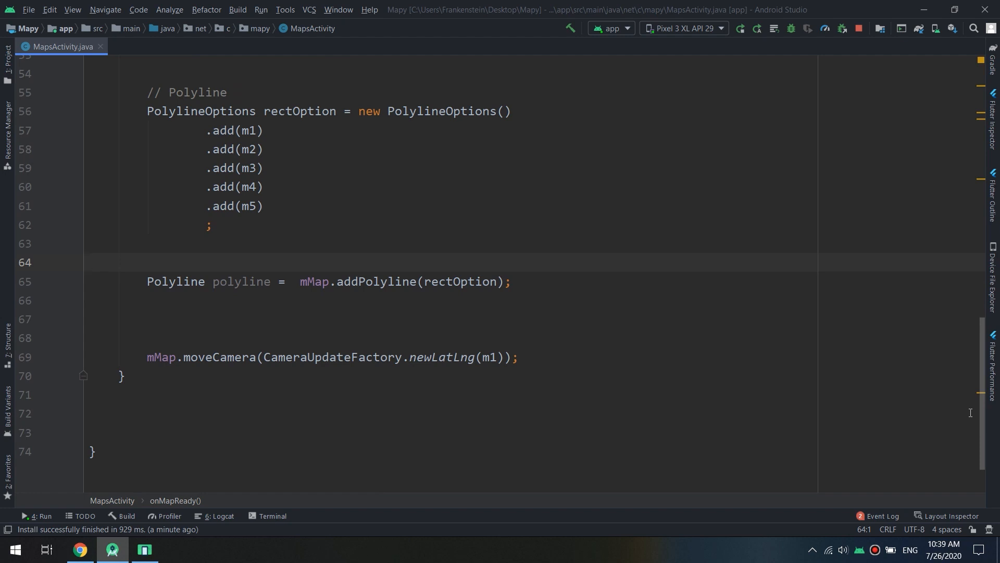
click(90, 262)
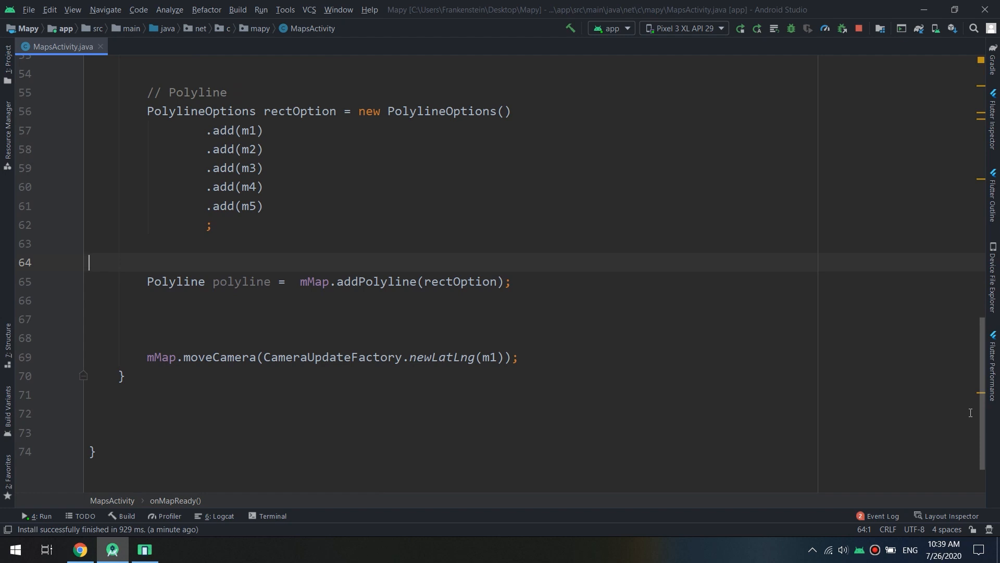